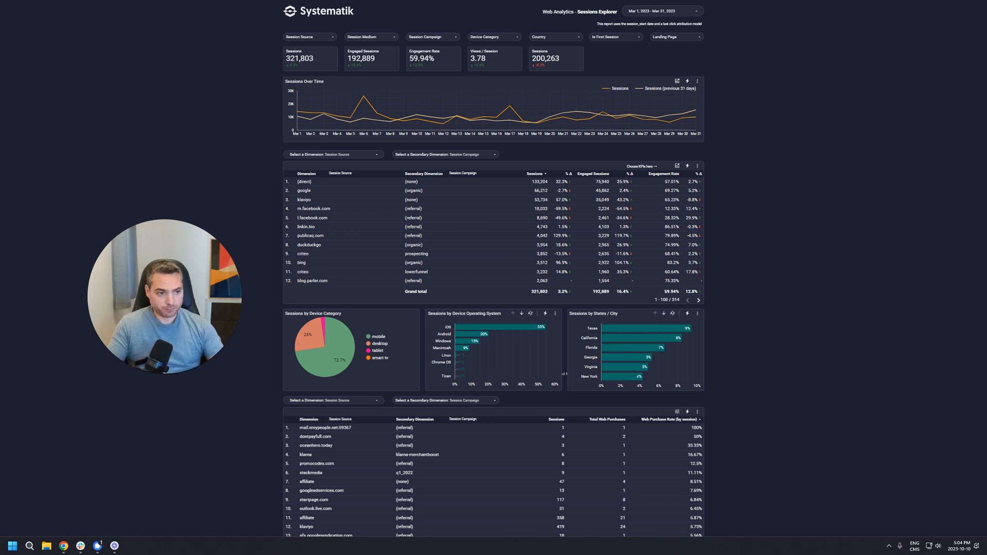
mouse_move(629, 334)
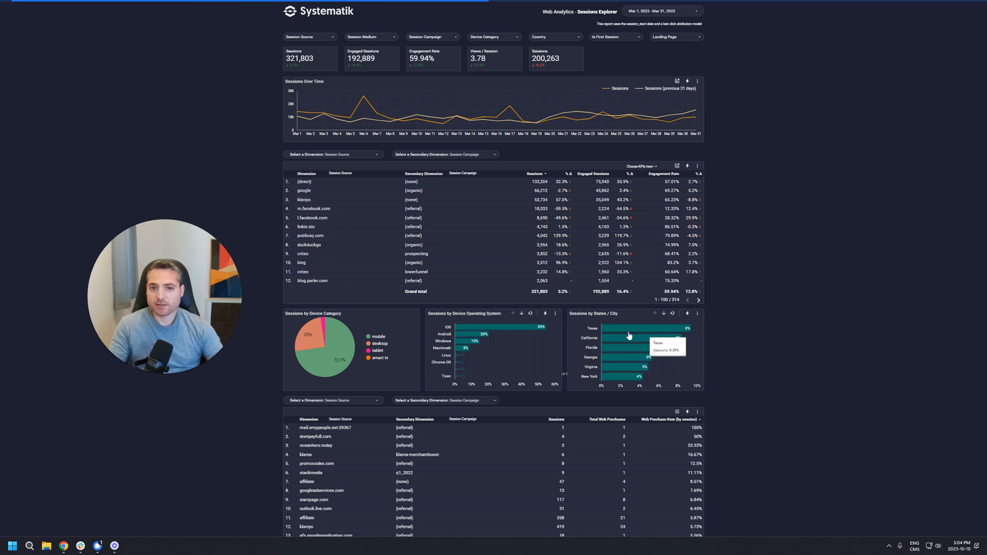
mouse_move(628, 339)
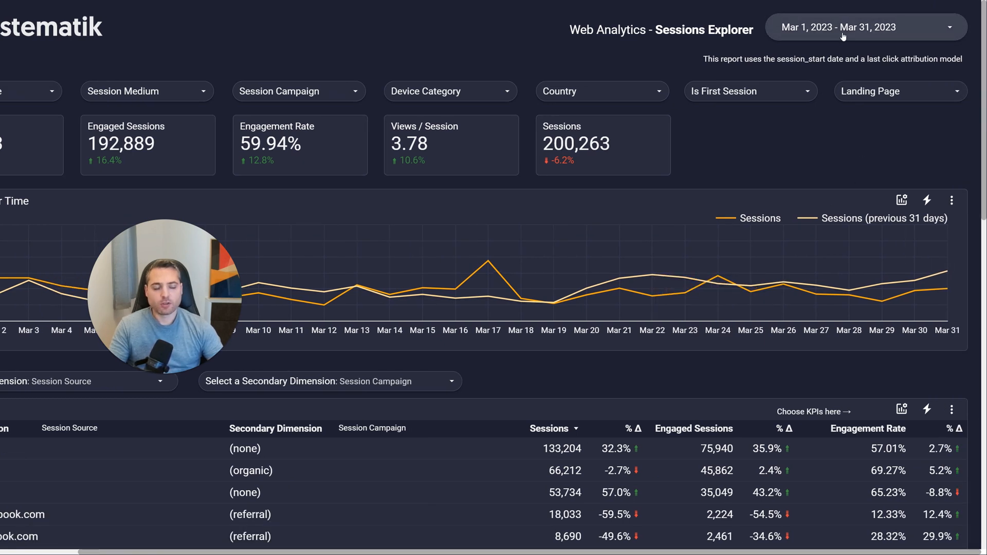
- Open the date range calendar, currently fixed to March 1–31, 2023
click(845, 27)
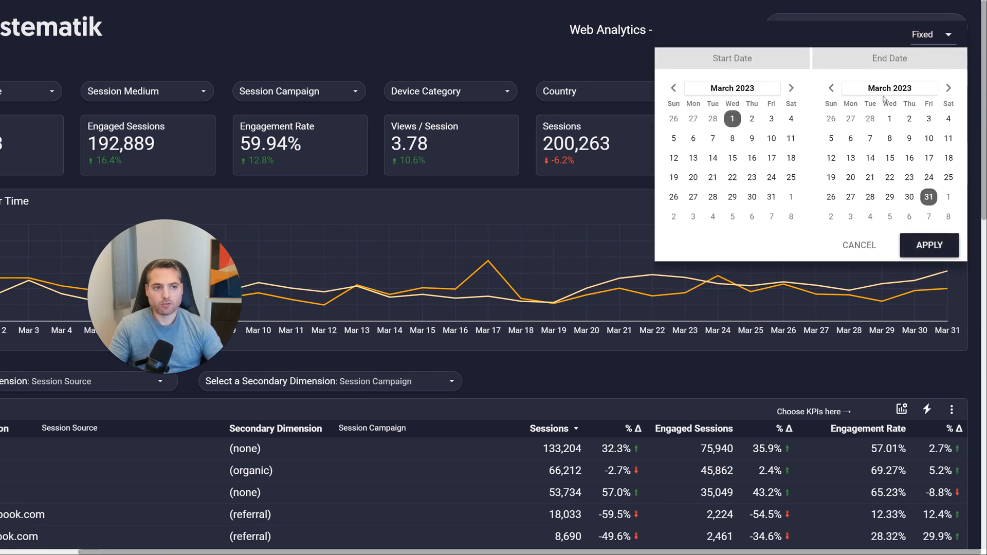
mouse_move(859, 149)
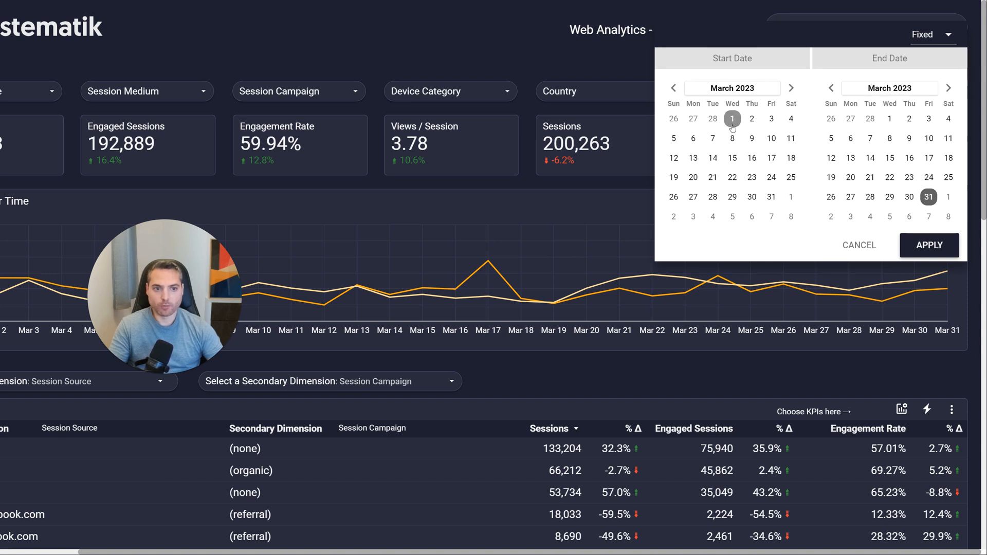
mouse_move(919, 200)
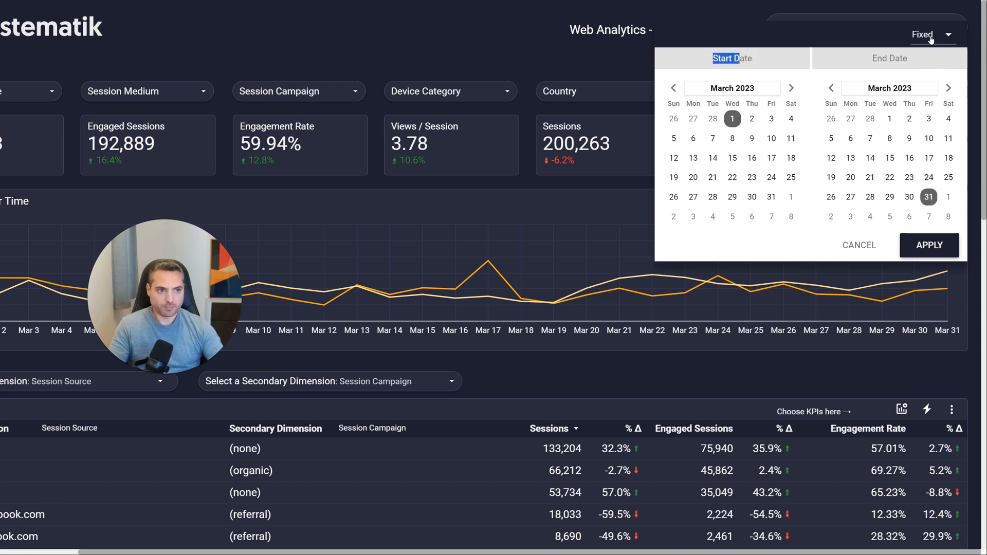
- Choose the 'This month to date' preset, spanning October 1–9, 2023
click(934, 35)
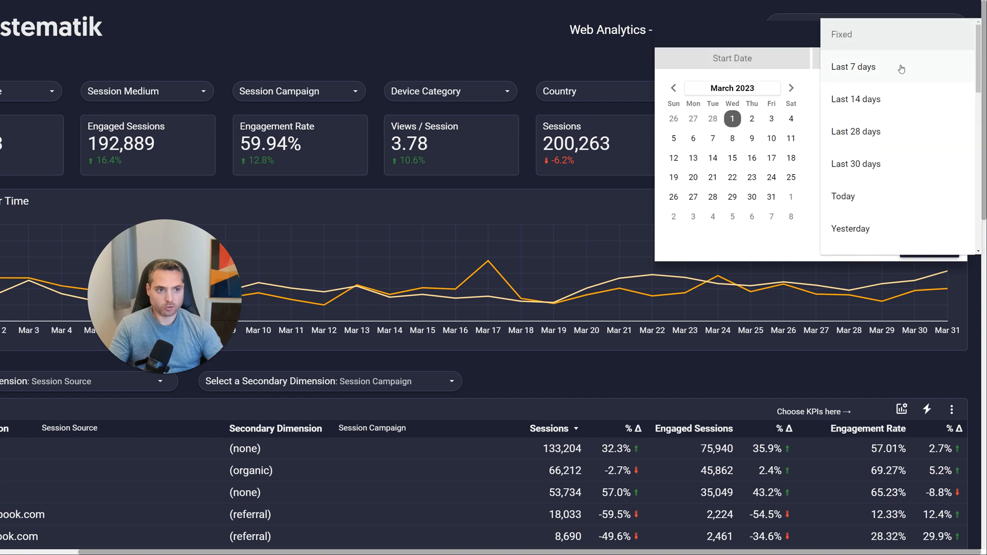
mouse_move(856, 163)
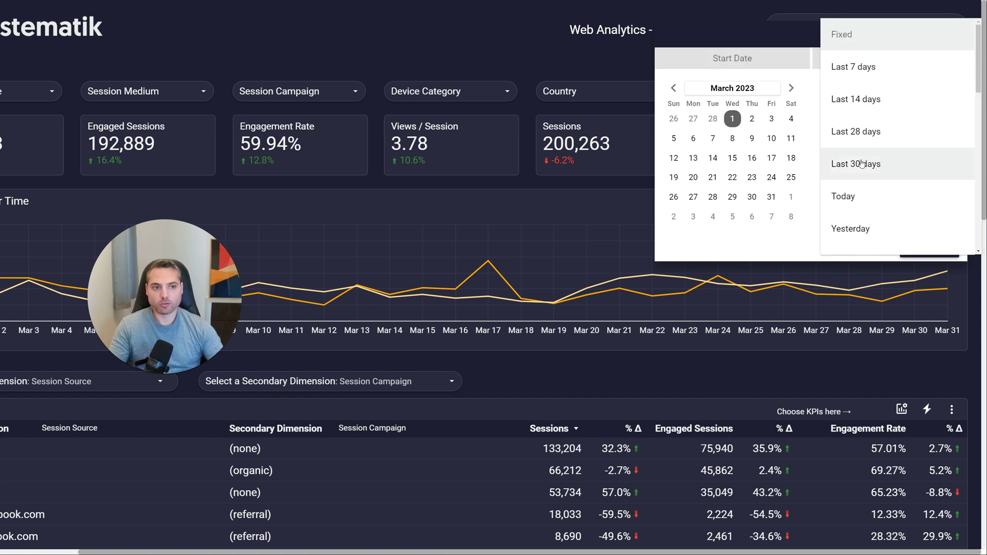
scroll(down, 3)
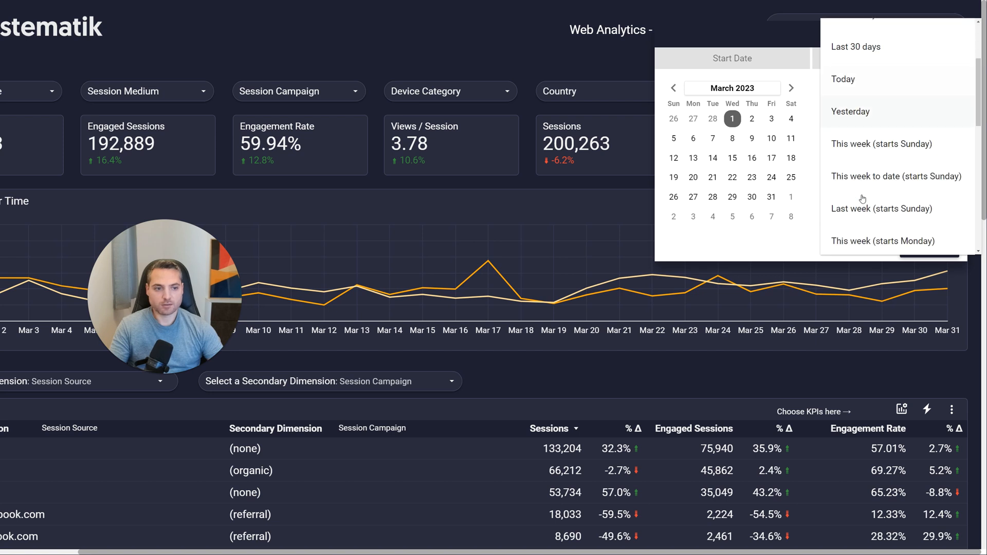
scroll(down, 3)
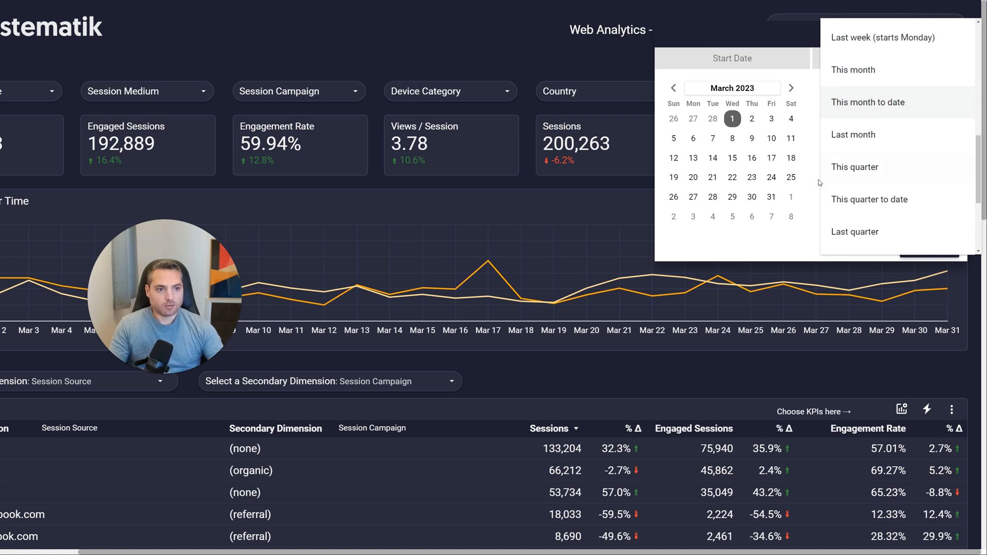
click(868, 102)
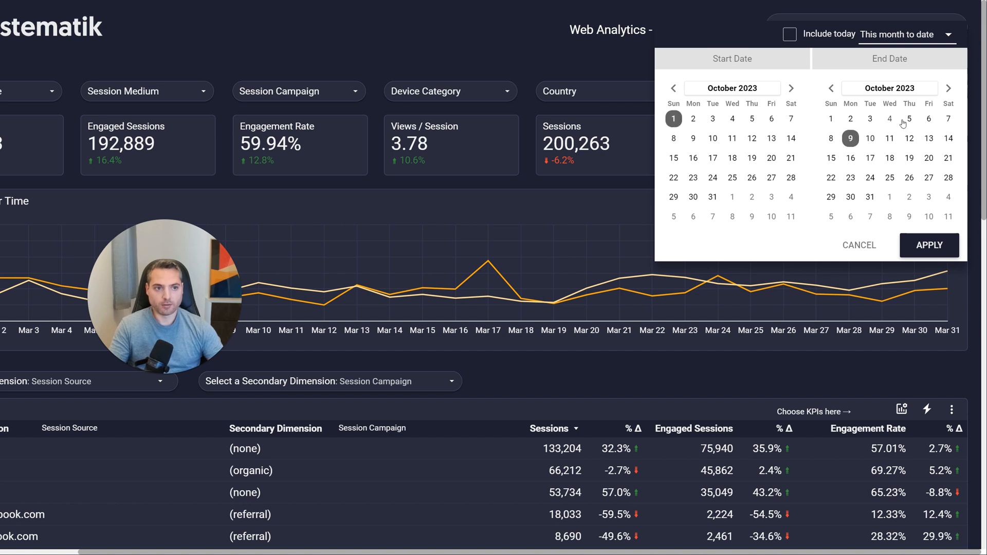
- Toggle 'Include today' on and off, ending the pending range on October 10, 2023
click(790, 34)
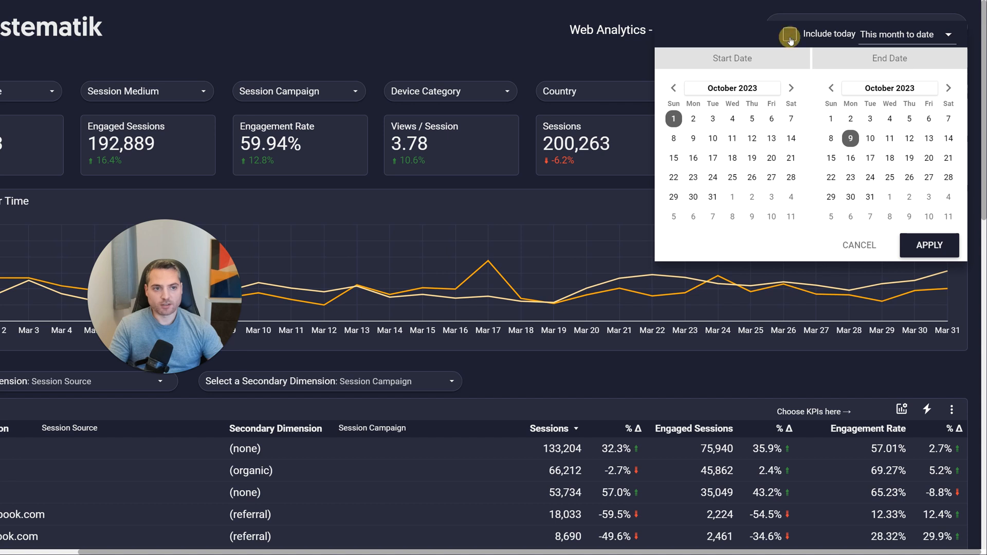
click(789, 33)
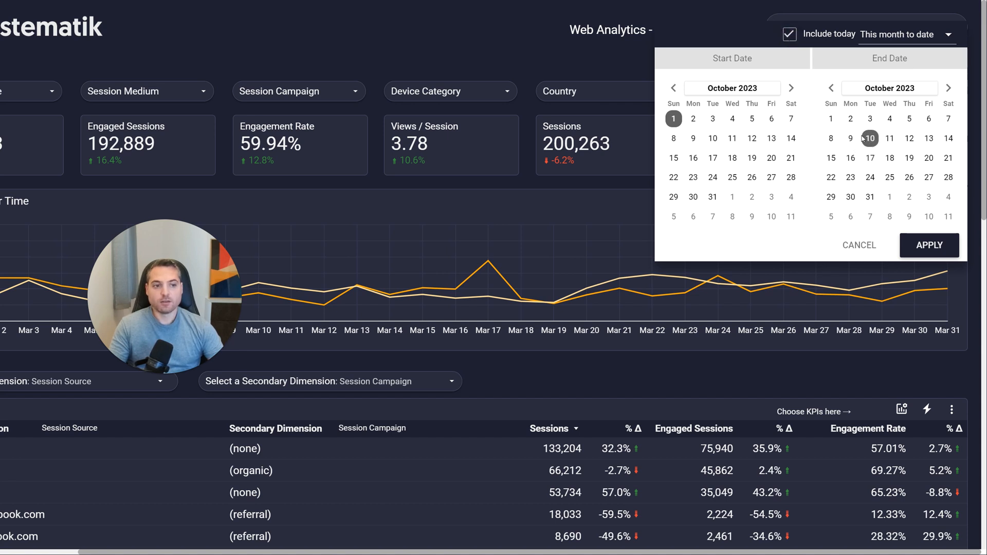
click(870, 138)
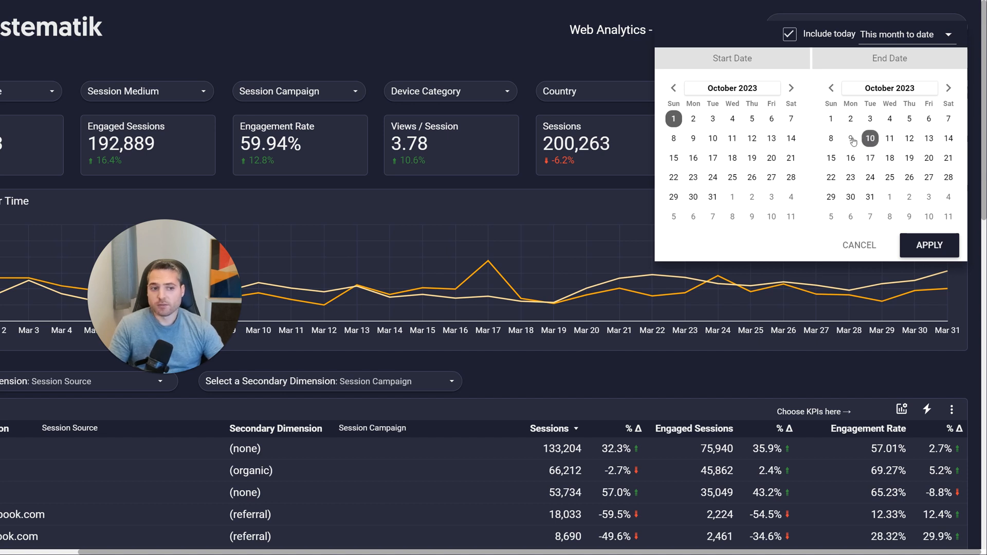
click(790, 34)
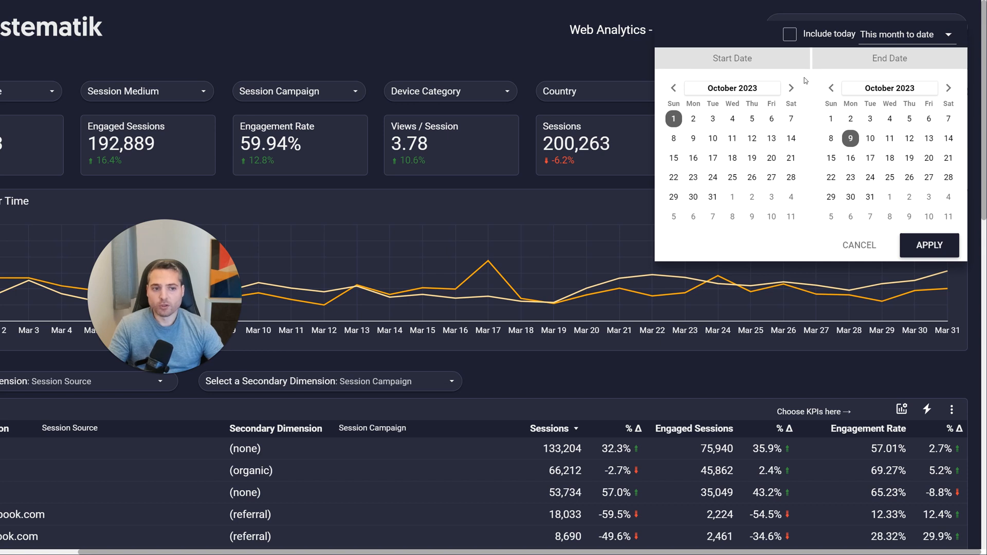
click(870, 138)
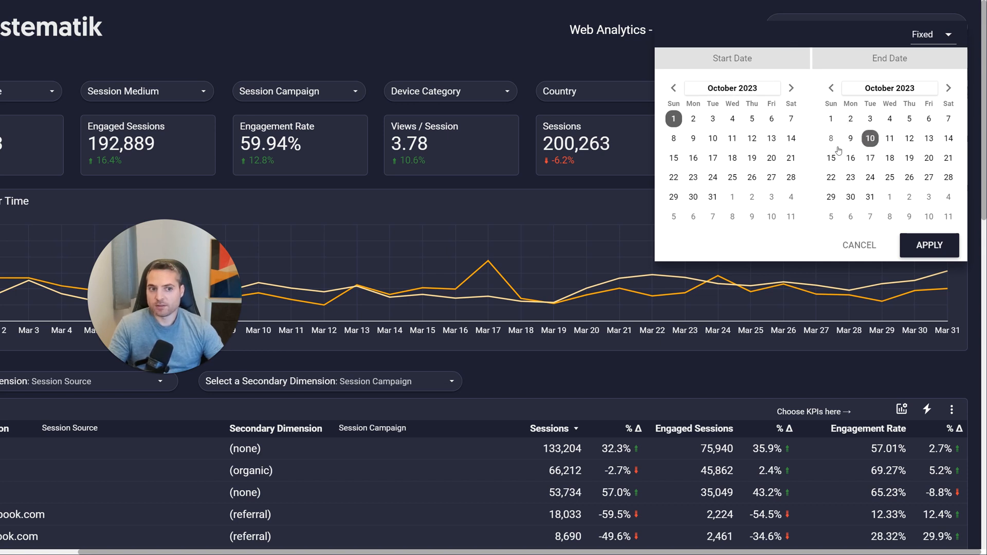
mouse_move(868, 160)
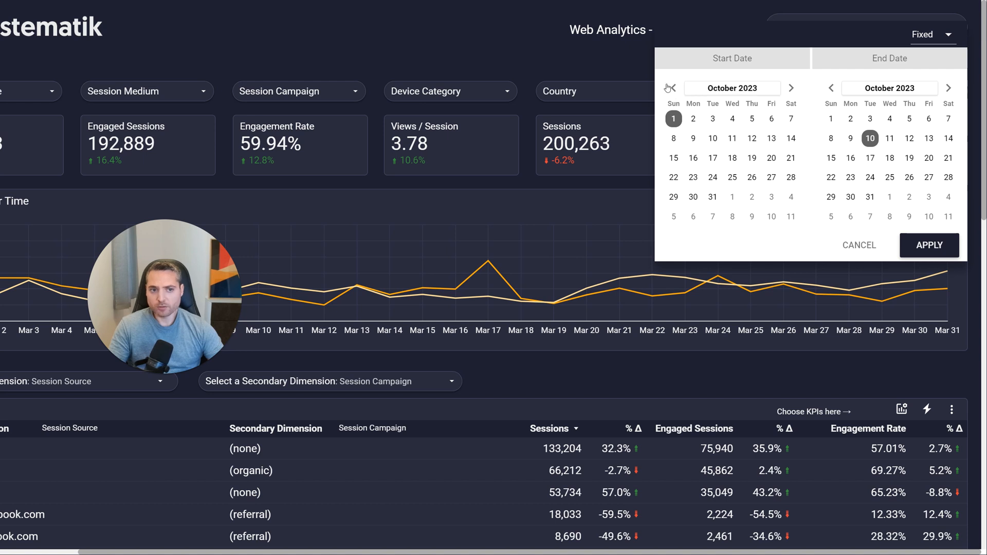
- Try January 1, 2021 as the start date, then cancel, keeping March 1–31, 2023
click(673, 88)
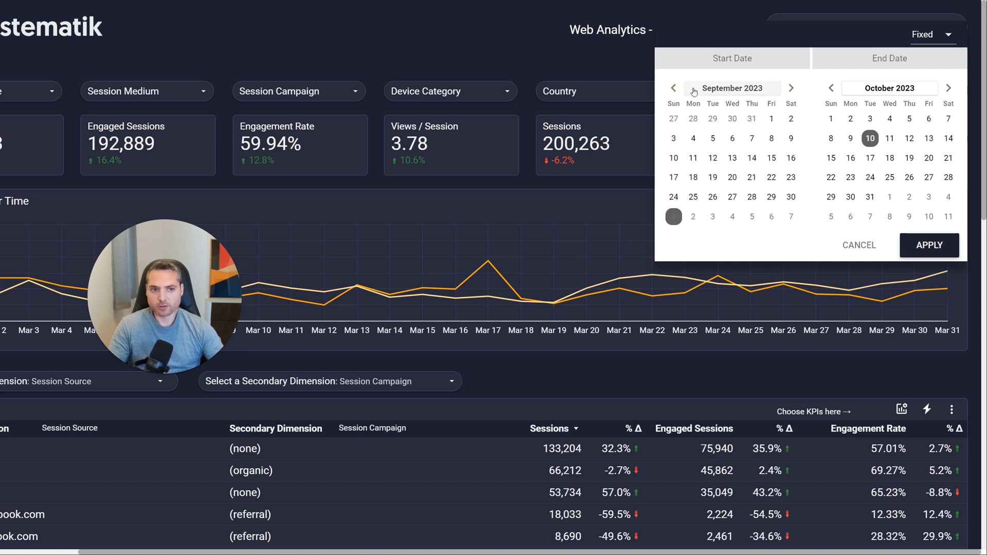
click(732, 88)
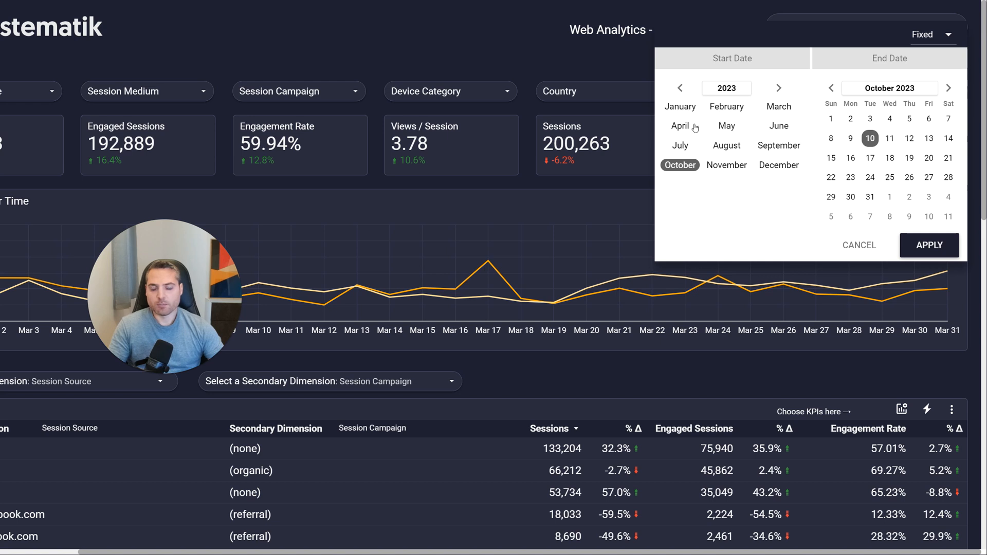
mouse_move(727, 88)
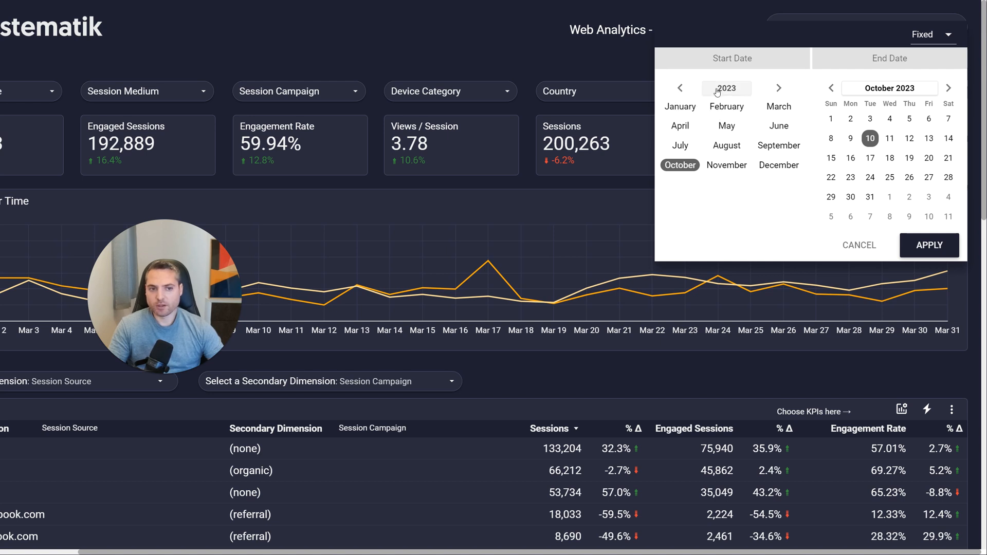
mouse_move(681, 144)
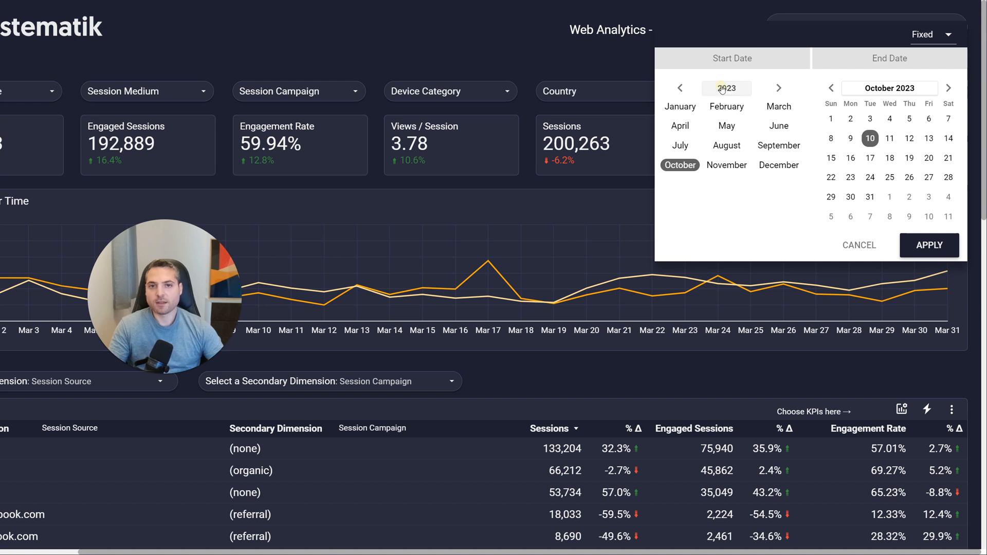
click(726, 88)
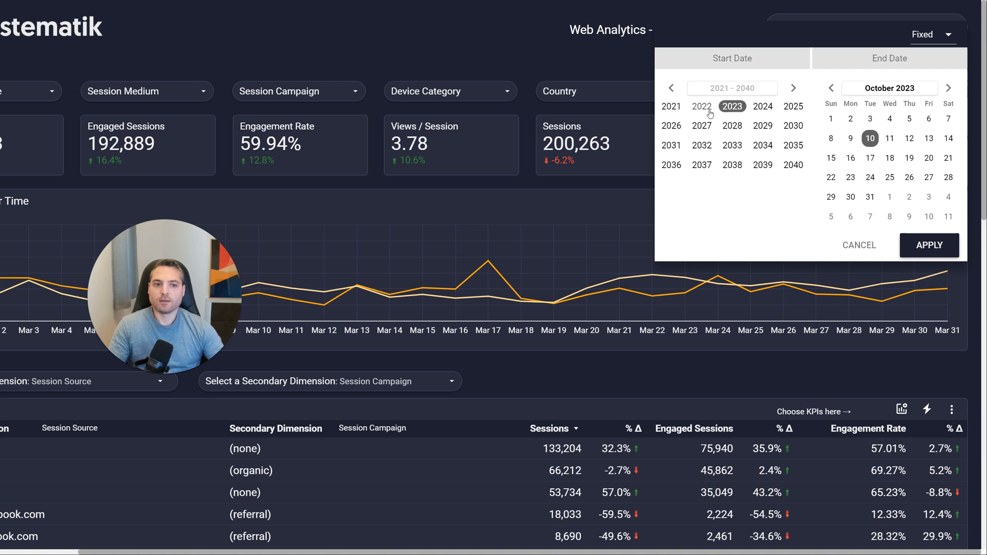
click(671, 106)
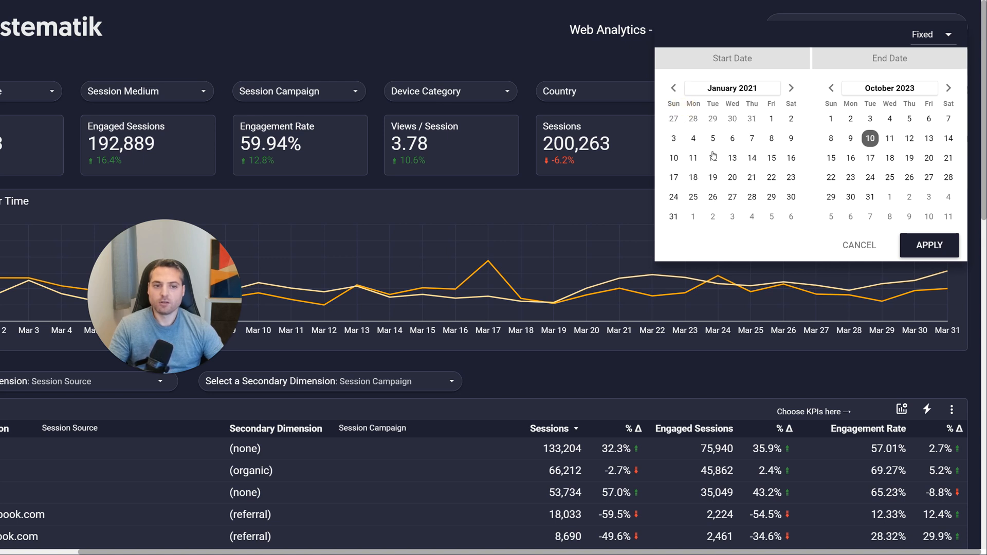
click(772, 119)
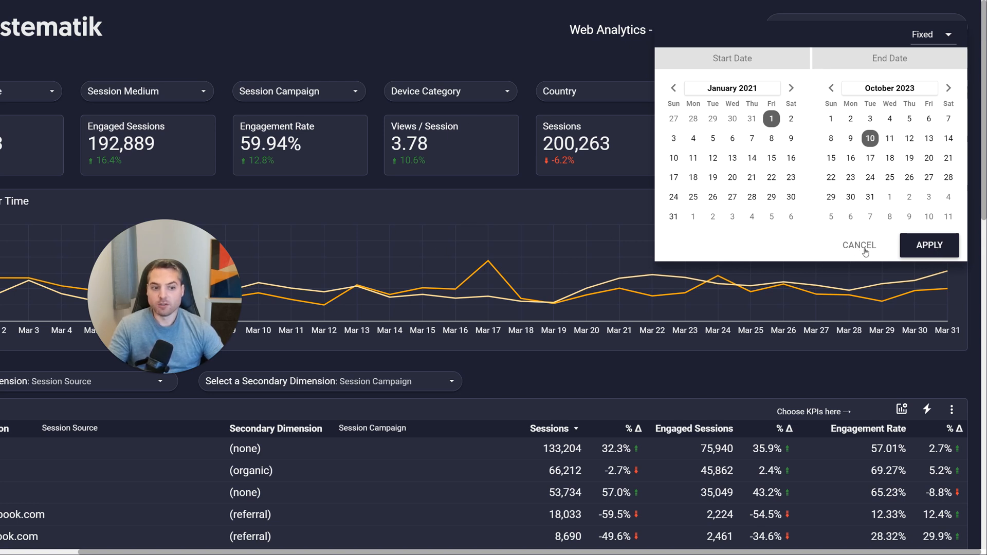
click(928, 244)
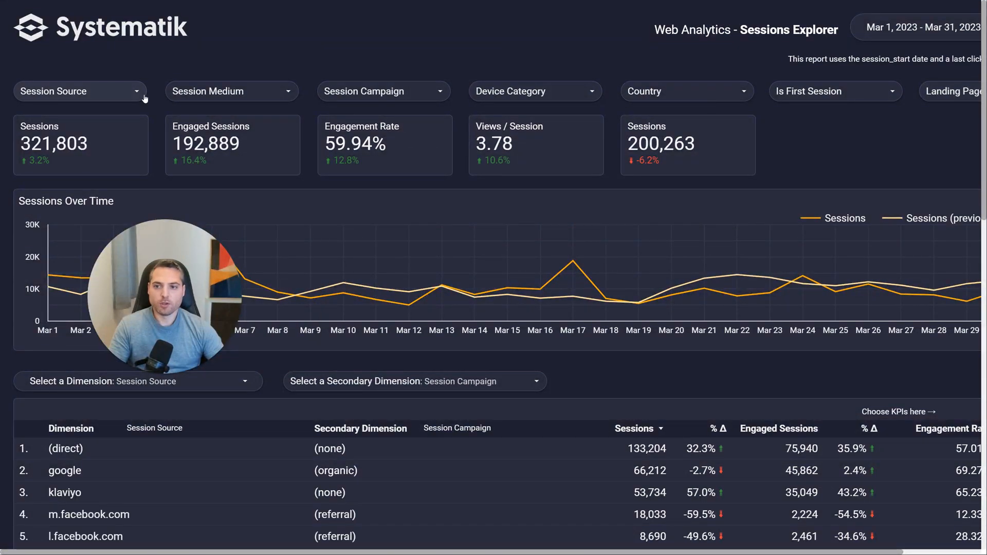
- In the Session Source filter, try the (direct) source, then deselect every source
click(79, 91)
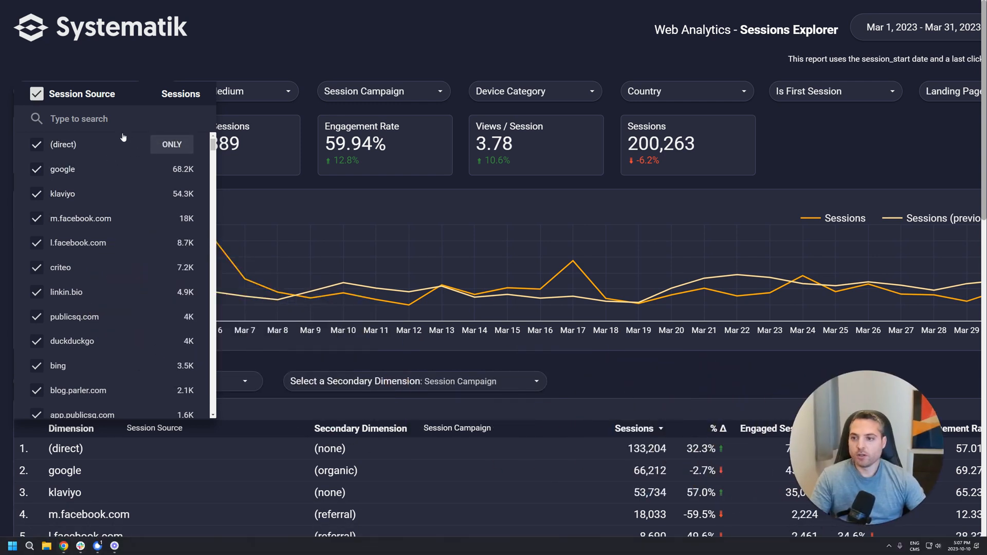
mouse_move(75, 197)
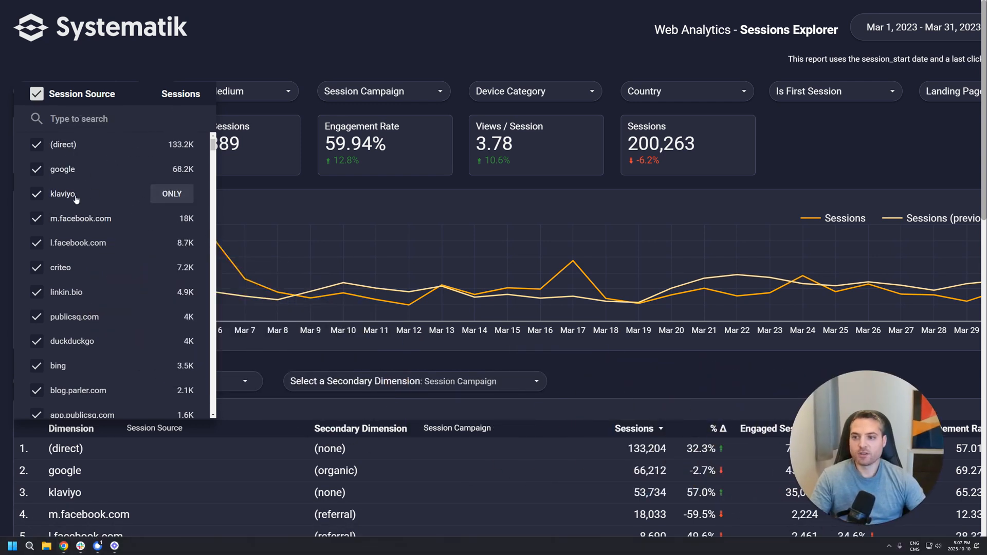
mouse_move(85, 253)
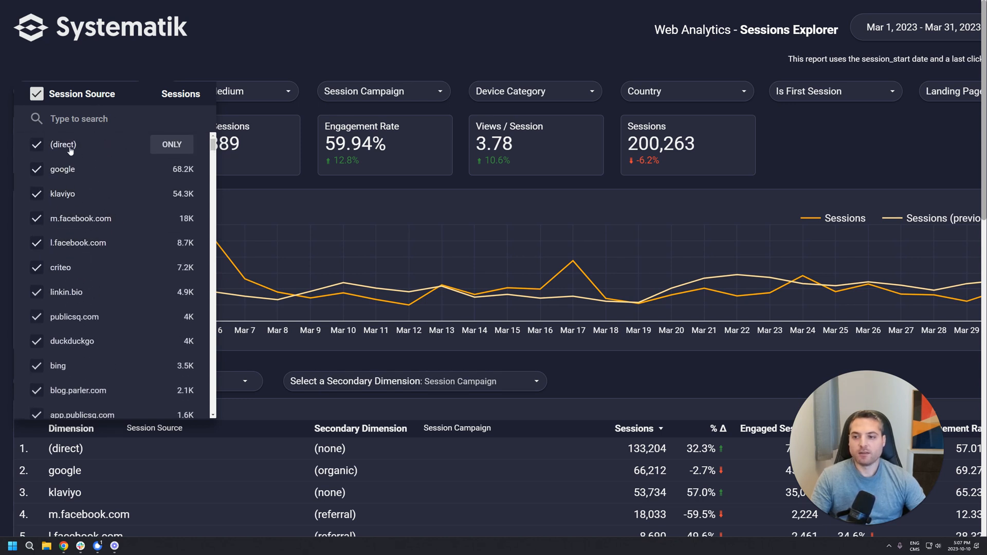
mouse_move(126, 148)
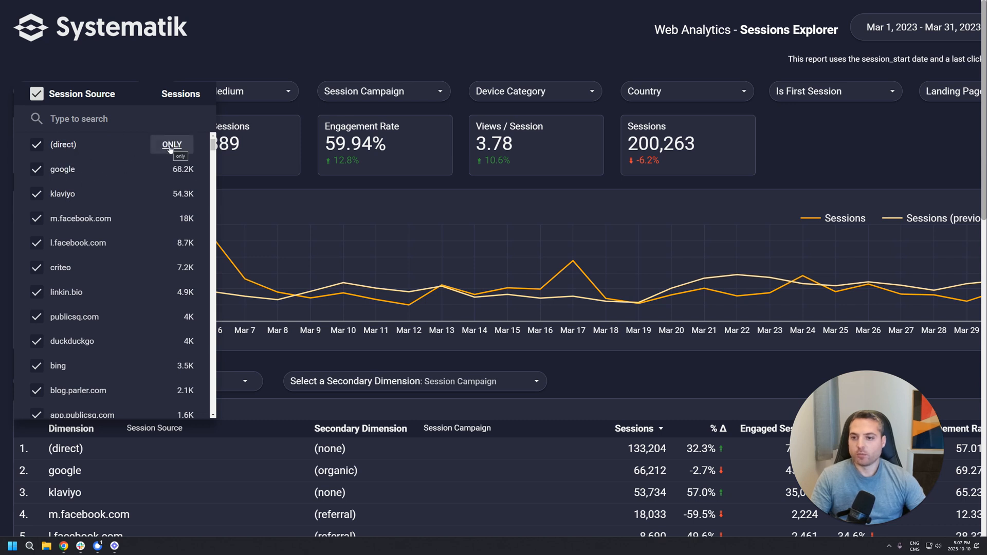
click(172, 144)
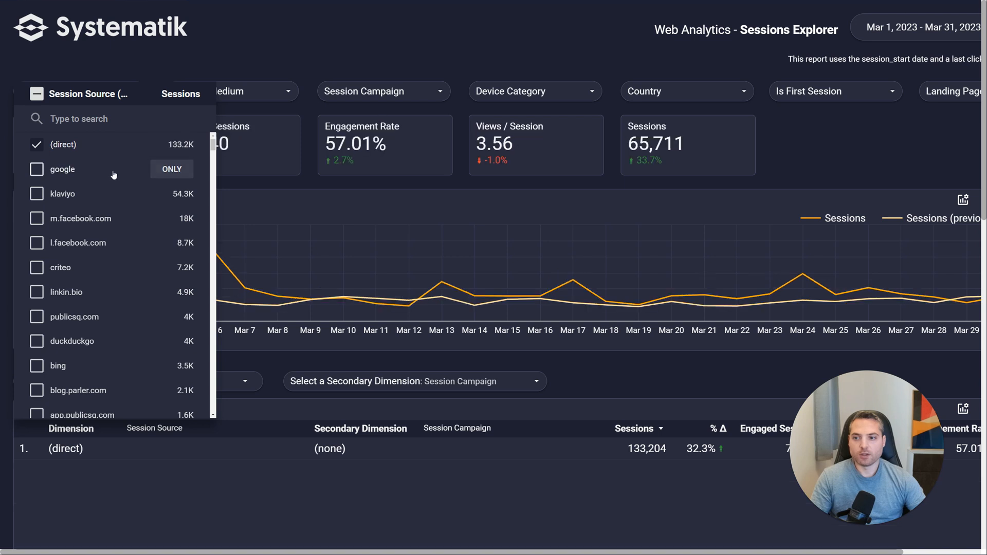
mouse_move(249, 186)
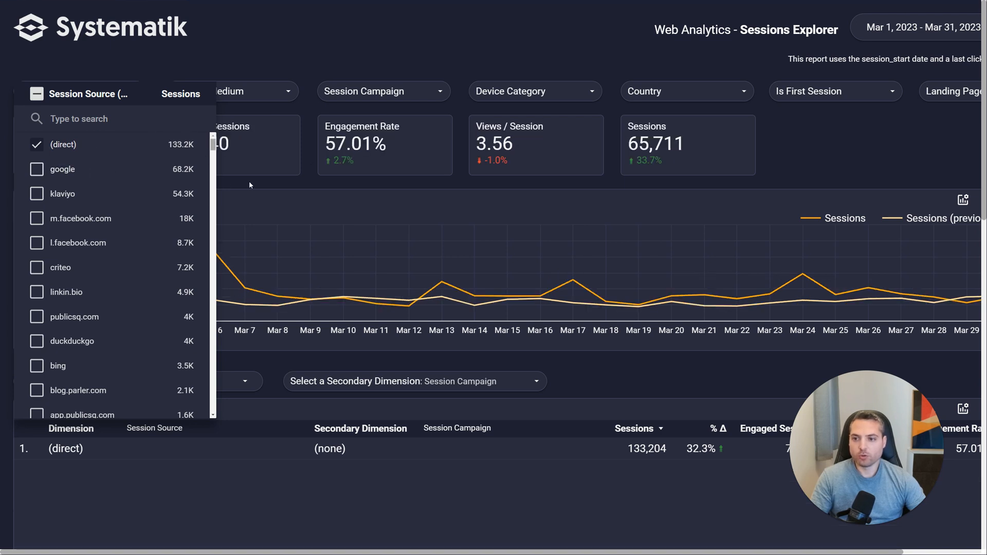
mouse_move(56, 148)
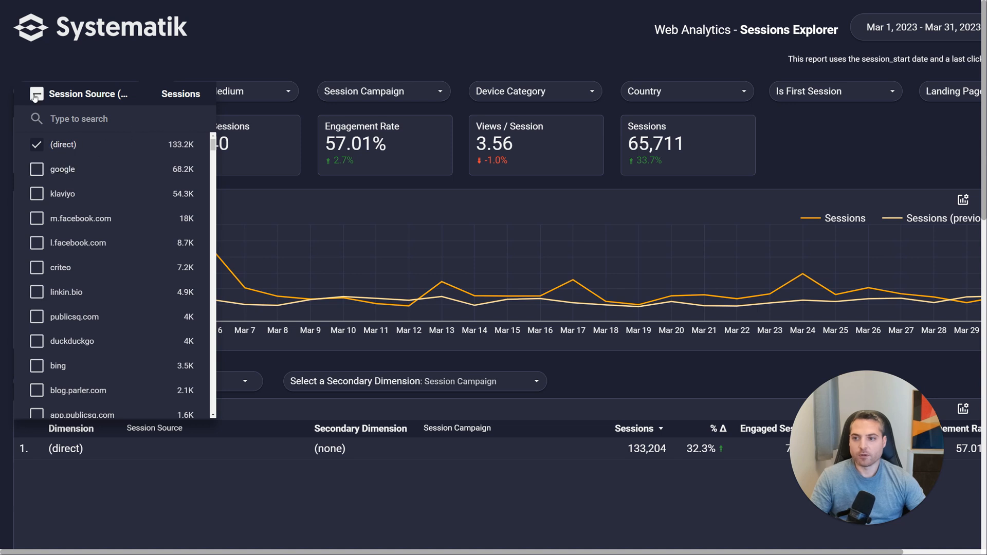
click(37, 93)
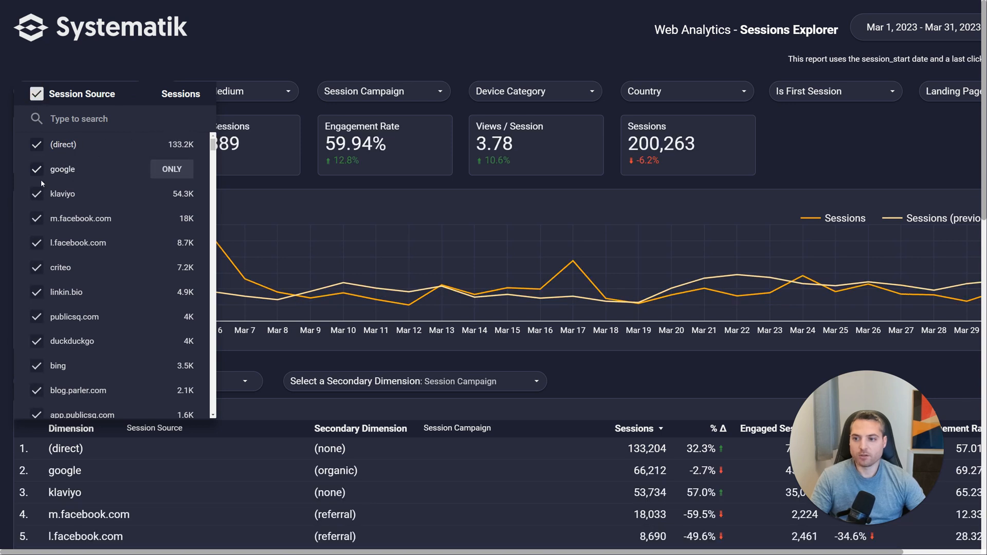
click(36, 93)
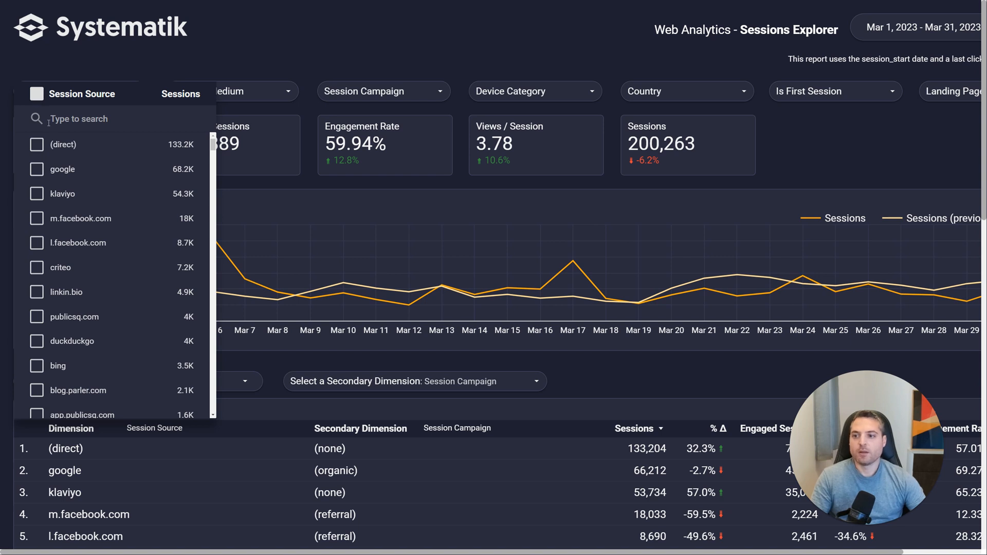
click(36, 93)
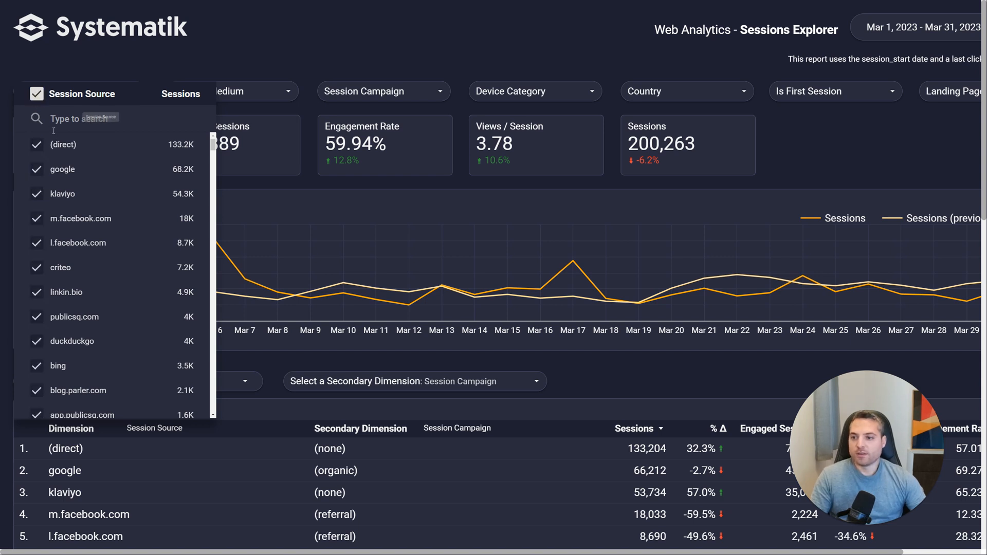
mouse_move(81, 218)
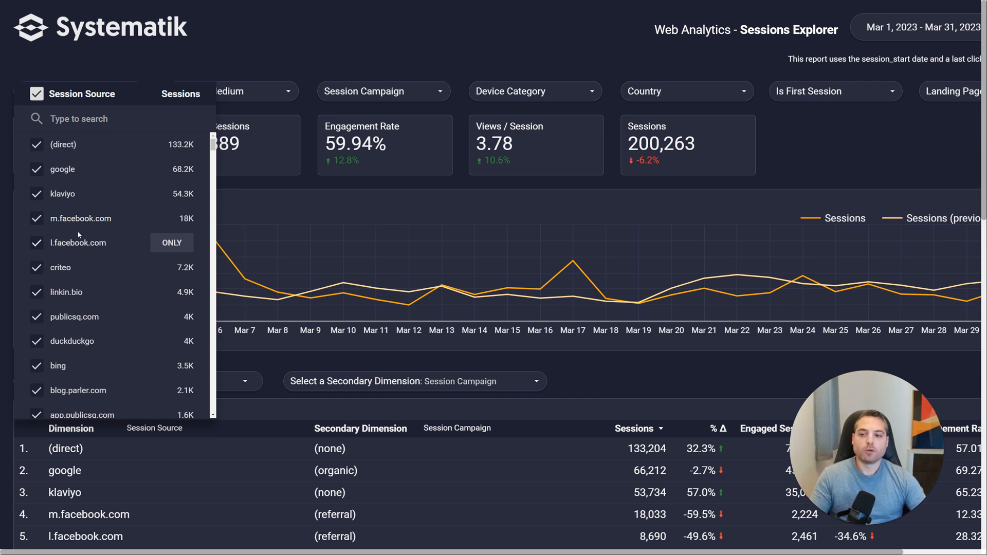
mouse_move(84, 241)
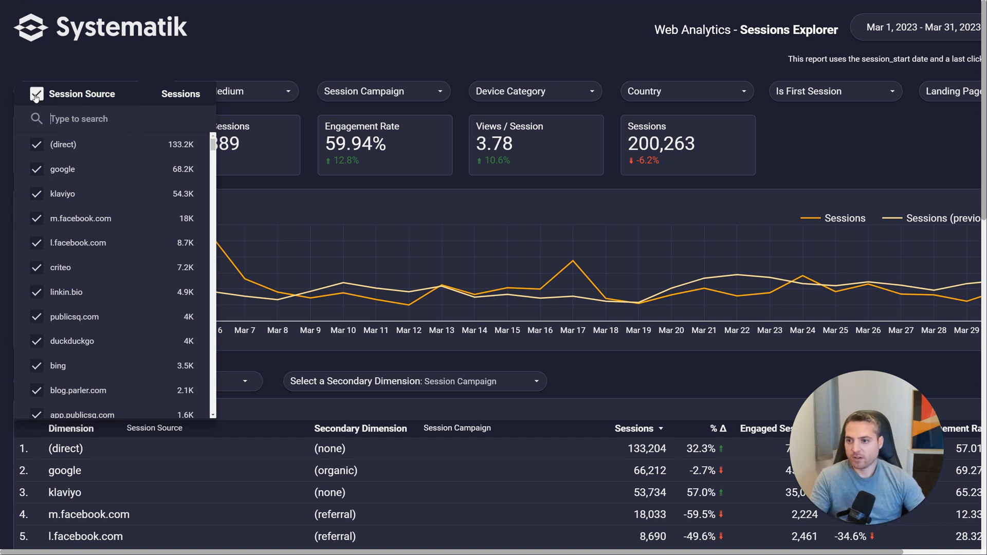
click(37, 93)
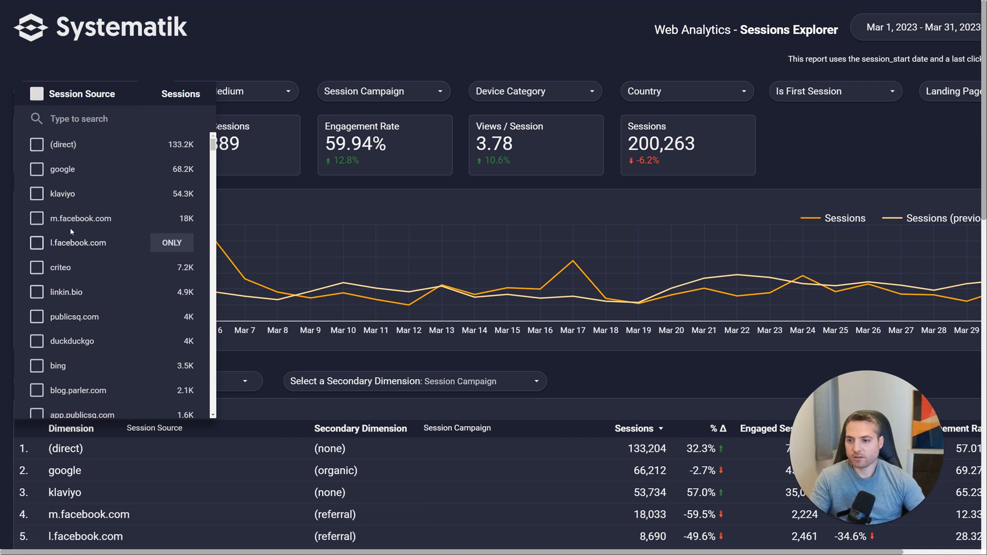
mouse_move(92, 194)
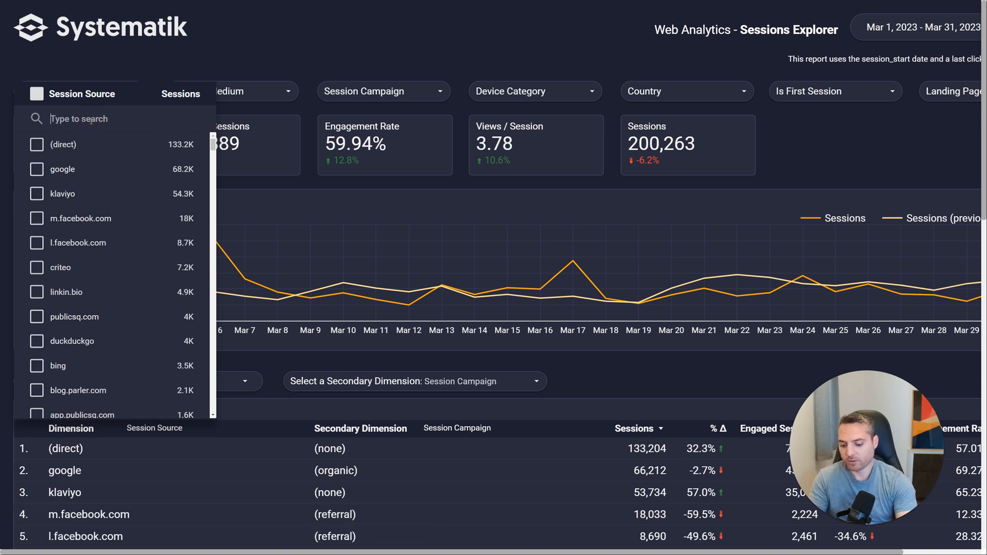
- Search and select 'Facebook' sources, then clear the search and selection for unfiltered totals
text(Facebook)
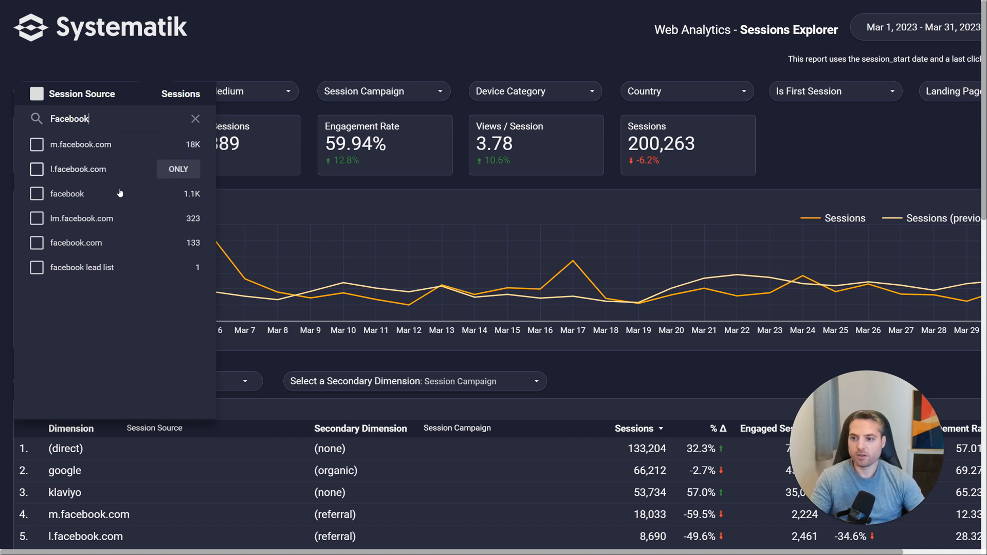
mouse_move(75, 170)
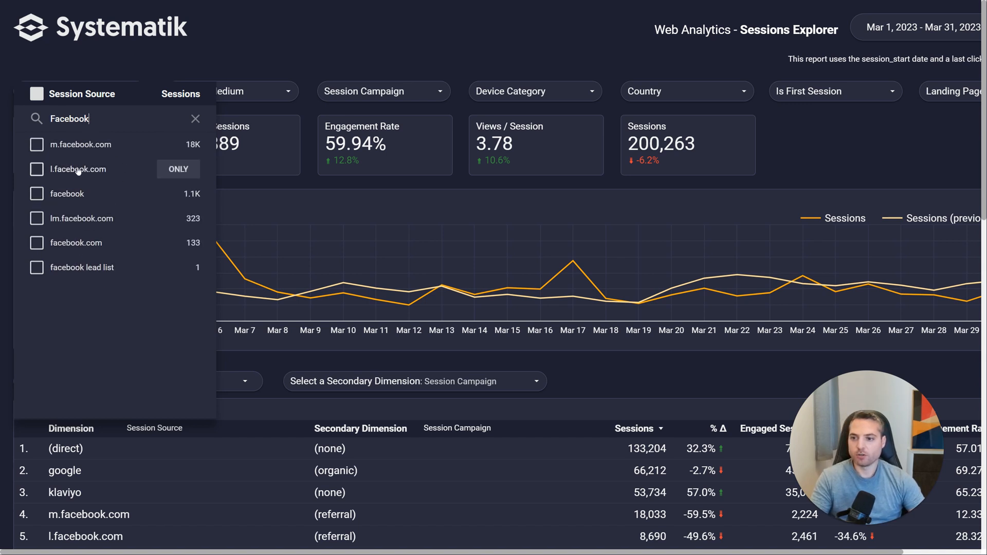
mouse_move(64, 225)
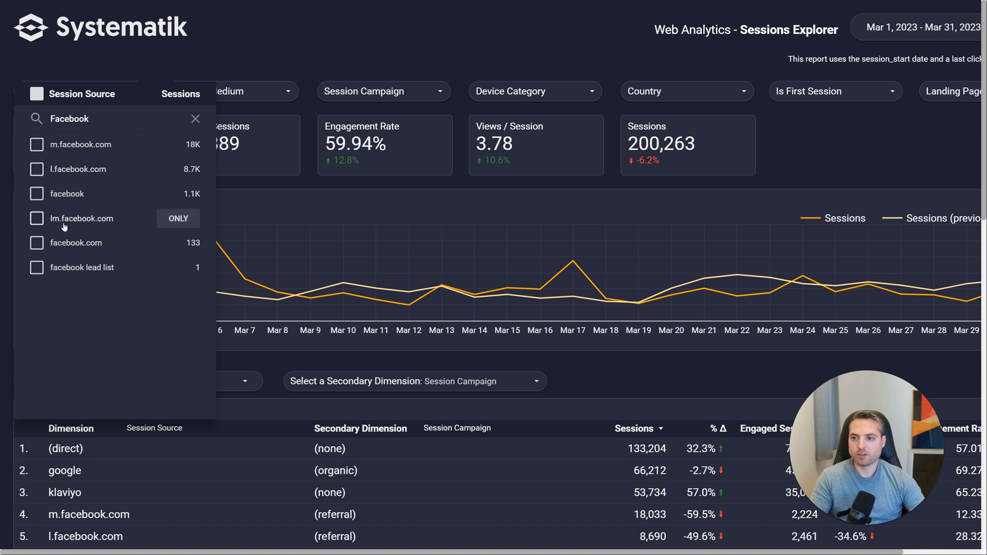
click(36, 93)
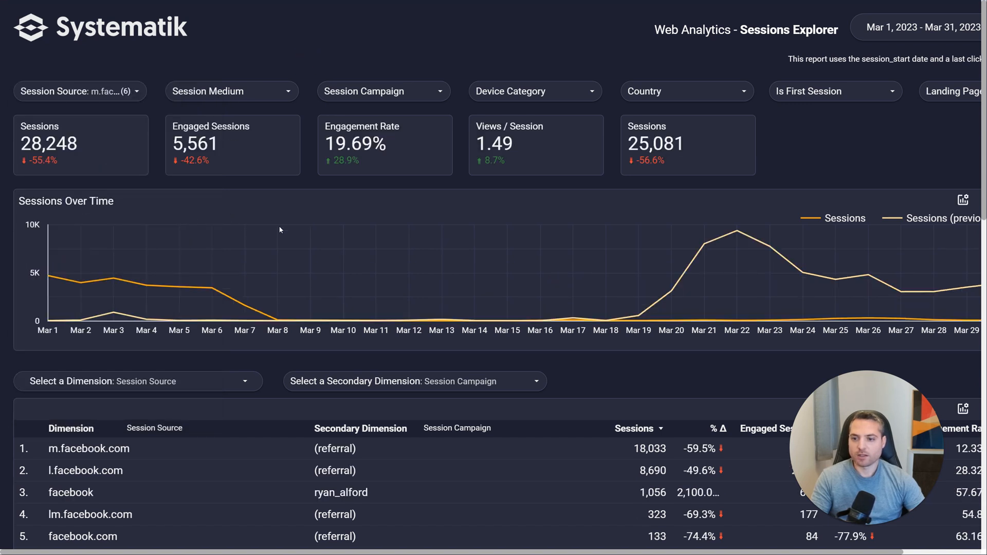
mouse_move(342, 321)
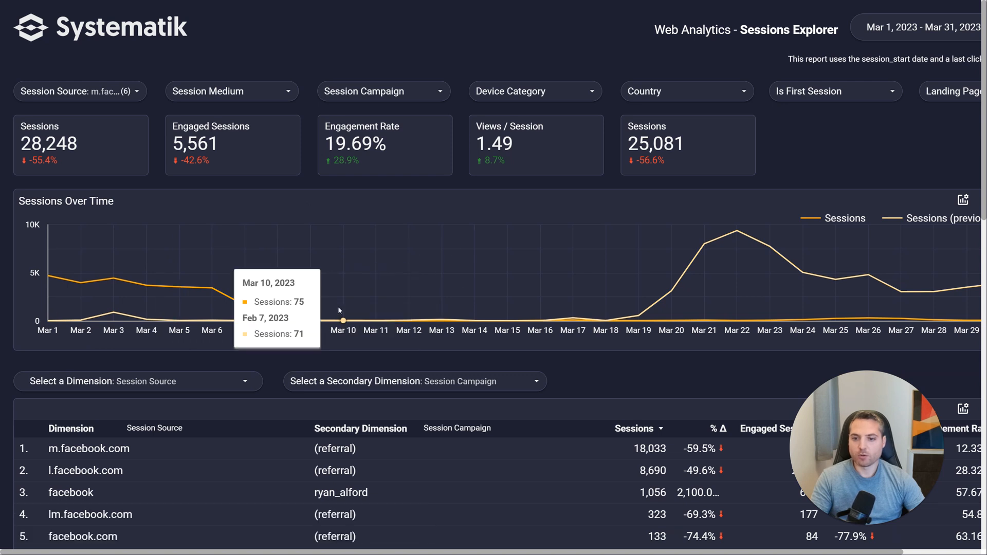
mouse_move(342, 311)
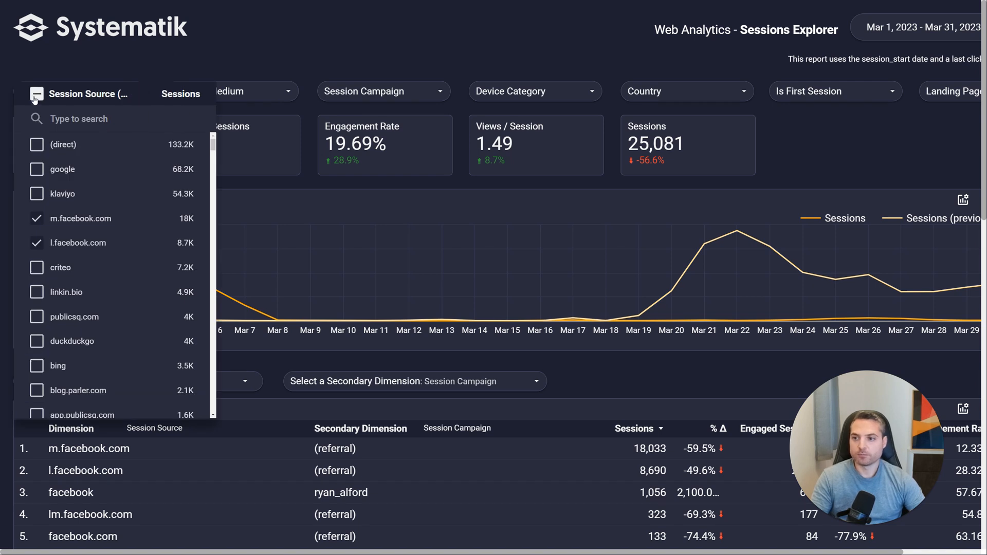
click(36, 93)
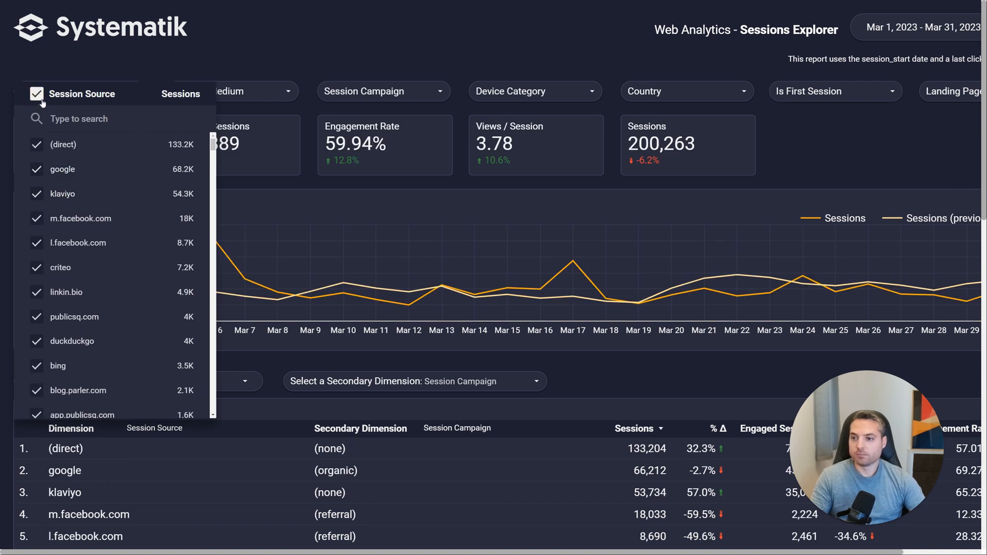
click(36, 93)
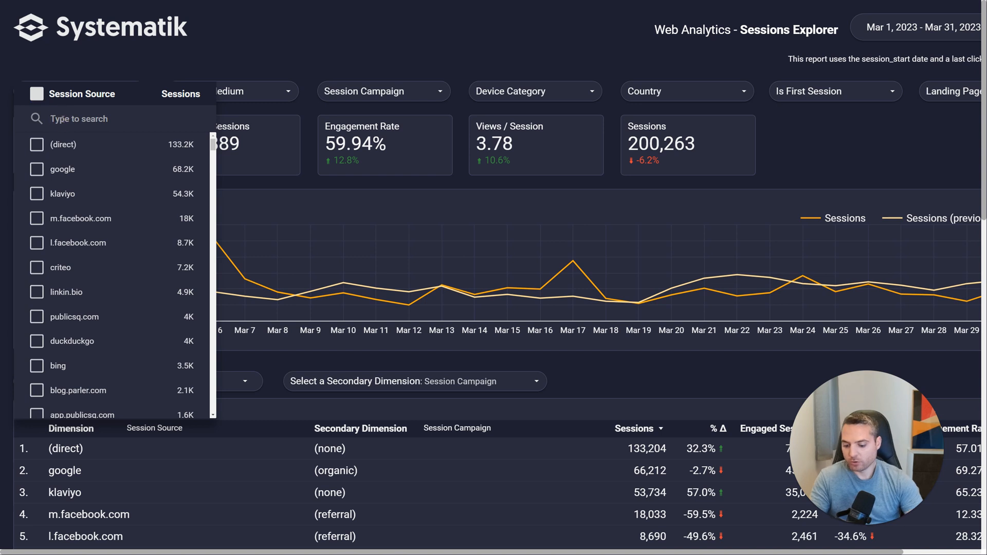
text(Faceboo)
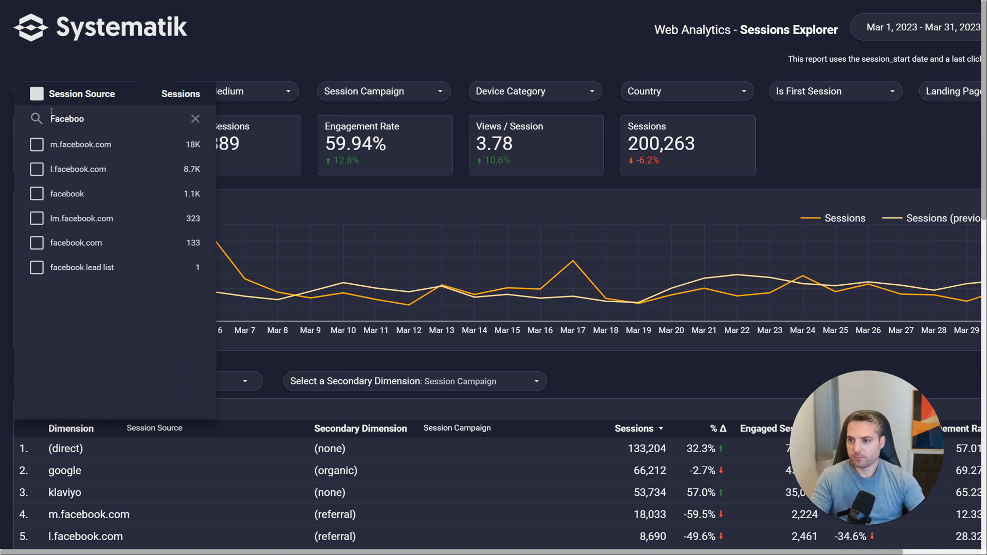
click(36, 93)
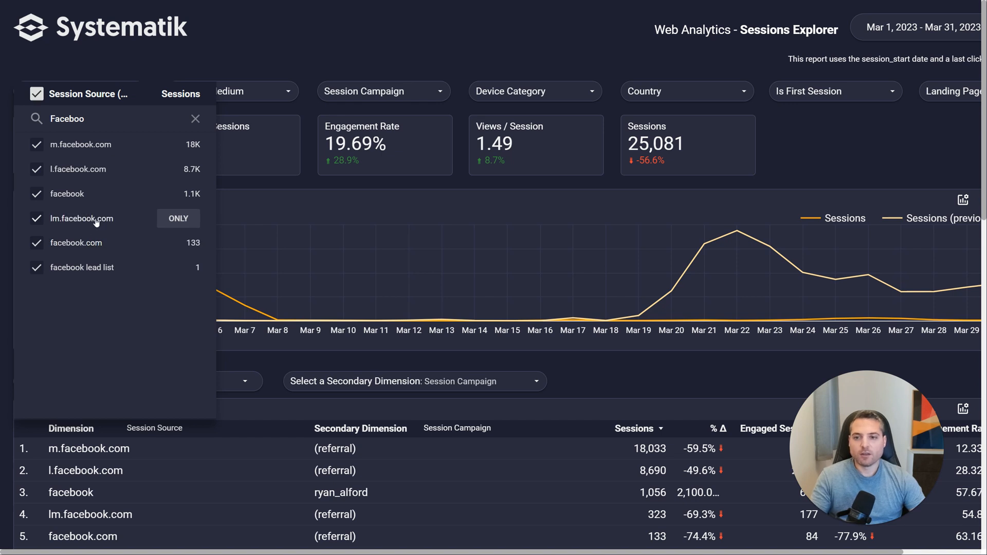
click(196, 118)
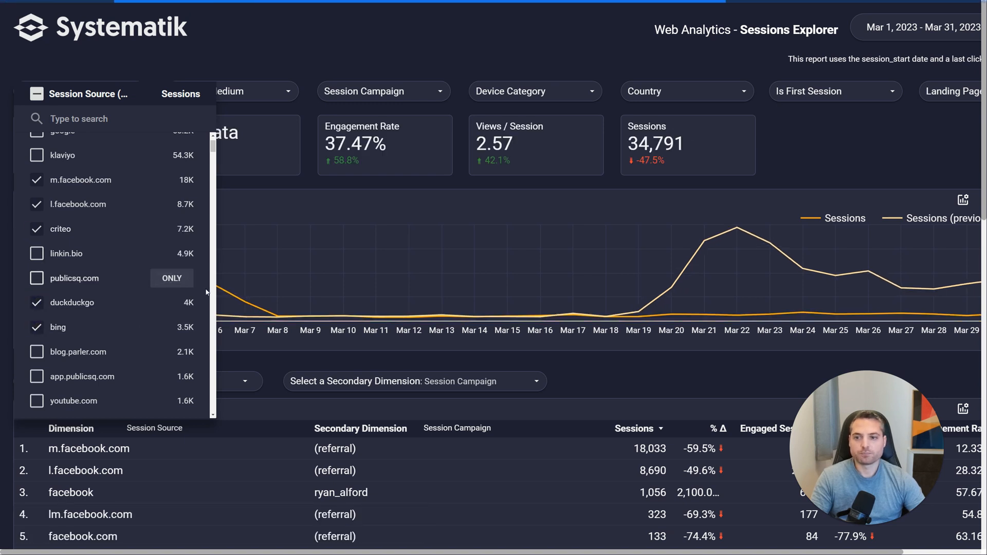
click(37, 93)
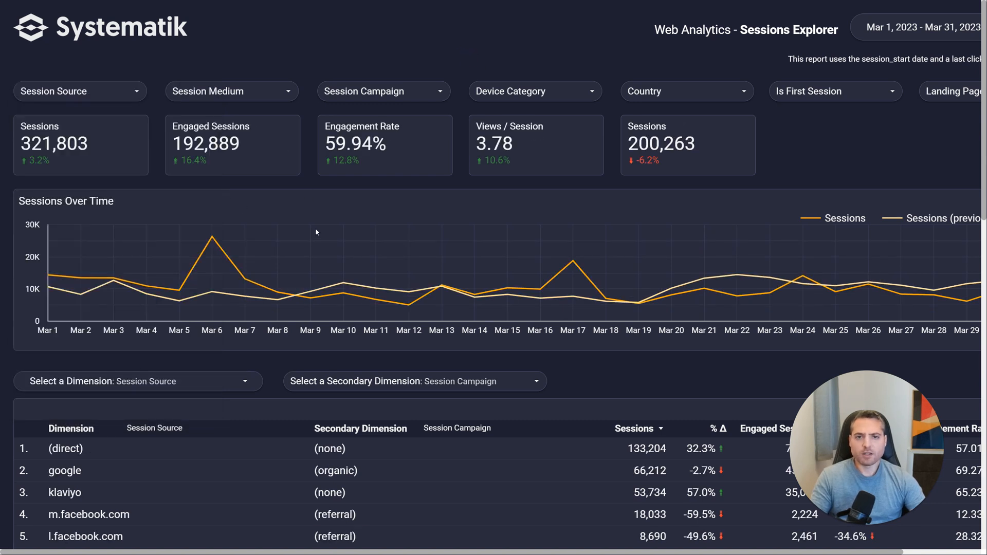
mouse_move(349, 203)
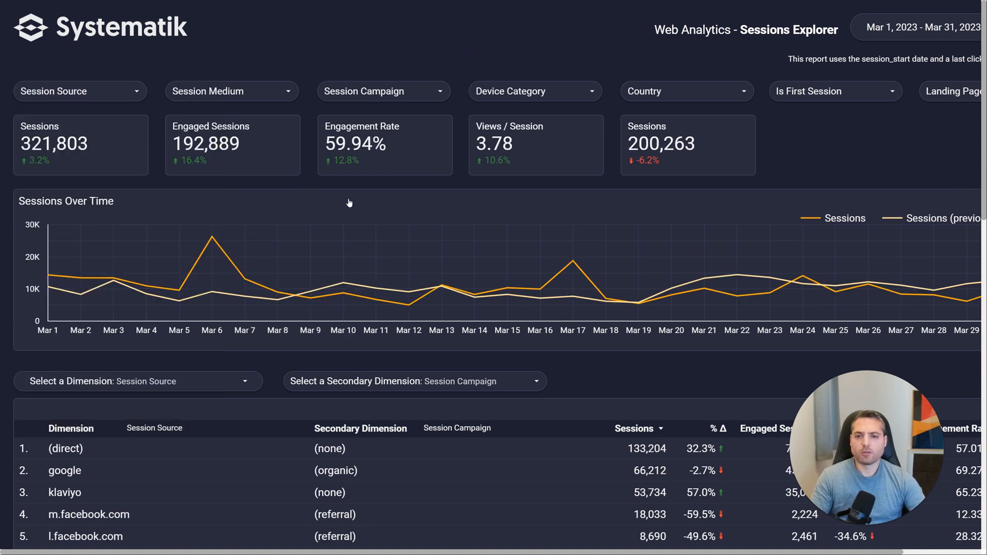
mouse_move(486, 208)
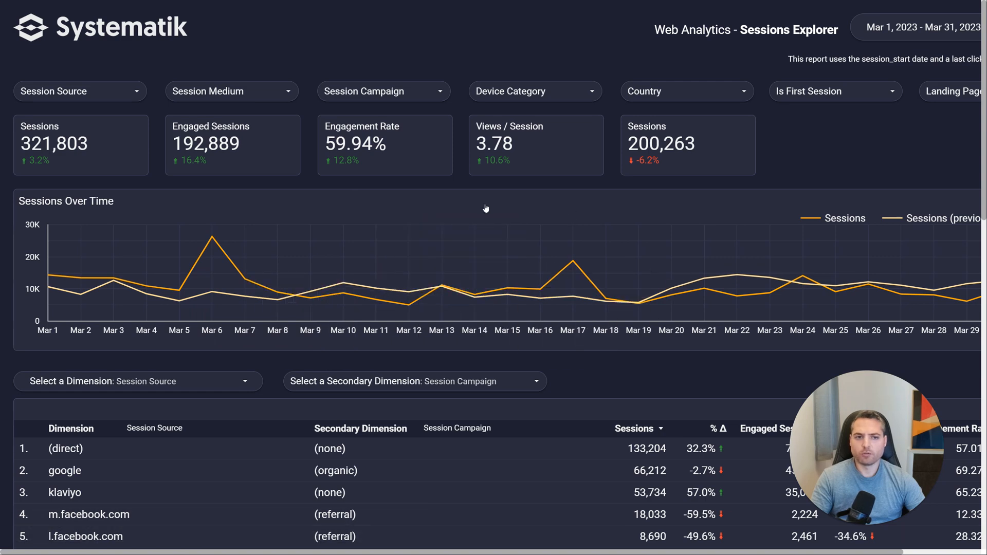
mouse_move(589, 76)
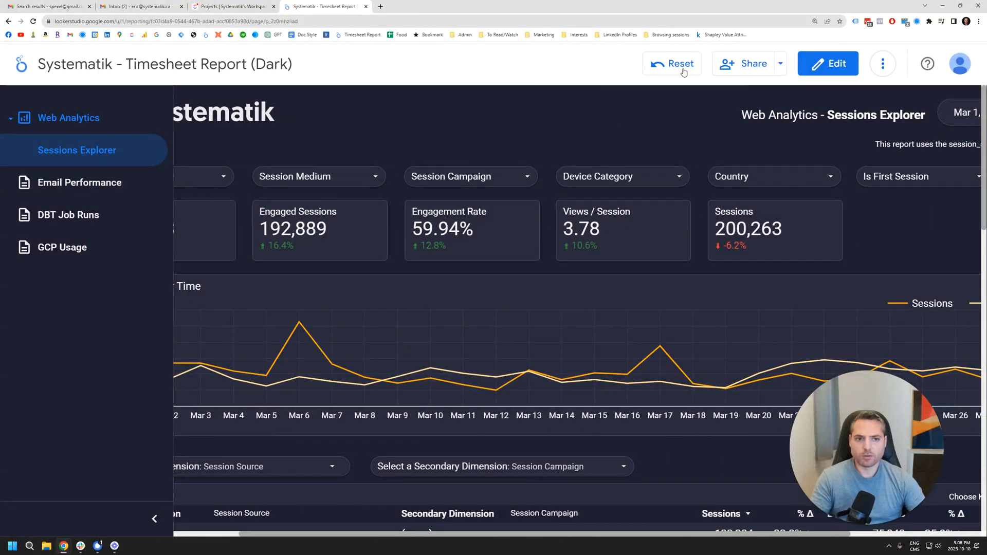
mouse_move(673, 64)
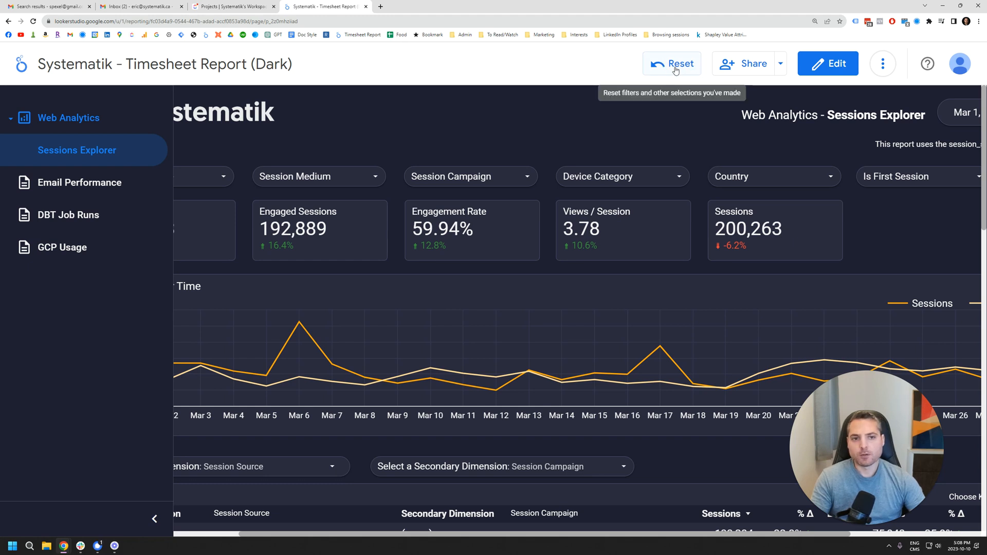
- Reset all report filters and show the dashboard in presentation mode
click(672, 63)
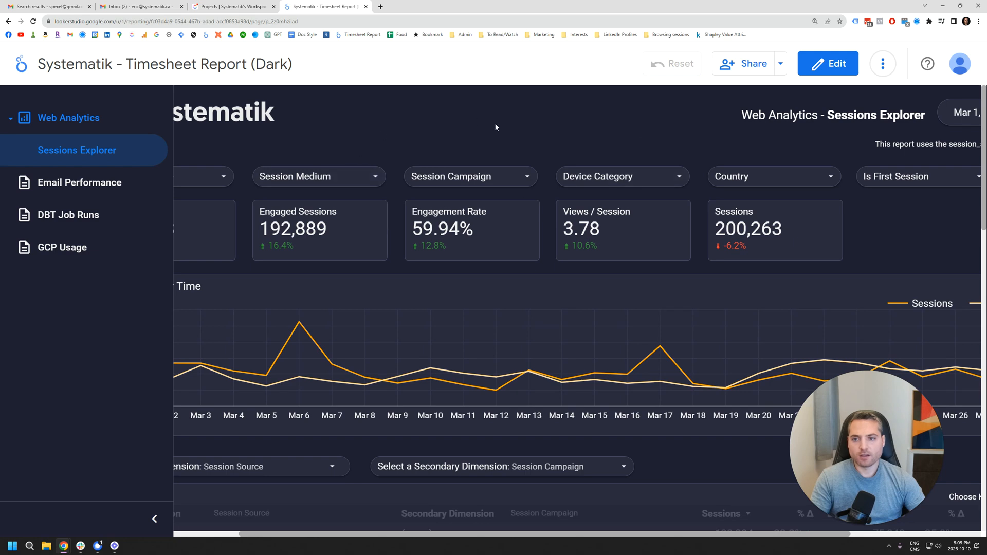
click(883, 64)
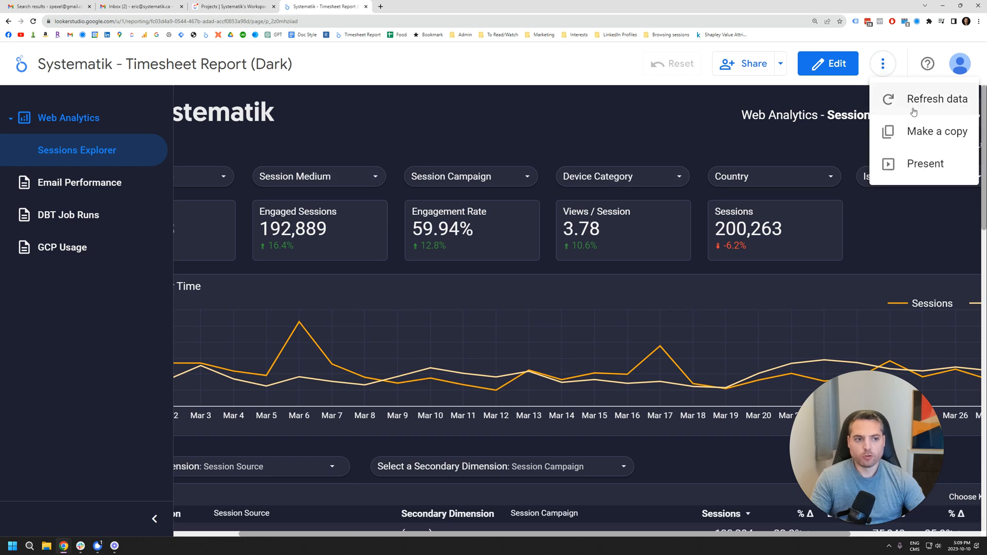
click(925, 164)
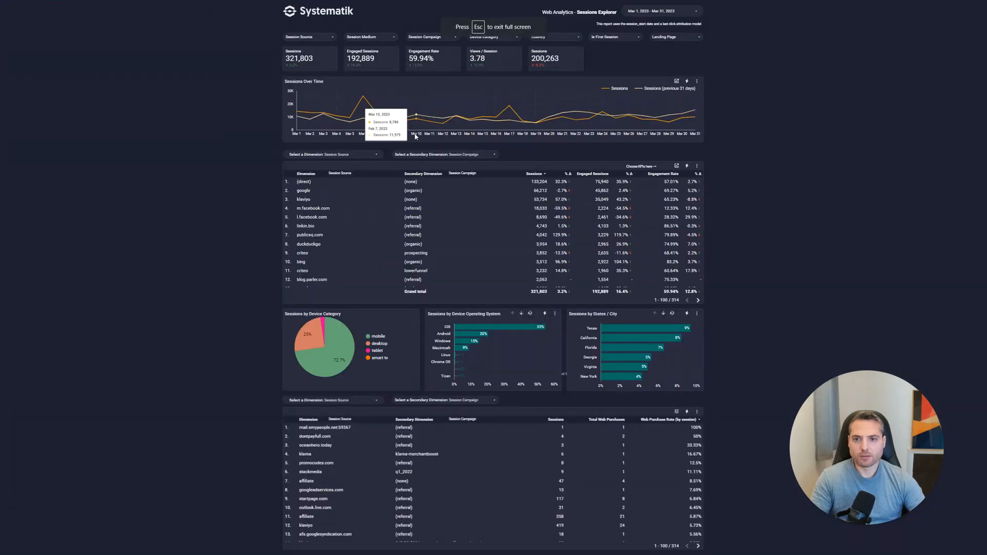
mouse_move(266, 239)
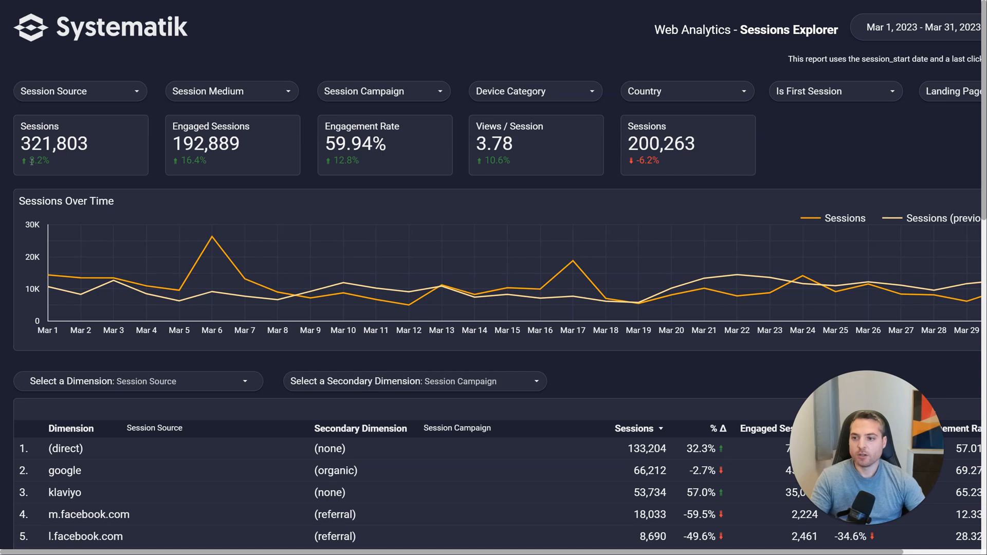
mouse_move(214, 160)
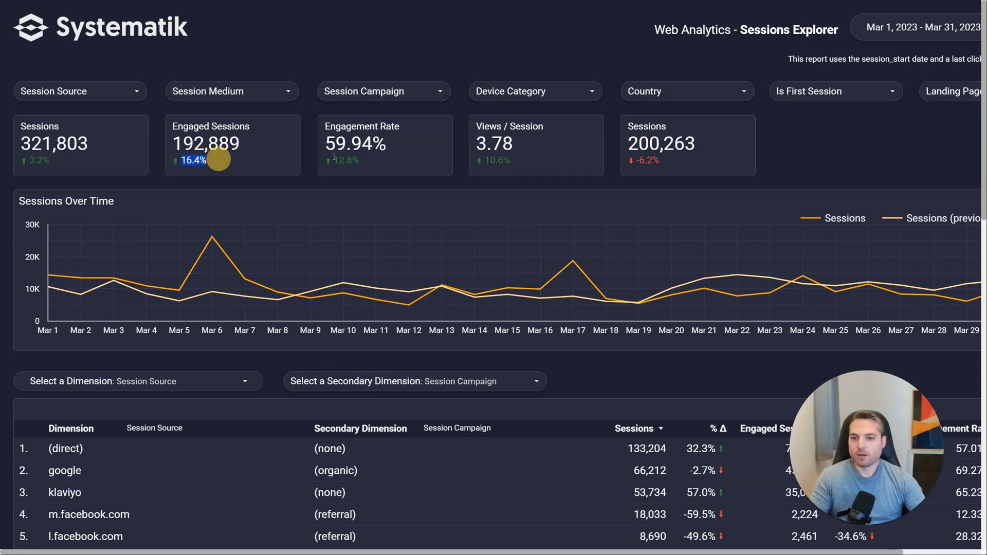
mouse_move(343, 160)
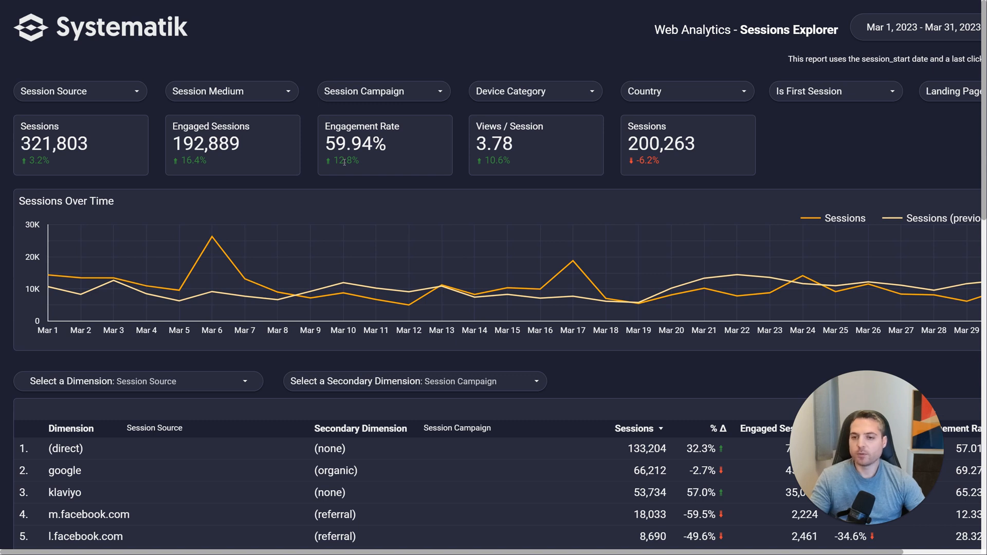
mouse_move(345, 167)
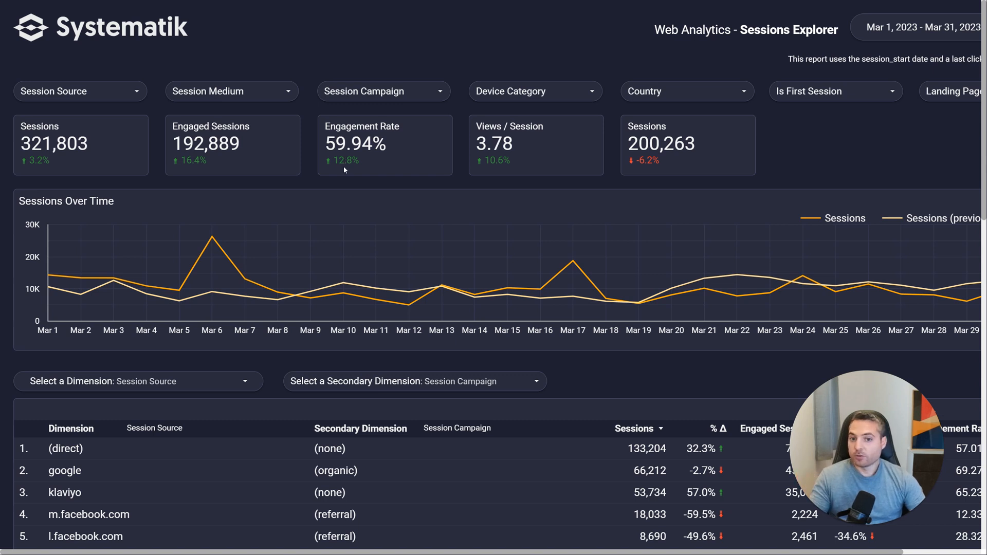
mouse_move(30, 162)
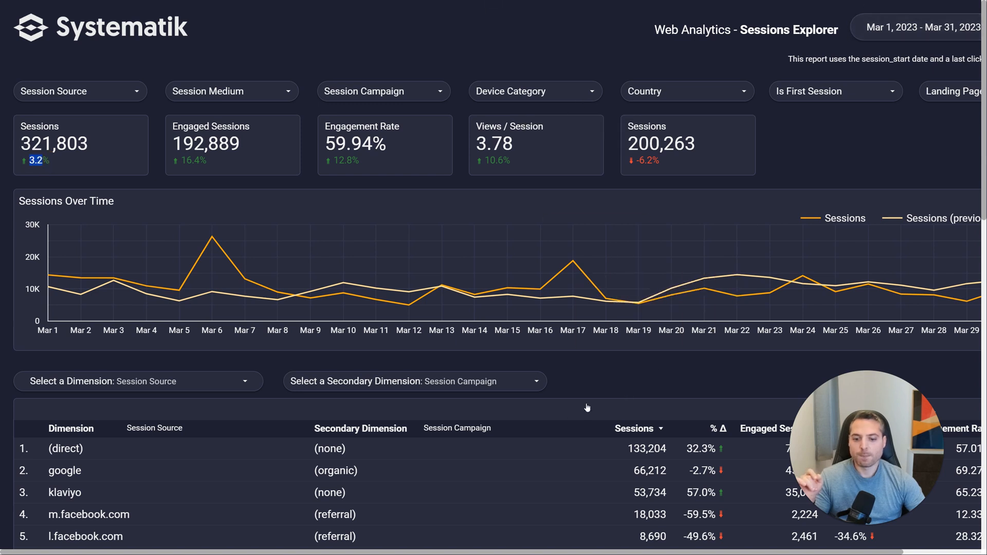
scroll(right, 3)
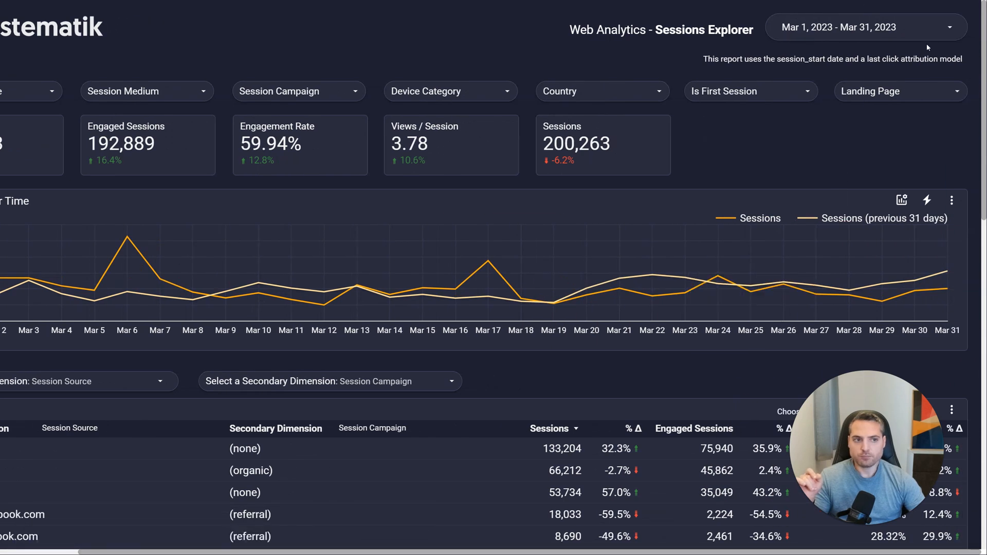
- Try March 14 and 15 end dates, then set the pending range to February 13–28, 2023
click(866, 28)
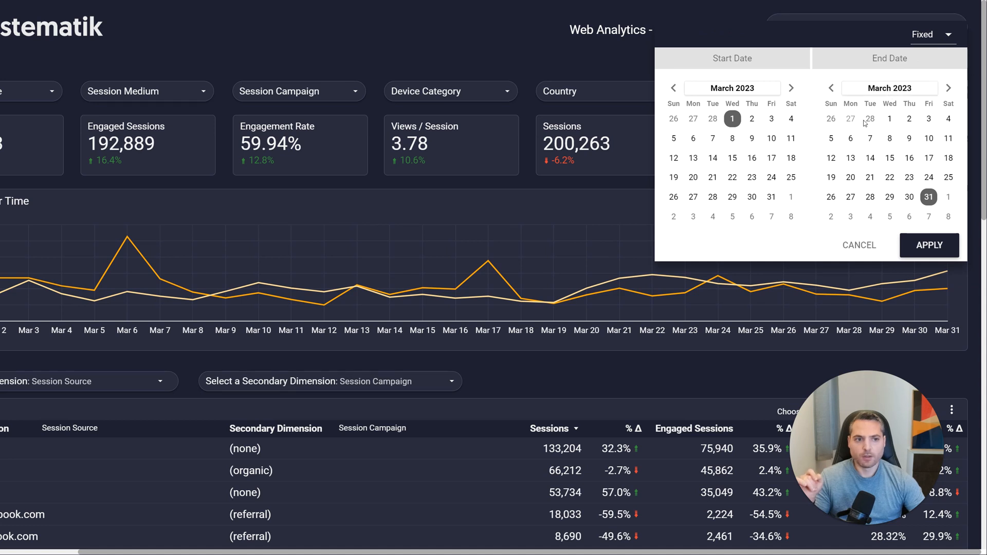
mouse_move(871, 124)
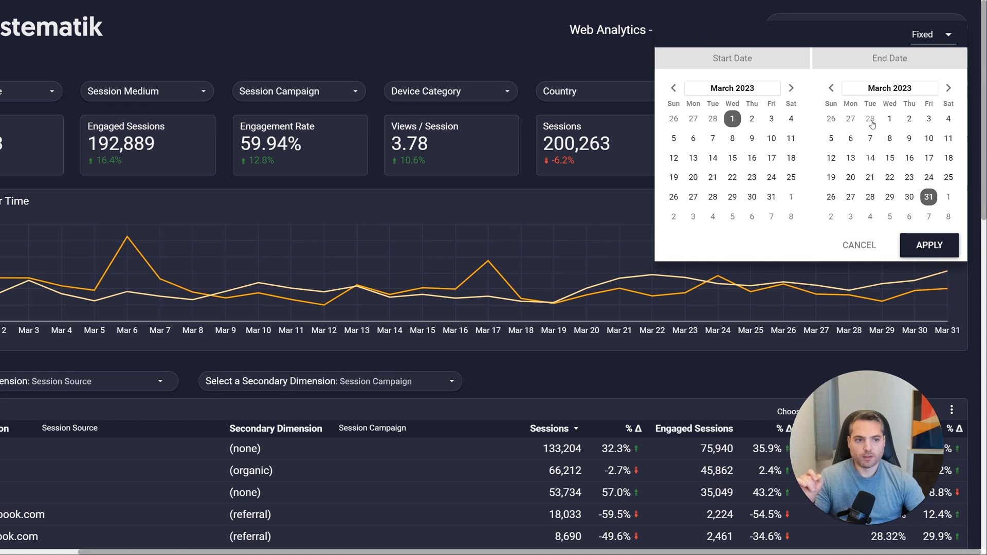
click(870, 158)
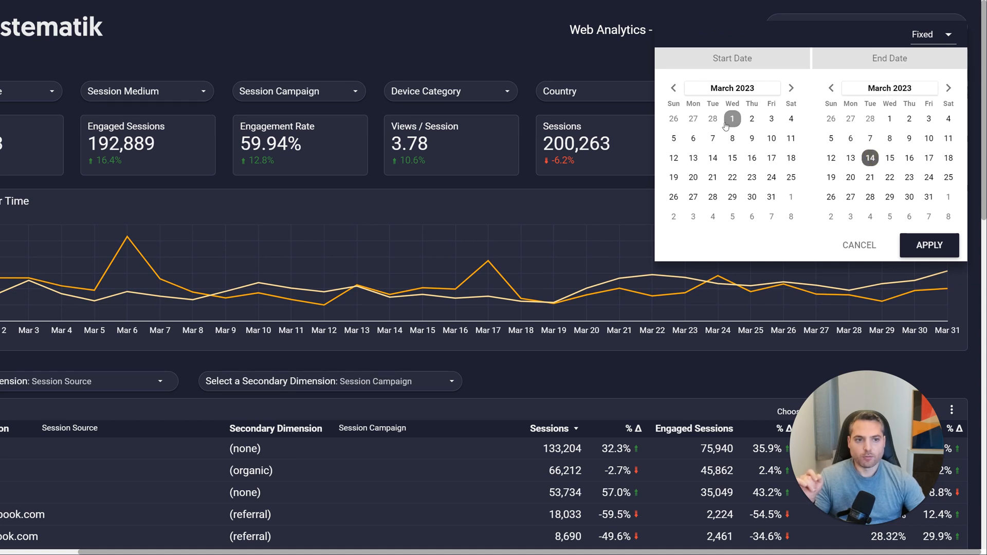
click(889, 158)
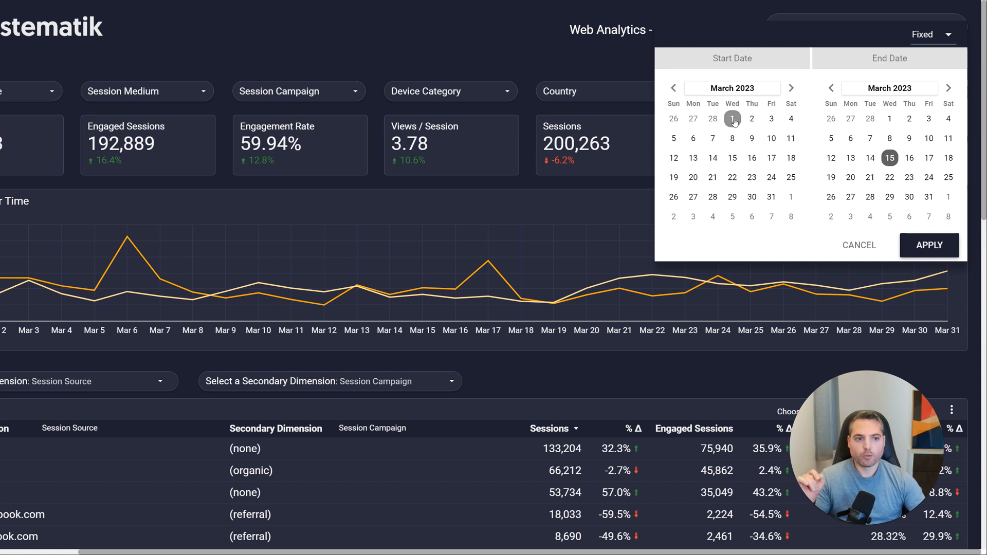
mouse_move(742, 124)
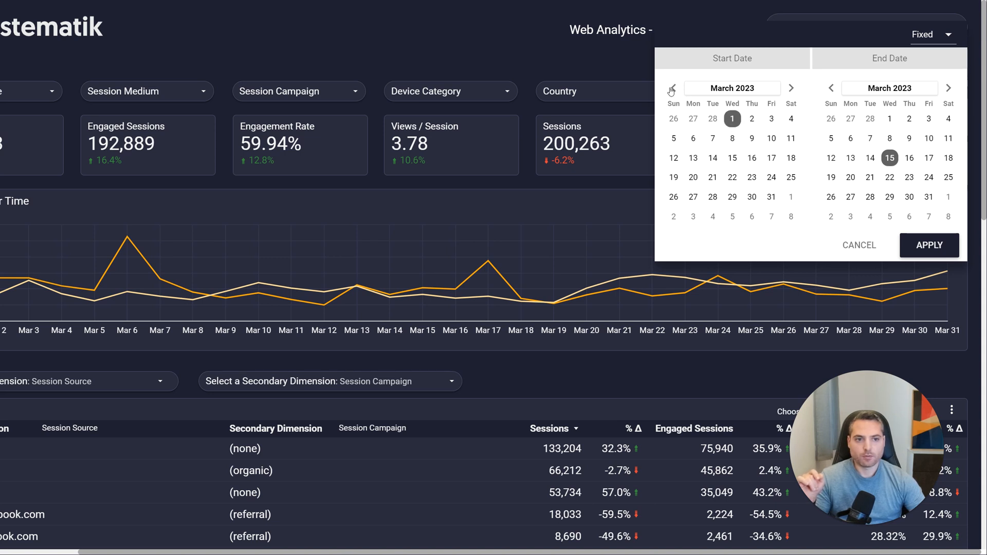
click(672, 88)
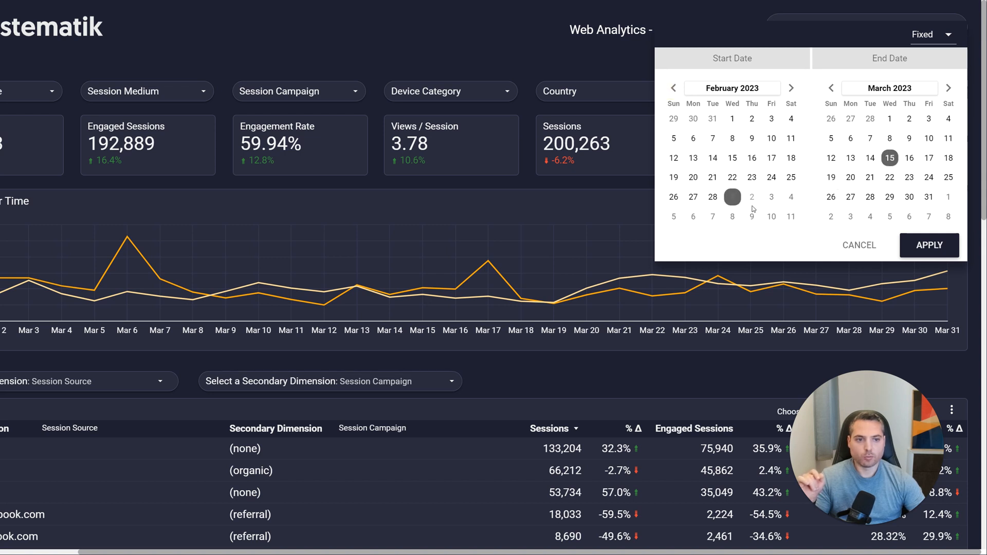
mouse_move(713, 197)
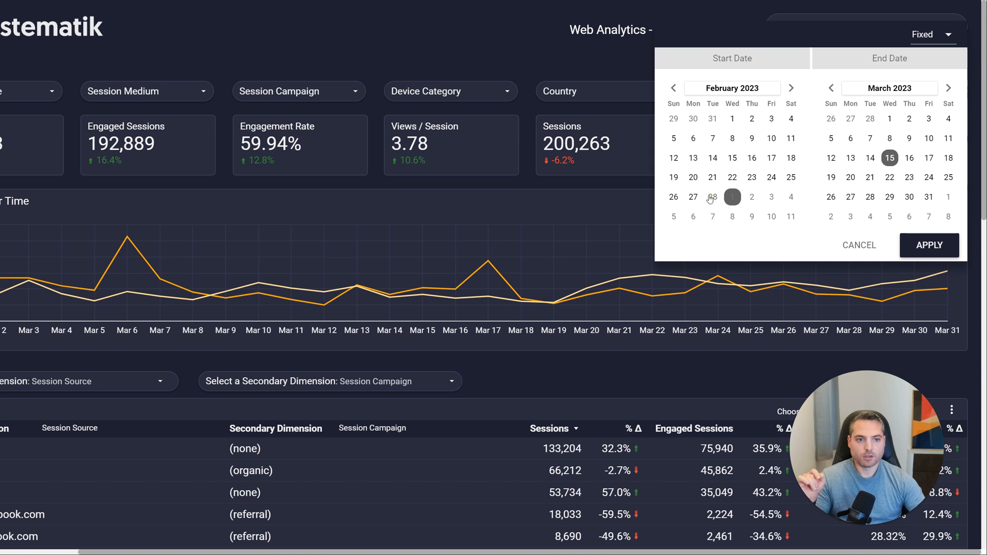
click(712, 197)
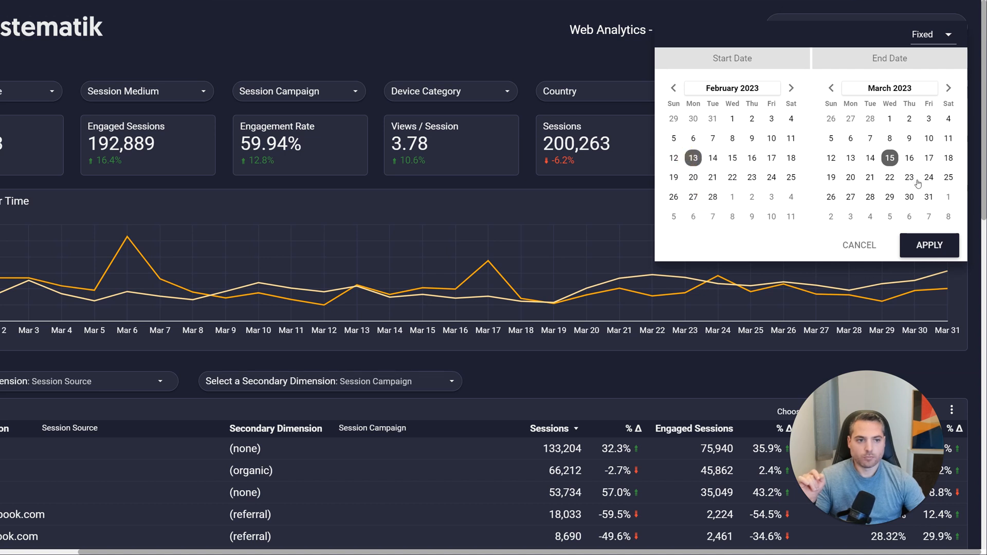
click(830, 88)
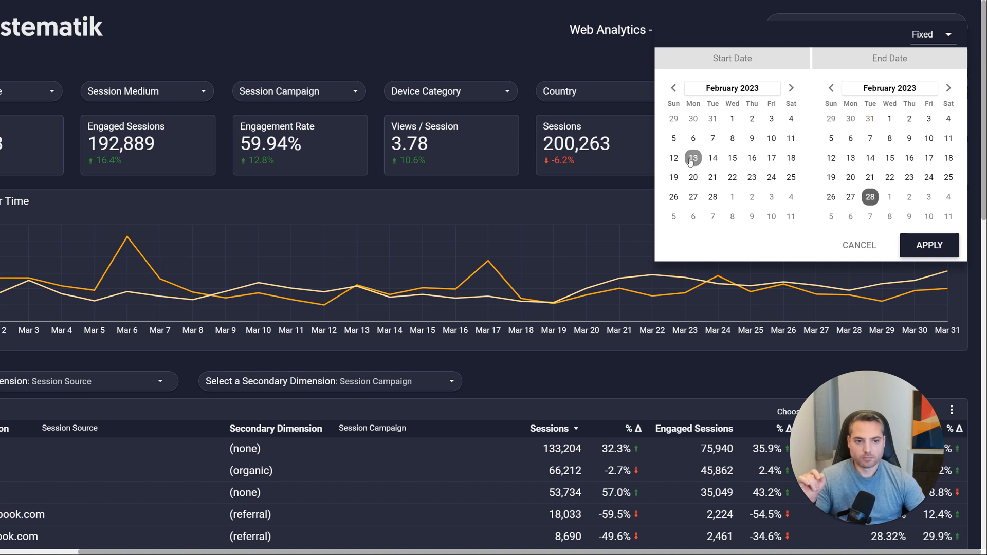
mouse_move(805, 92)
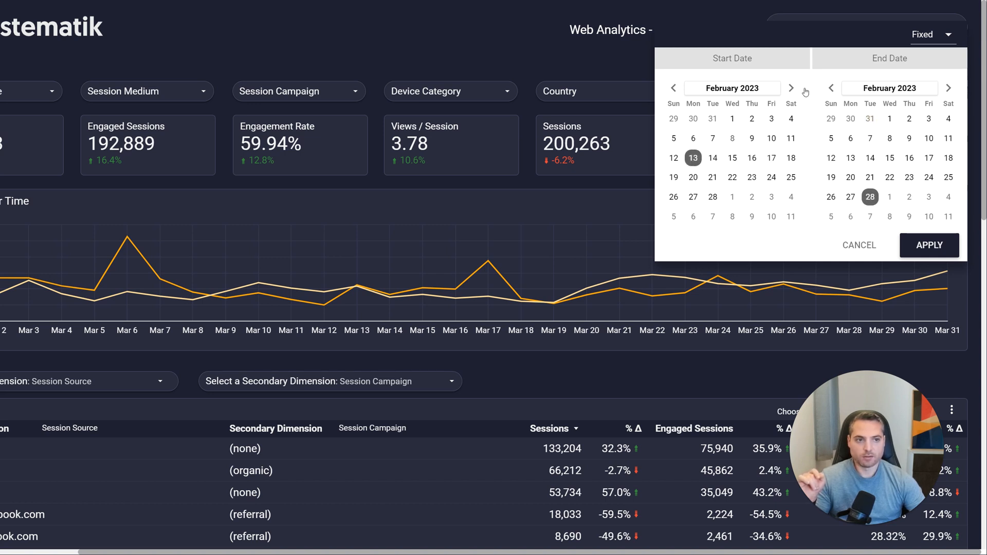
click(932, 34)
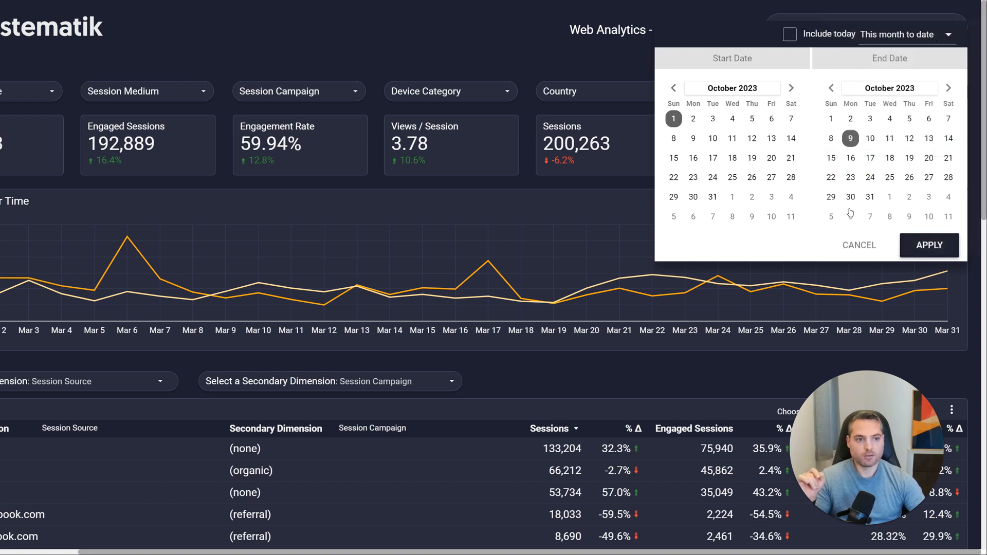
mouse_move(673, 140)
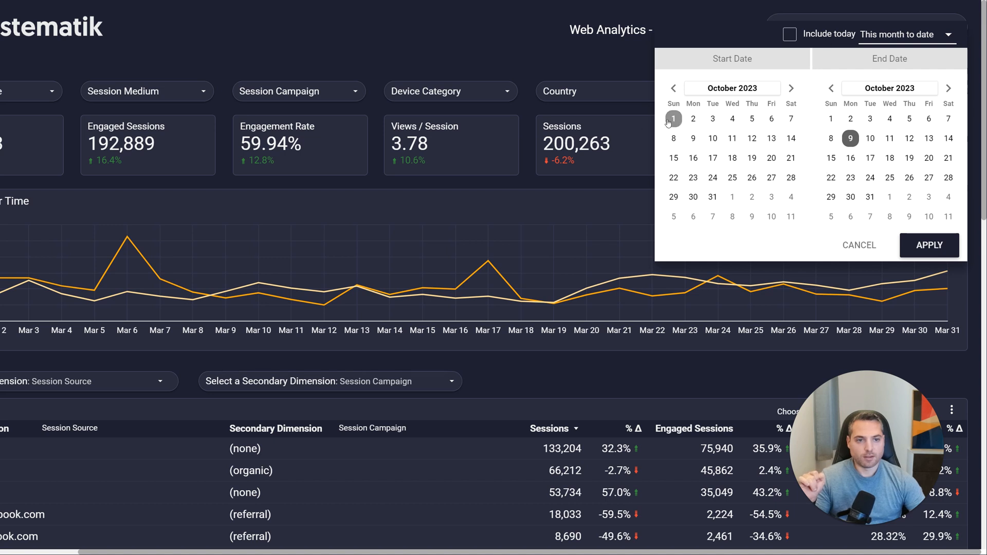
- Set the pending date range to September 1–9, 2023 and list the preset ranges
click(673, 119)
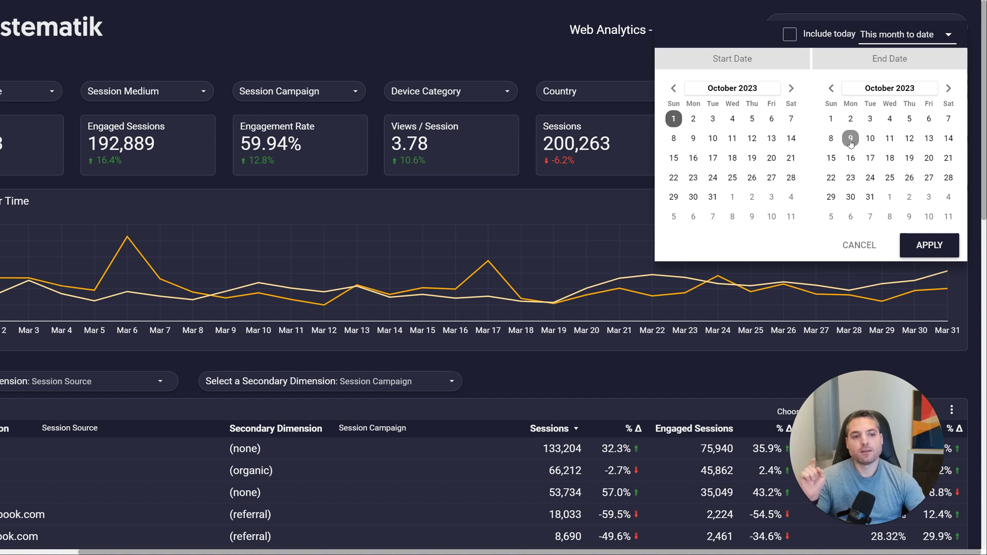
click(674, 88)
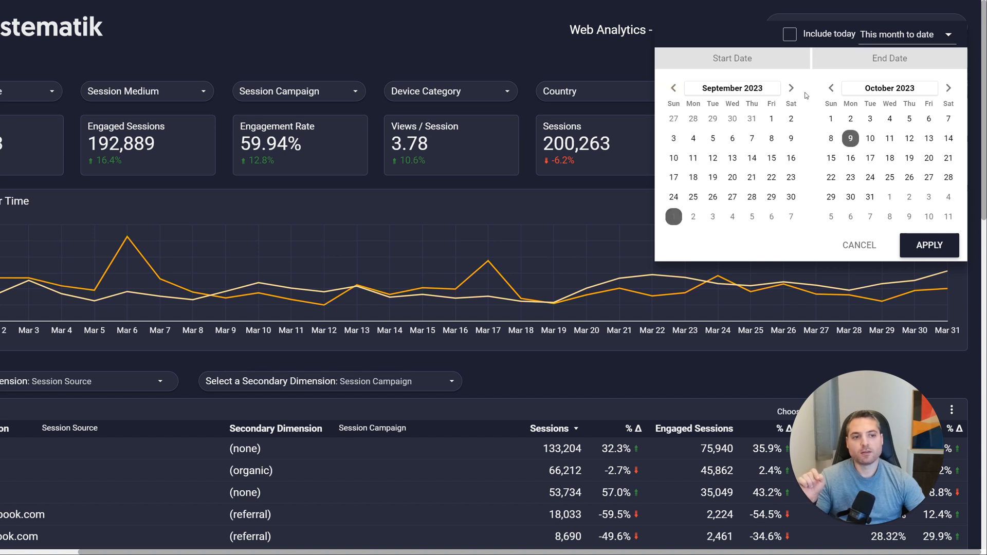
click(831, 88)
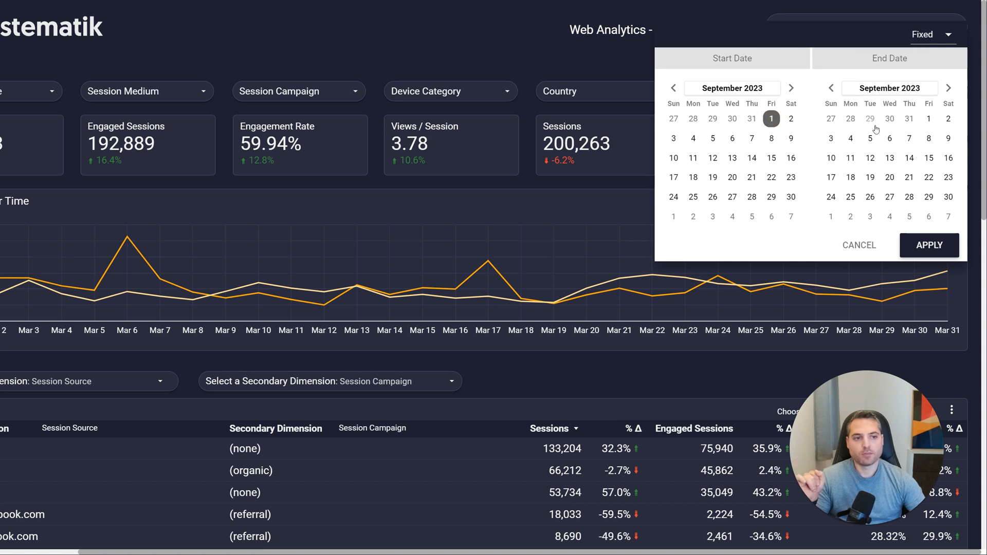
click(948, 138)
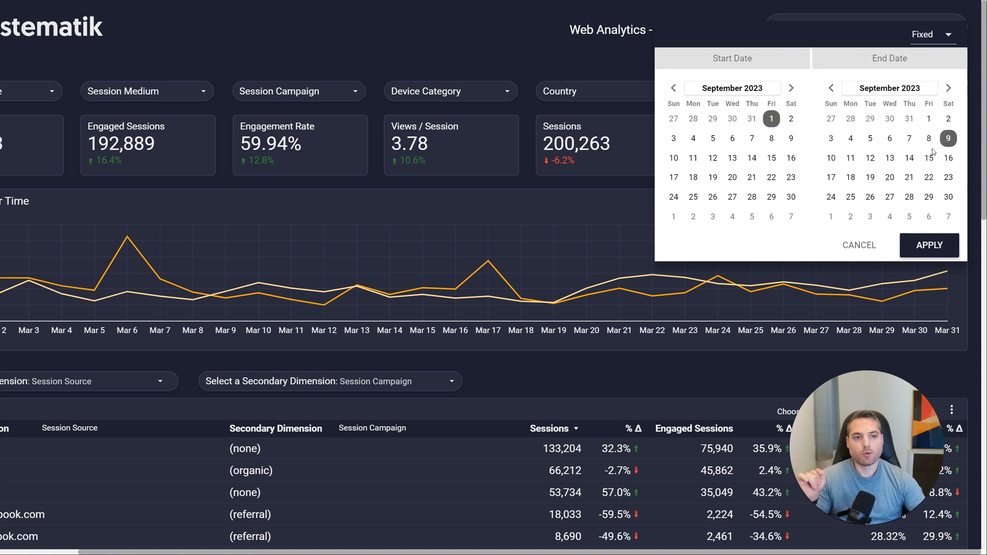
mouse_move(898, 146)
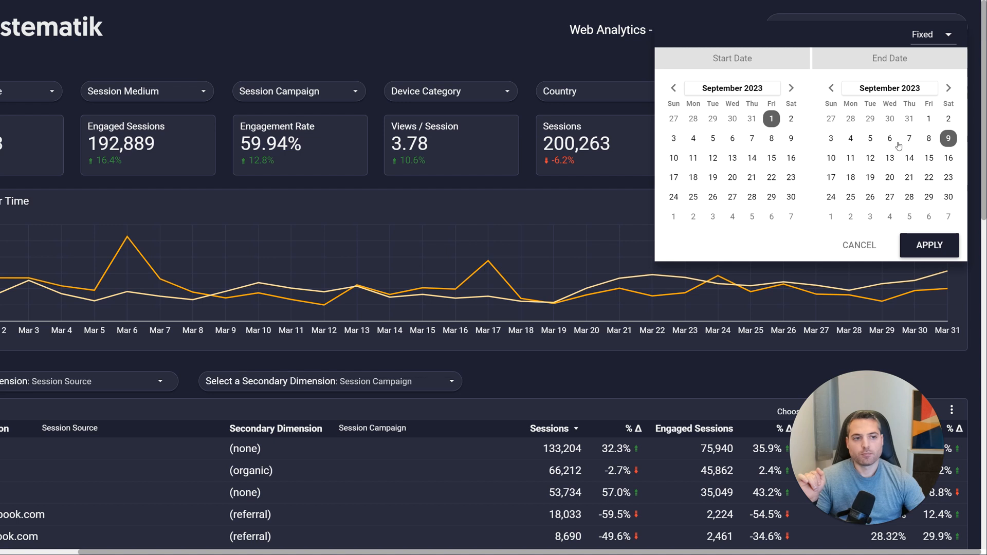
click(933, 34)
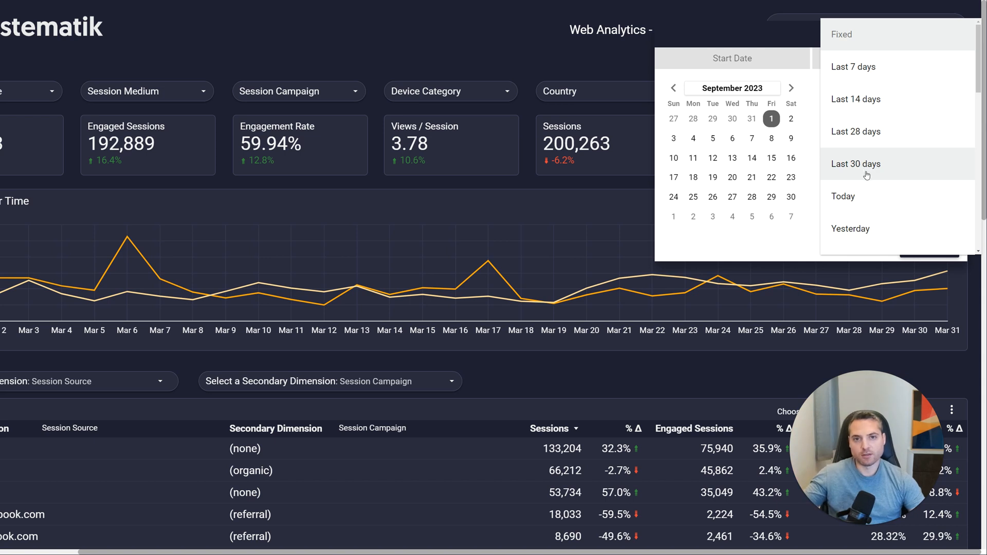
- Browse the preset ranges, cancel to keep March 1–31, 2023, and highlight the 3.2% Sessions change
scroll(down, 3)
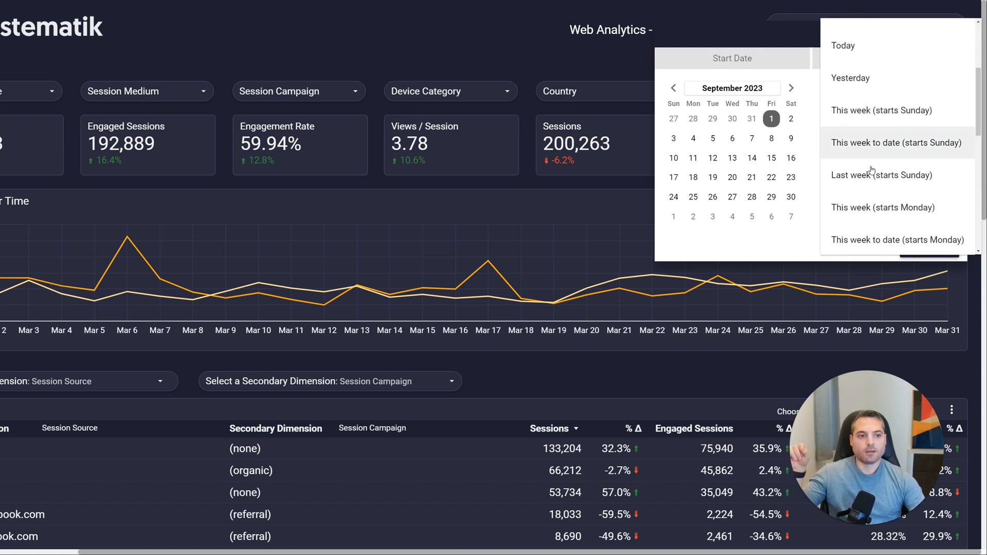
scroll(down, 3)
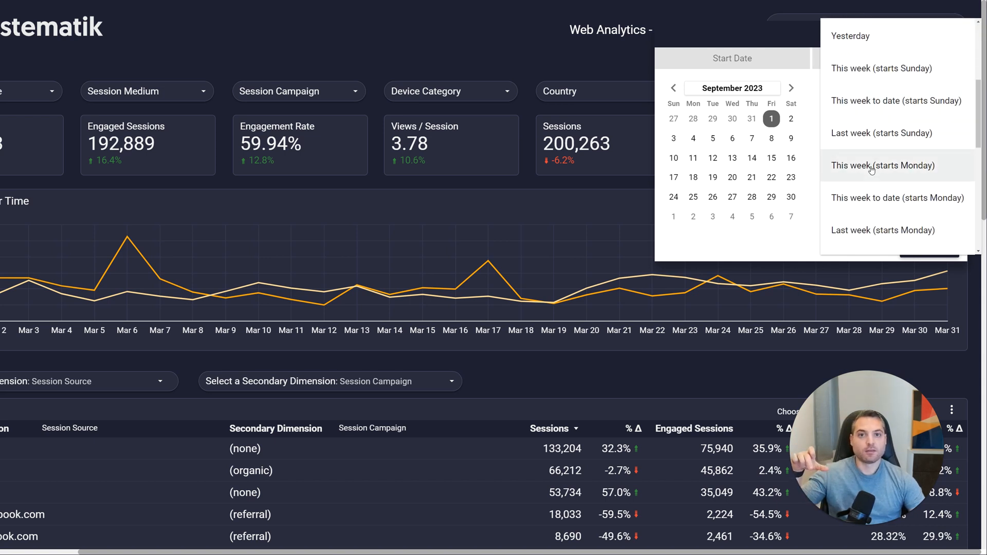
scroll(down, 3)
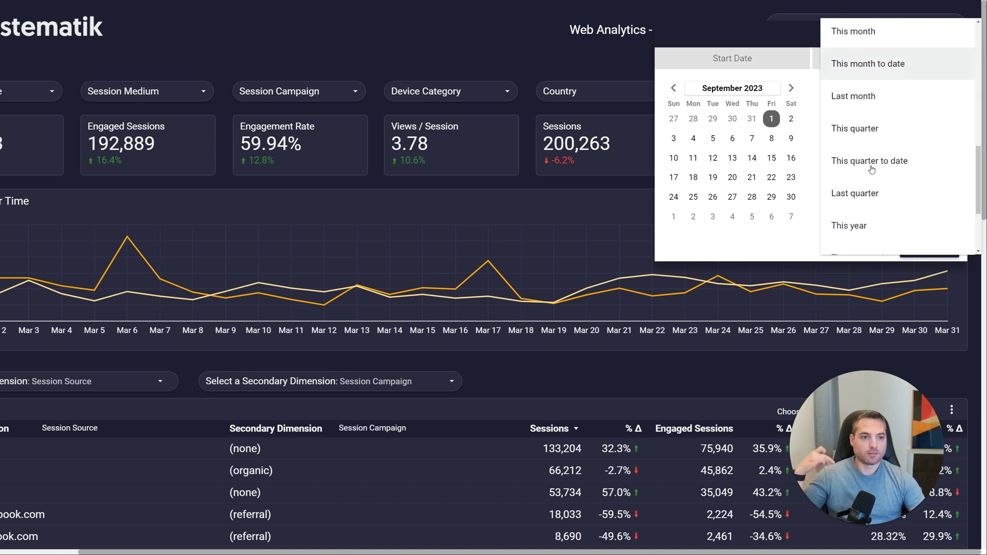
mouse_move(871, 160)
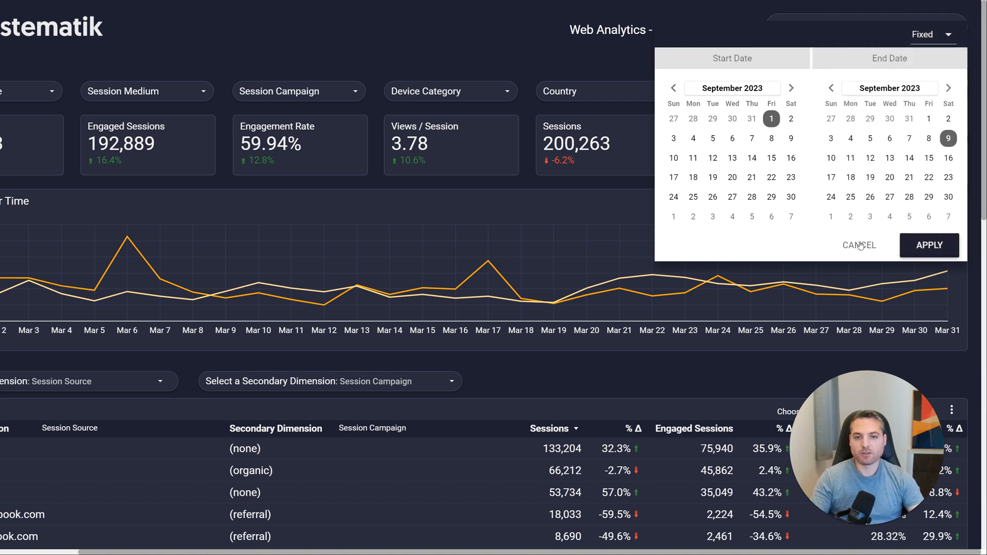
mouse_move(641, 42)
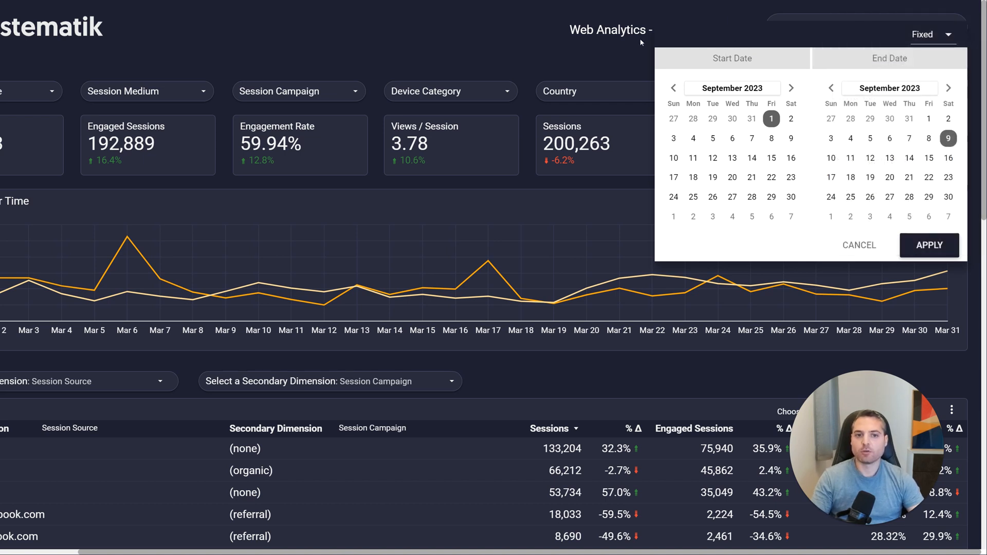
click(929, 244)
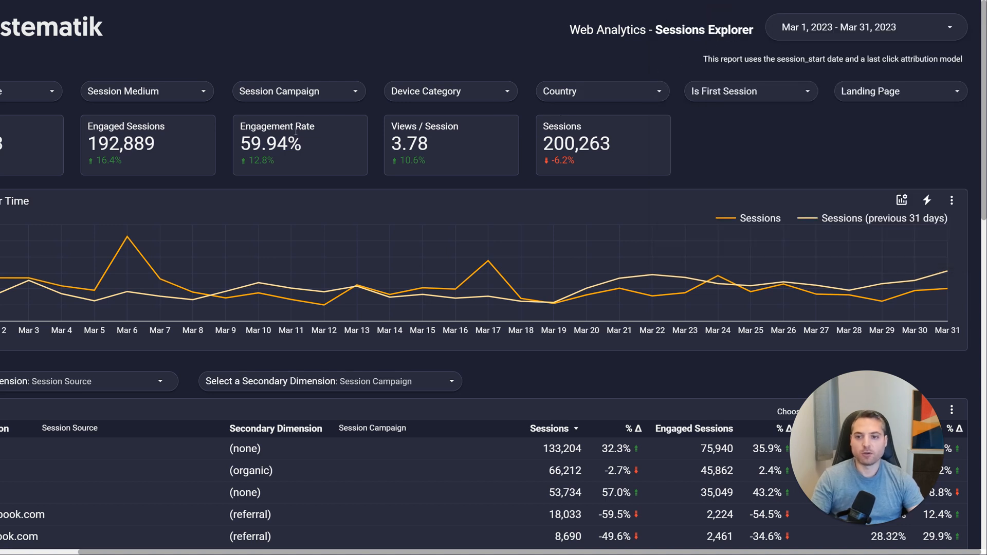
mouse_move(622, 404)
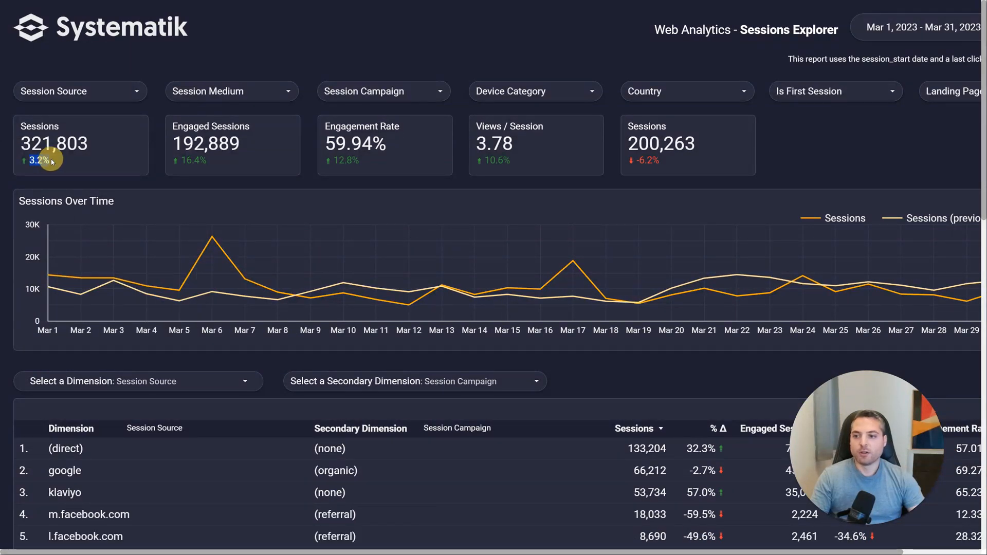
mouse_move(781, 68)
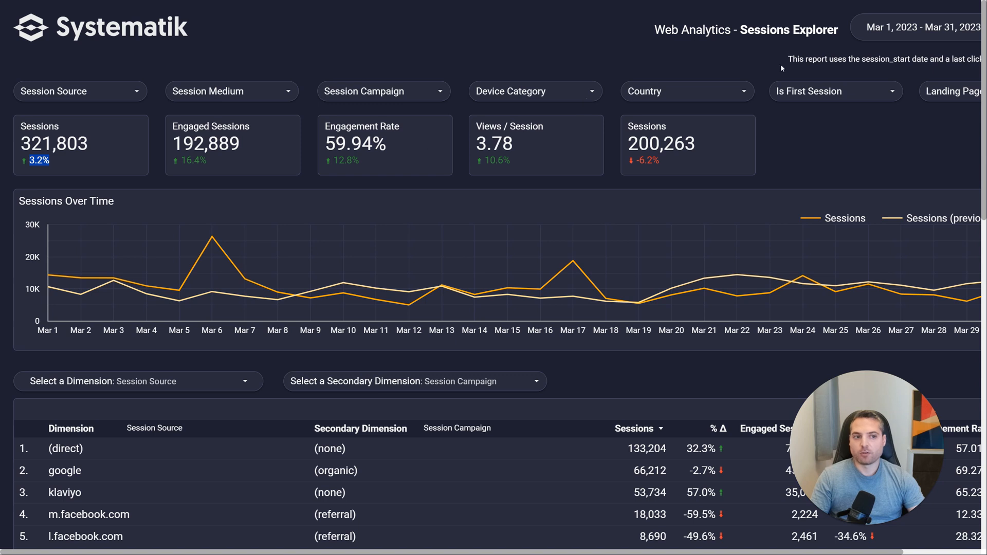
mouse_move(322, 152)
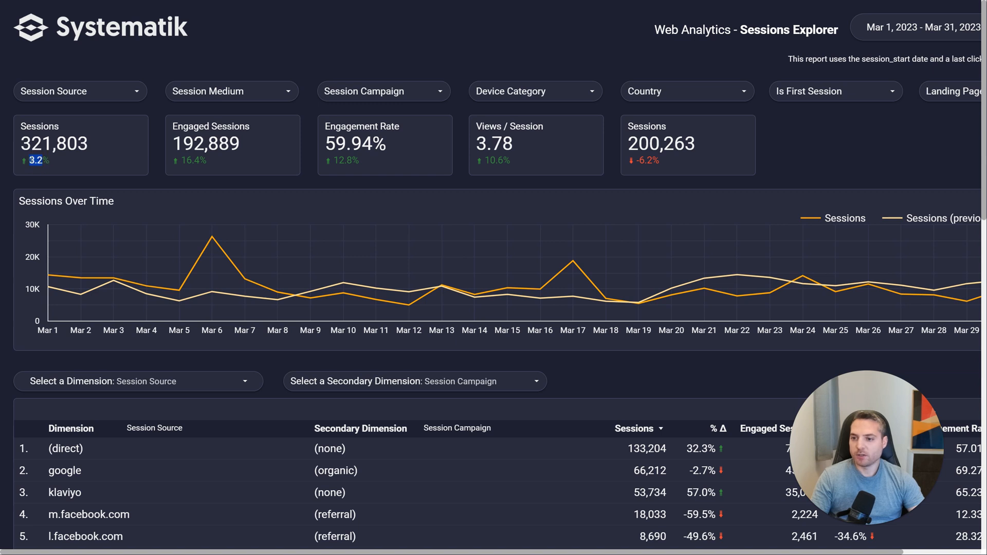
double_click(53, 144)
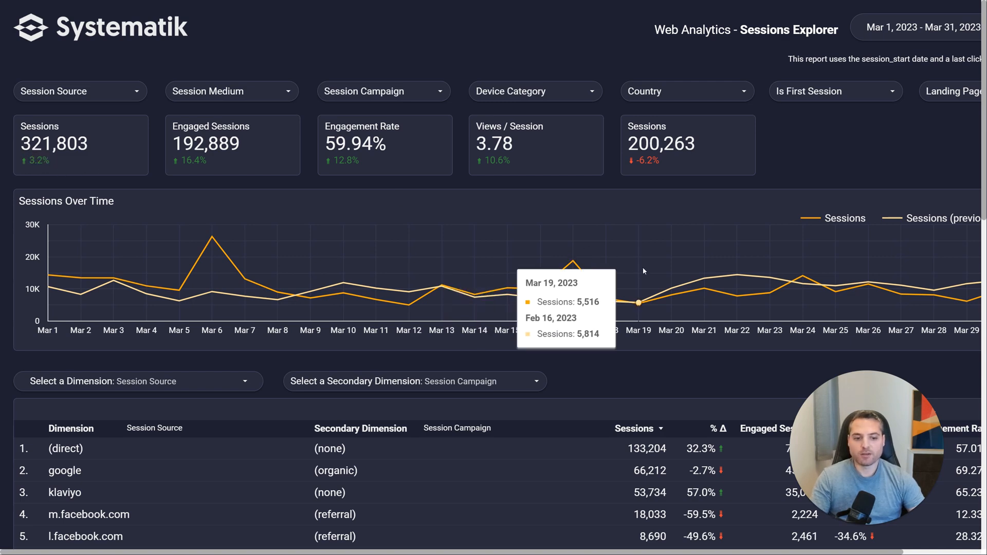
scroll(down, 3)
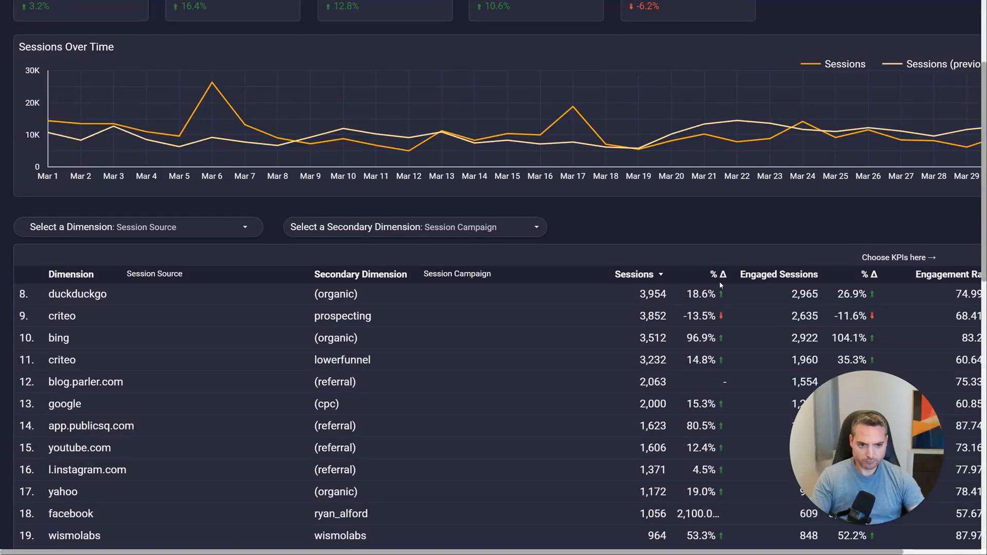
mouse_move(833, 354)
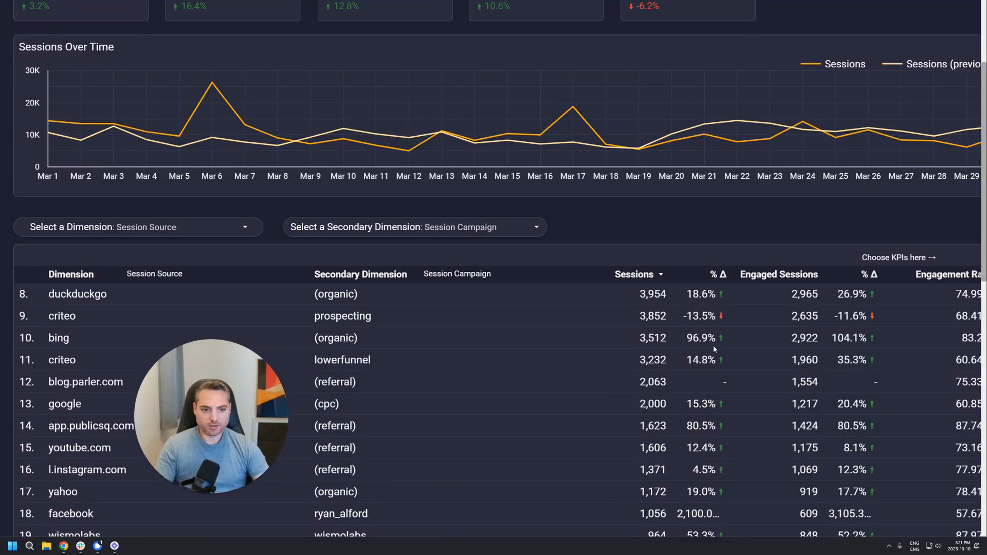
scroll(up, 3)
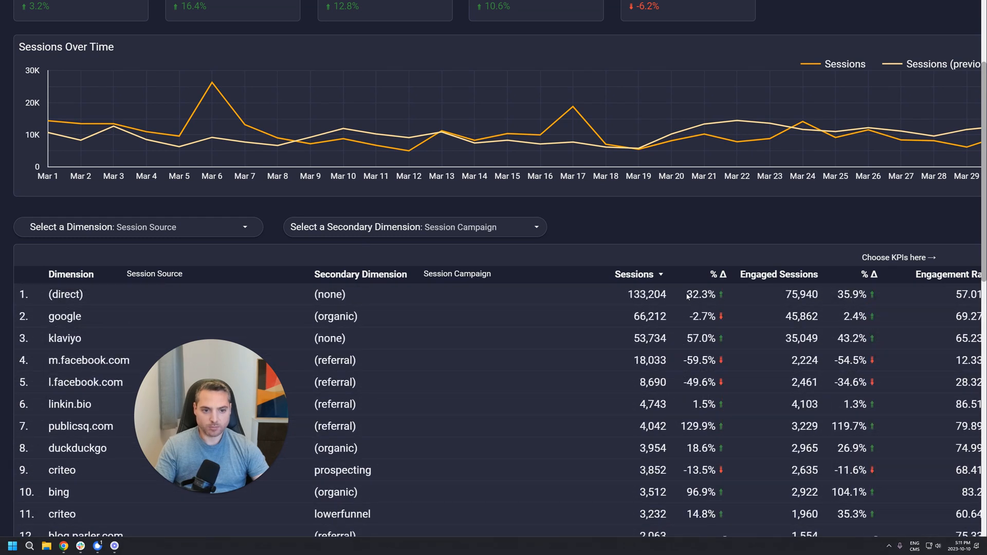
mouse_move(592, 311)
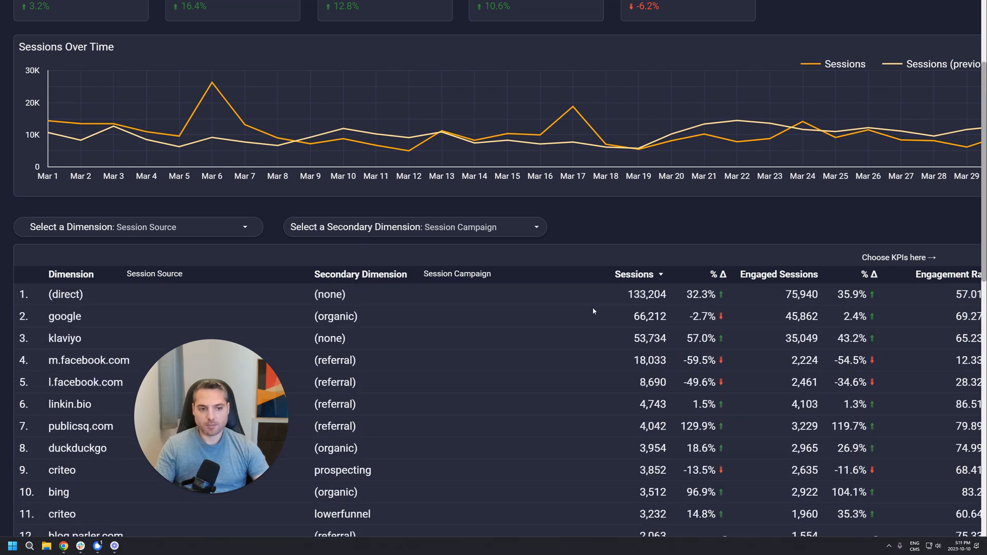
mouse_move(707, 302)
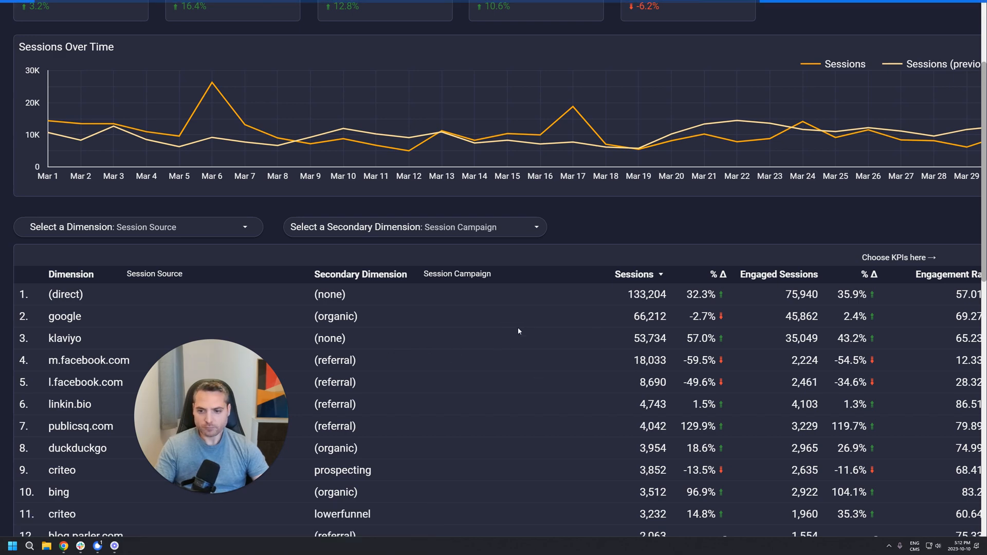
mouse_move(298, 294)
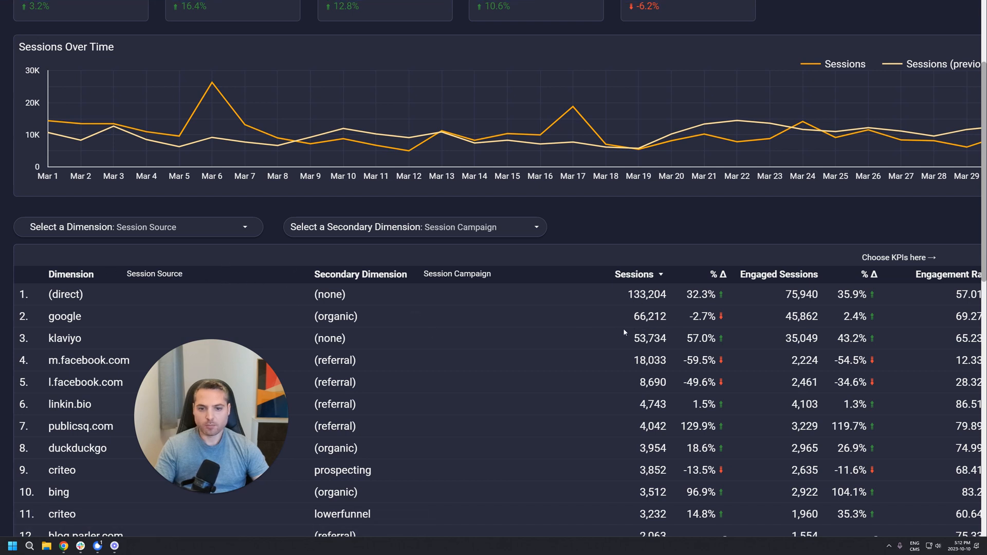
mouse_move(68, 328)
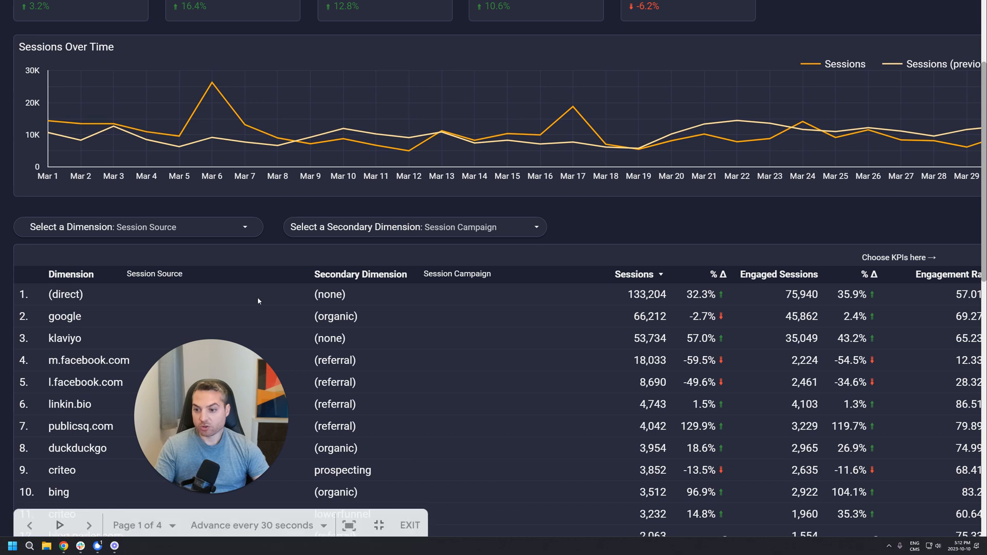
mouse_move(407, 350)
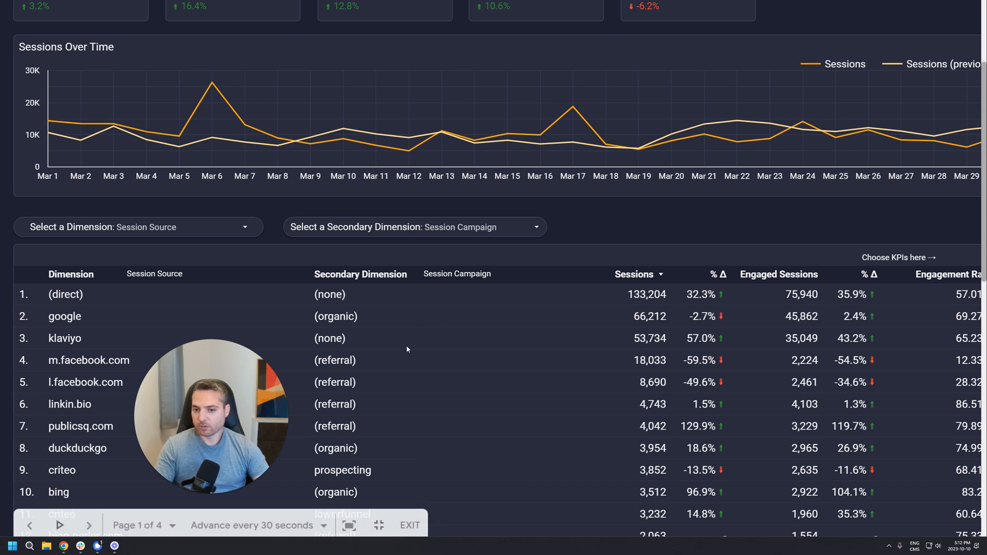
mouse_move(306, 361)
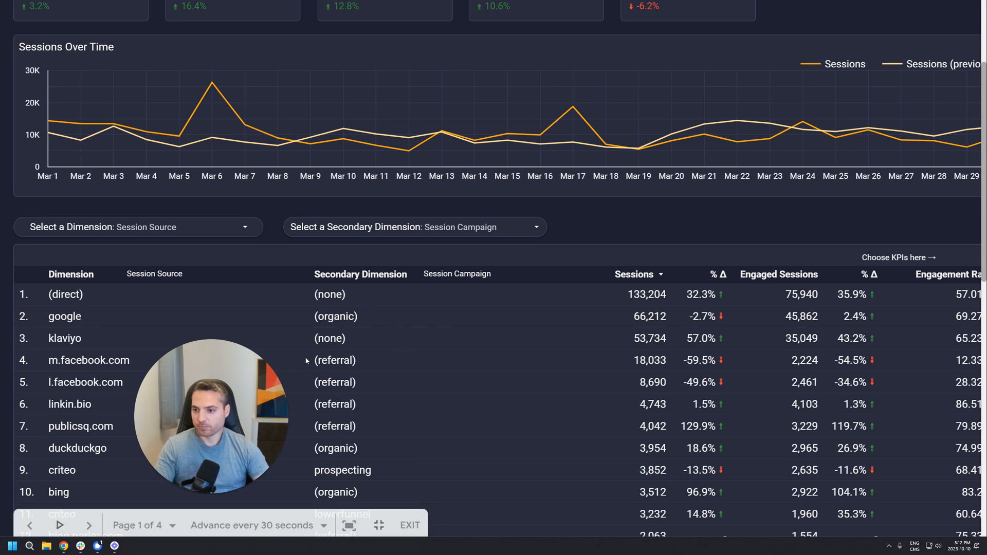
mouse_move(497, 338)
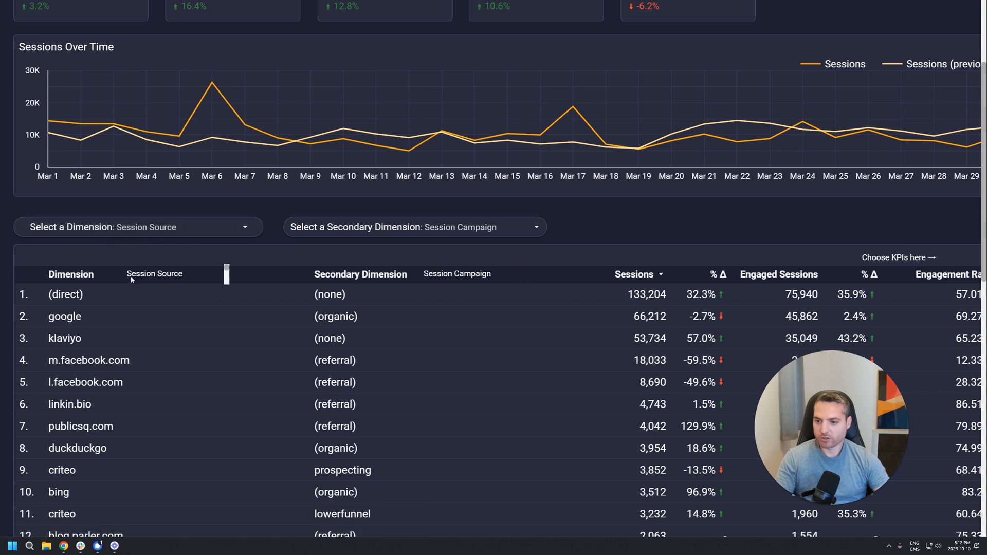
mouse_move(447, 308)
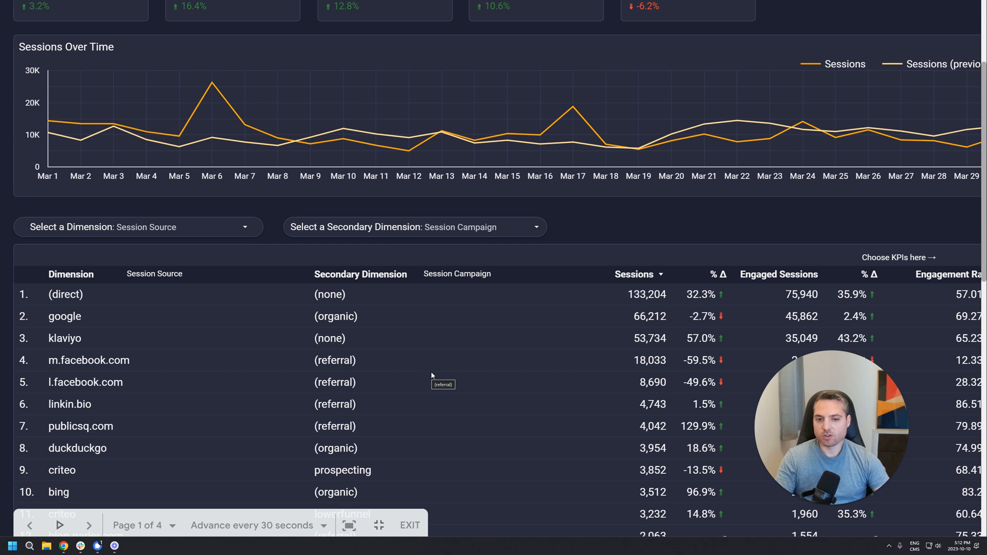
mouse_move(433, 367)
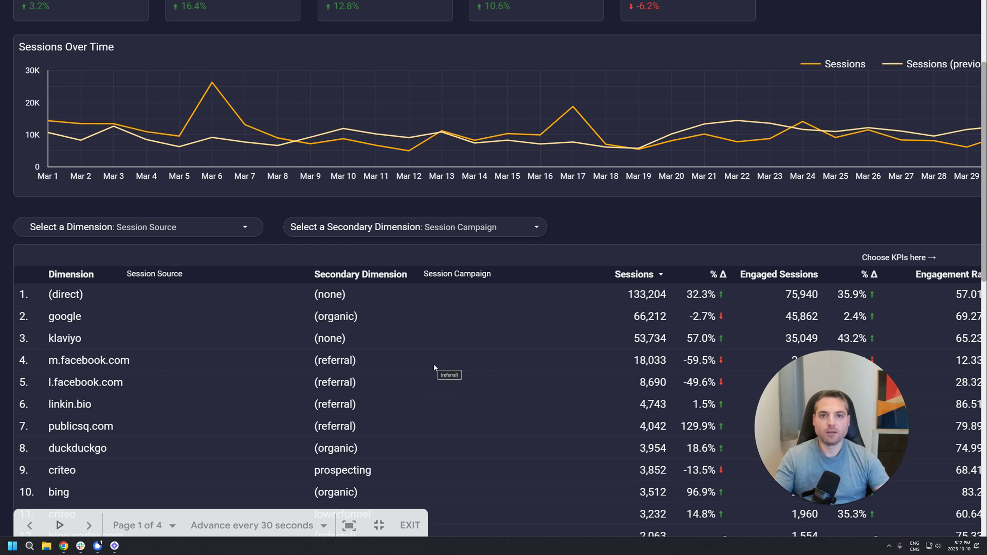
mouse_move(415, 314)
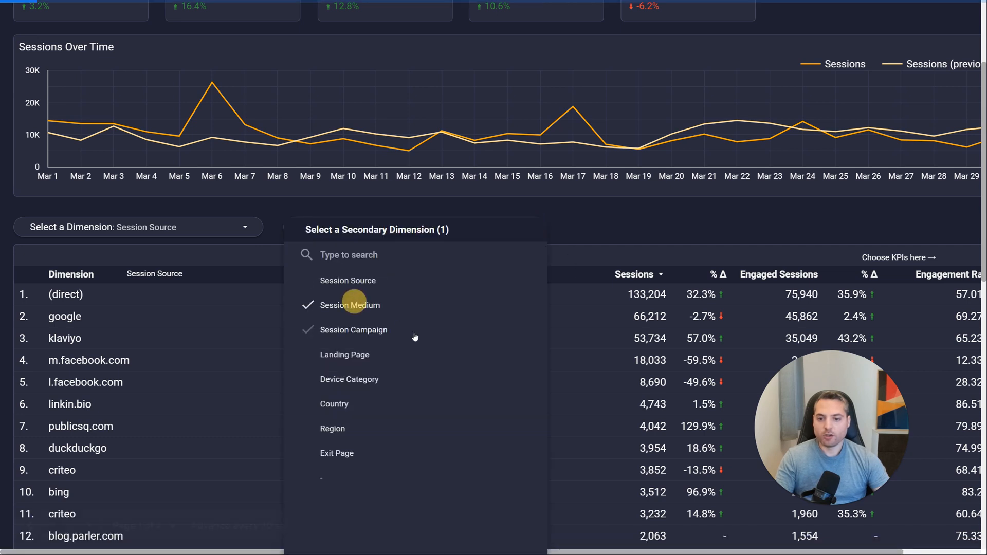
- Switch the table's secondary dimension from Session Campaign to Session Medium
click(351, 305)
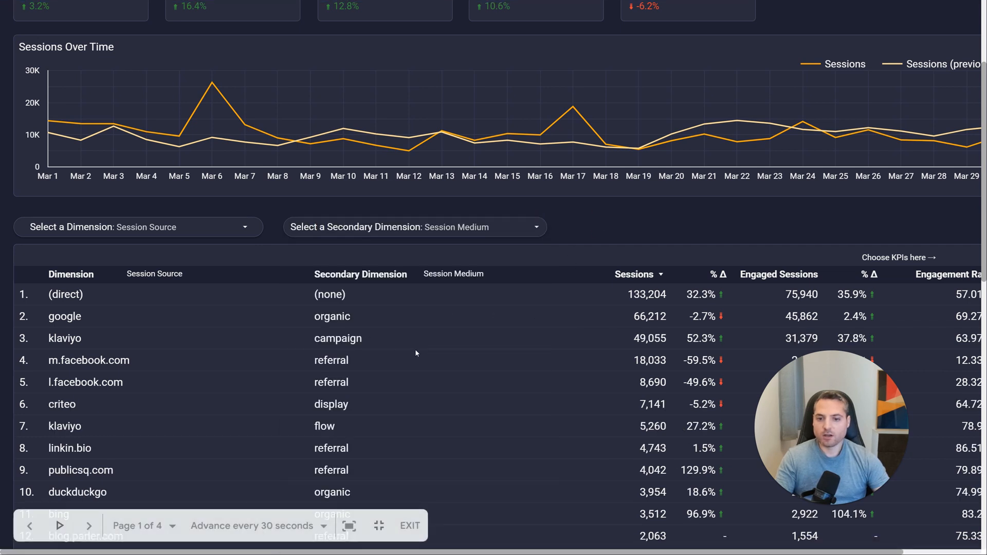
mouse_move(334, 357)
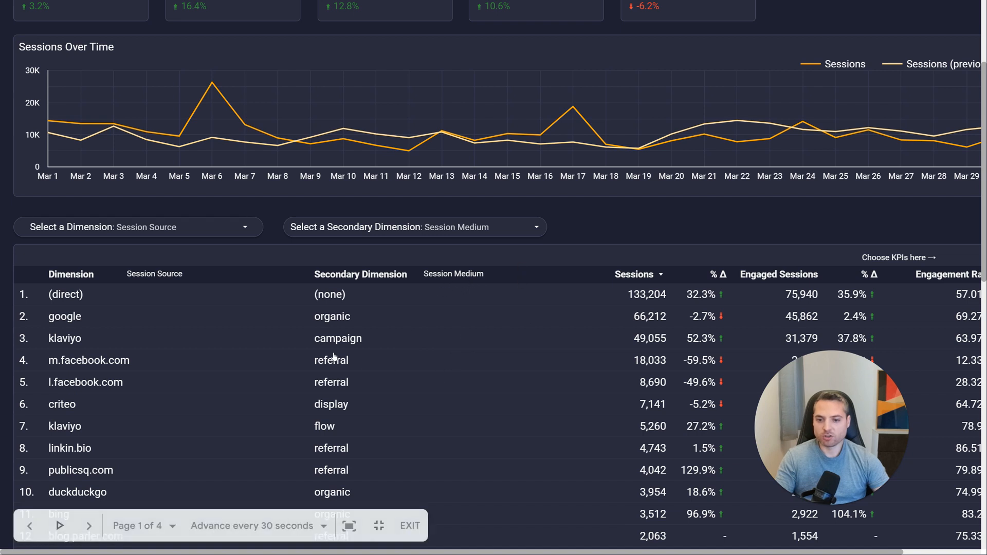
mouse_move(353, 429)
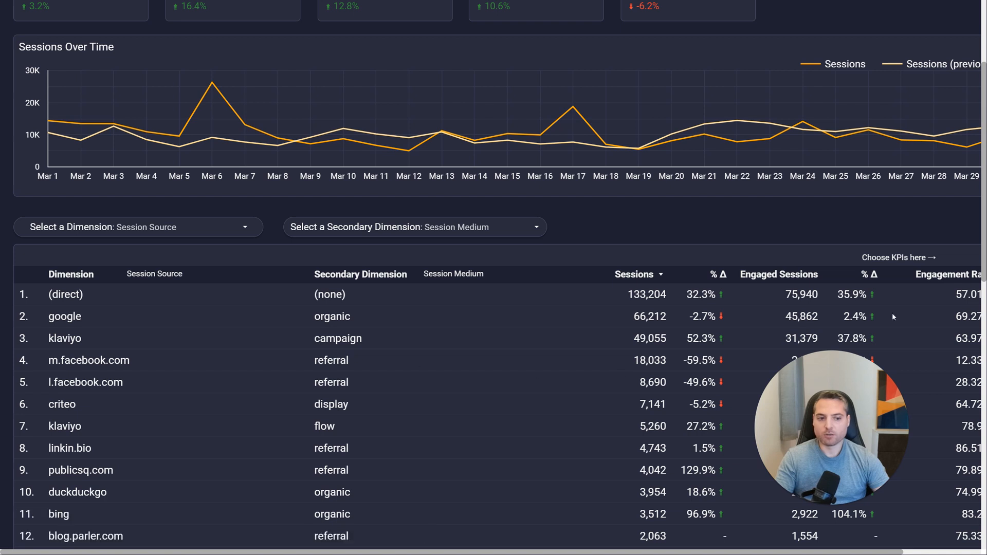
mouse_move(514, 306)
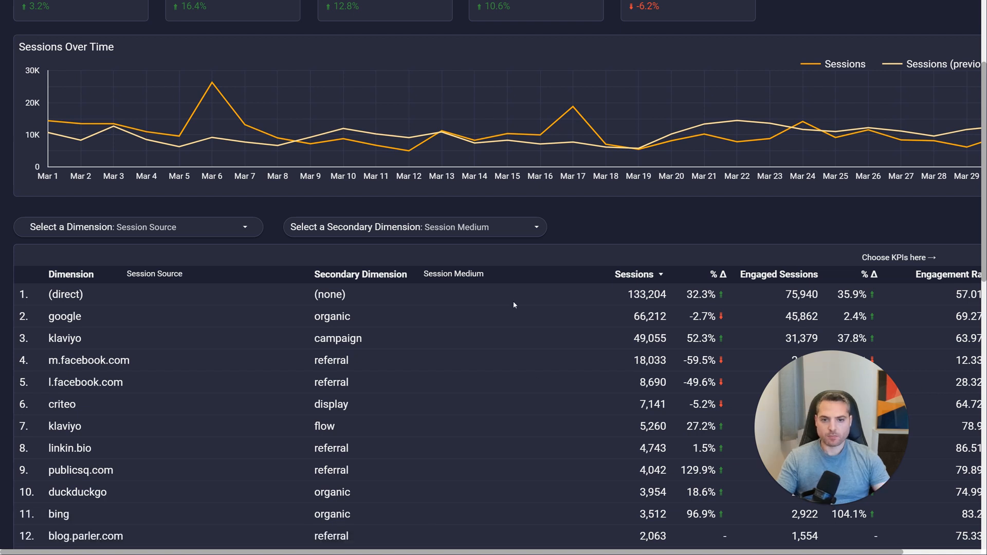
mouse_move(526, 244)
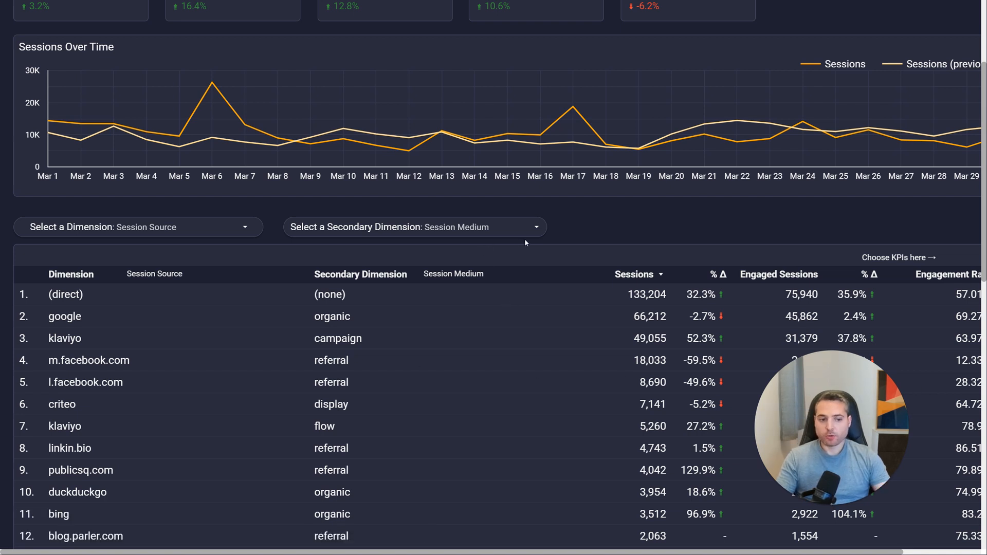
- Clear the secondary dimension so the table lists Session Source rows alone
click(414, 227)
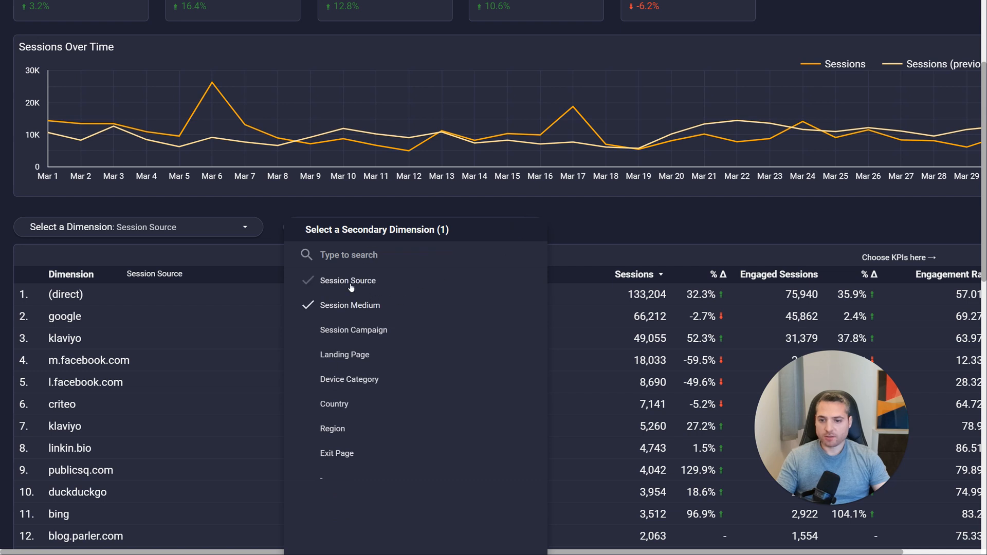
mouse_move(347, 281)
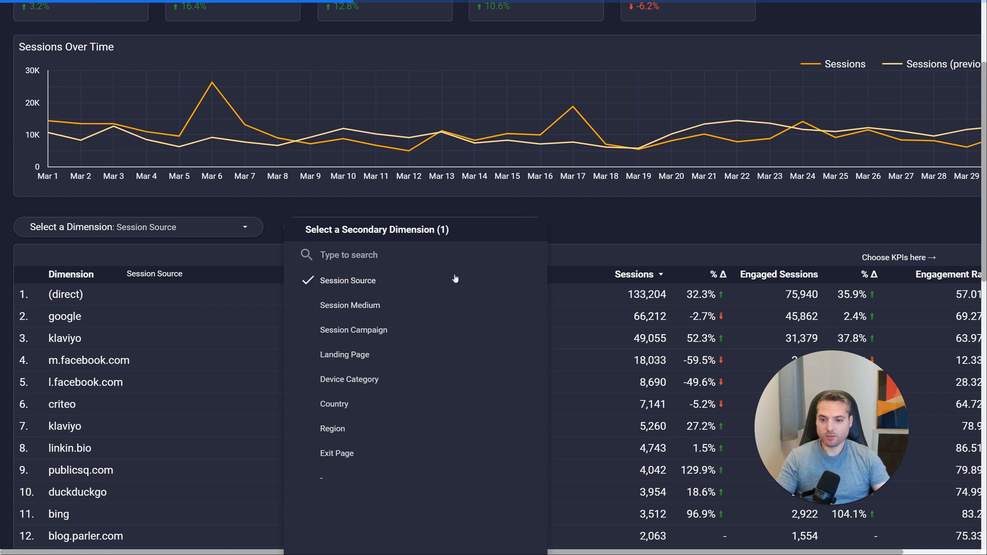
click(347, 280)
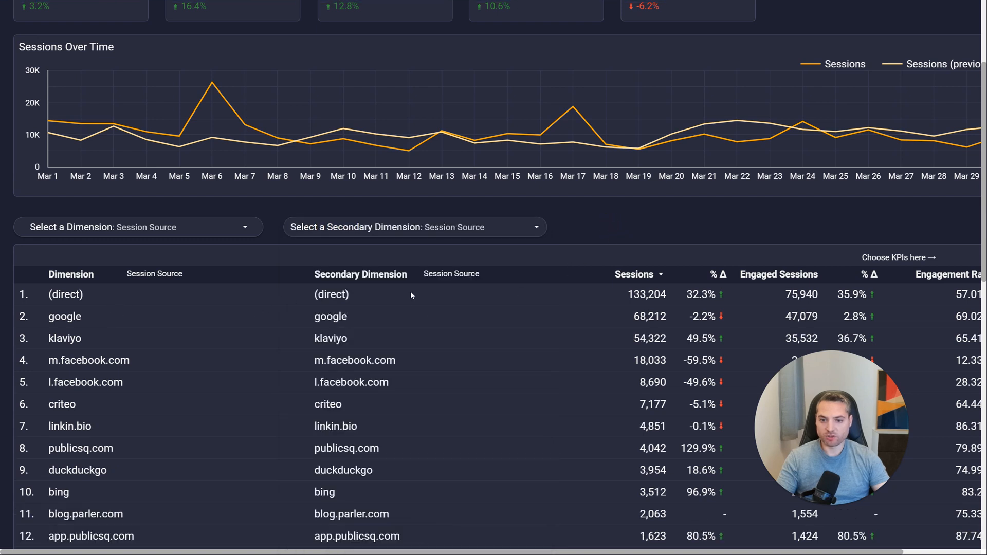
mouse_move(407, 308)
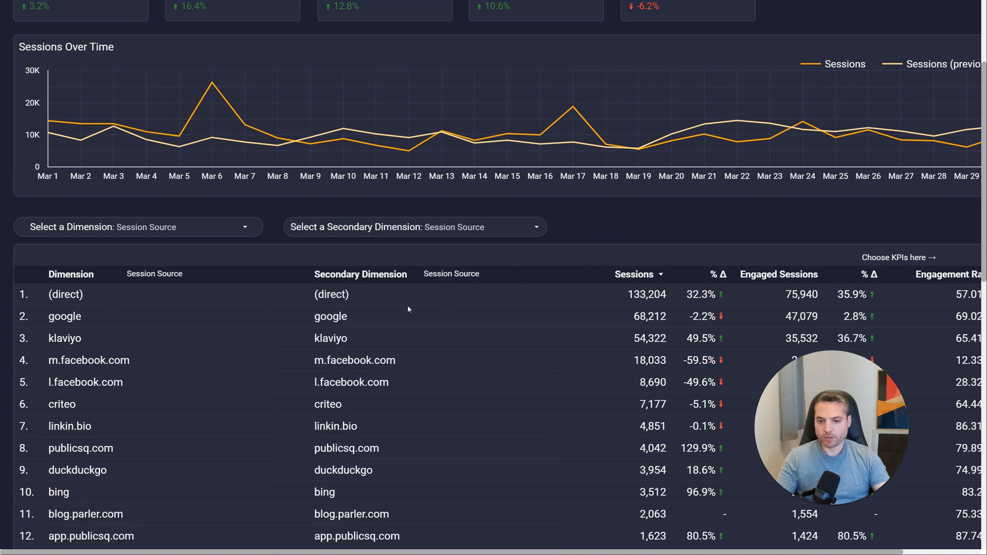
mouse_move(441, 298)
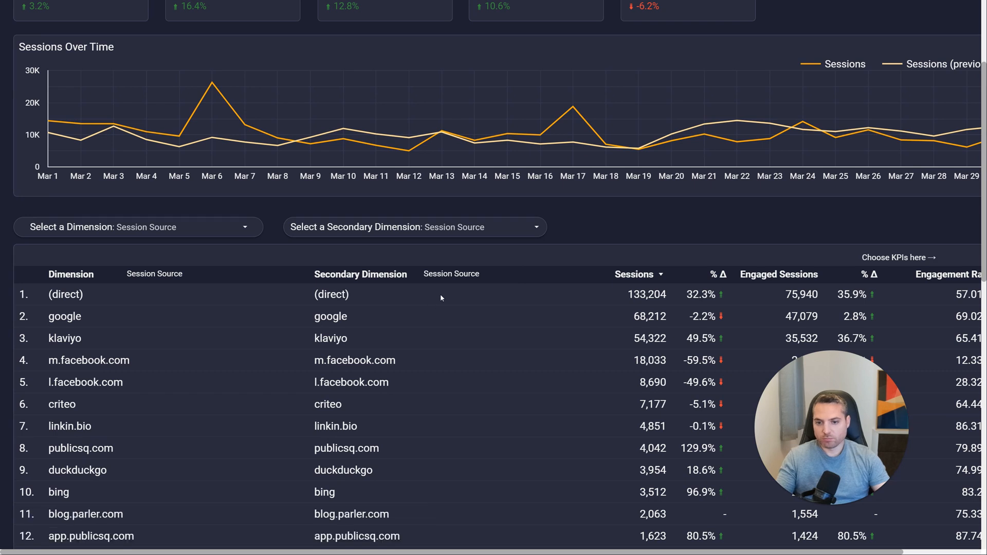
click(415, 227)
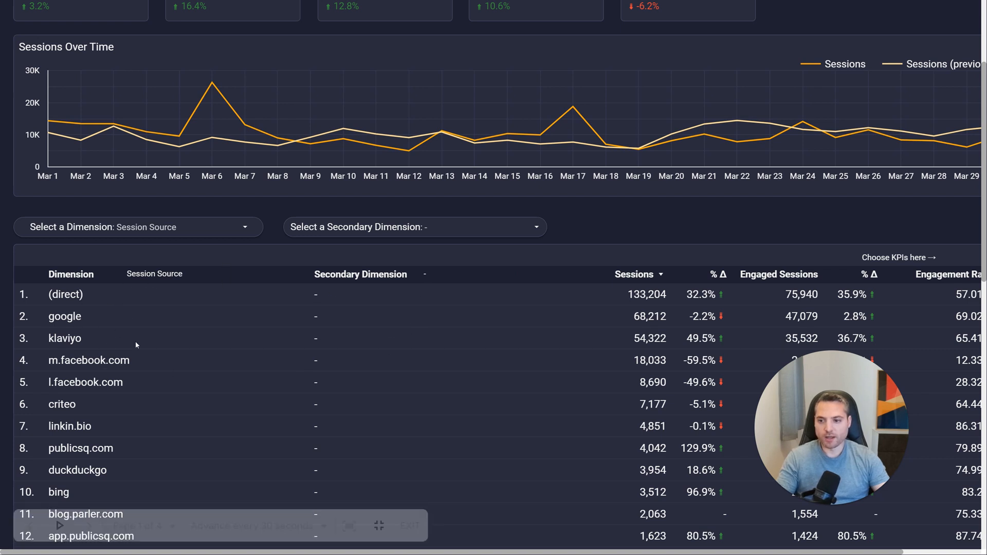
mouse_move(104, 321)
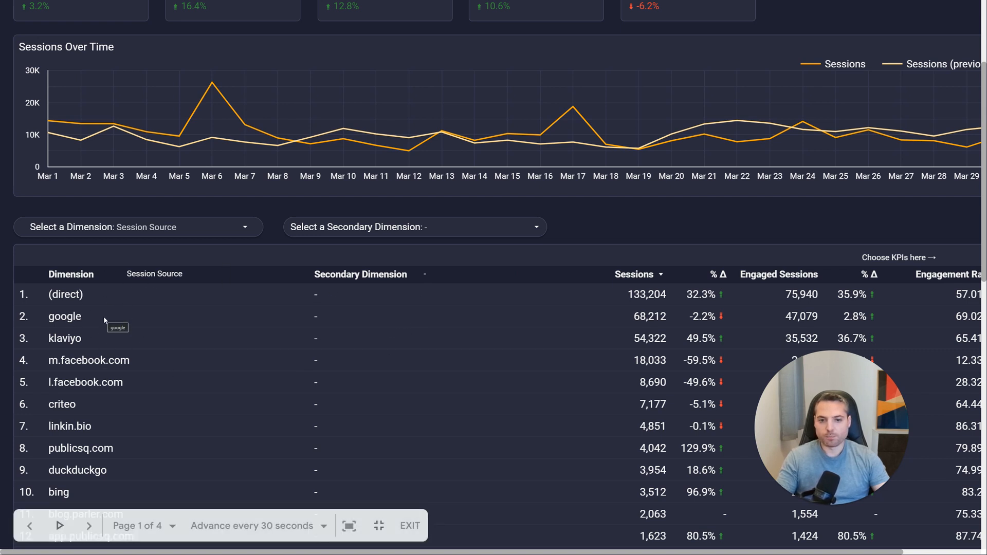
mouse_move(53, 266)
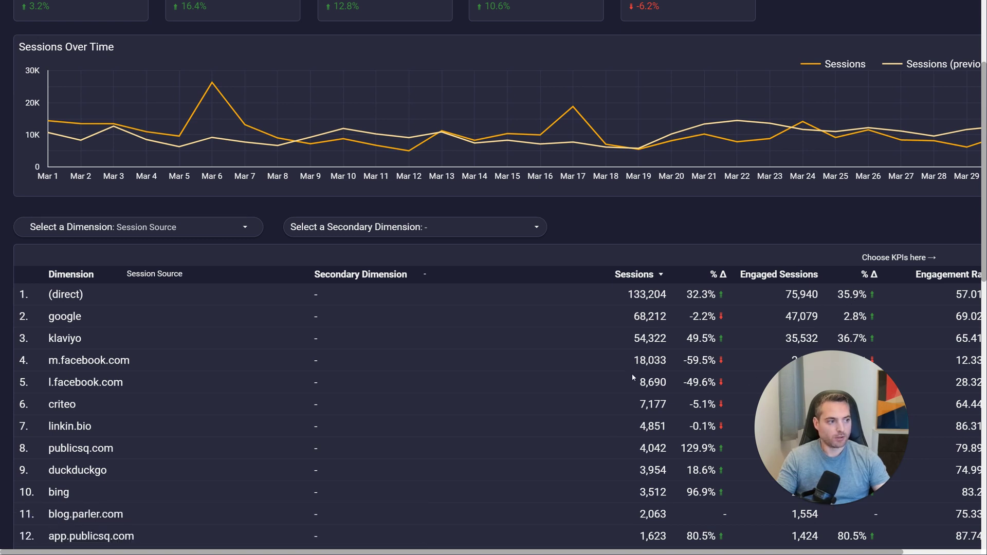
mouse_move(766, 443)
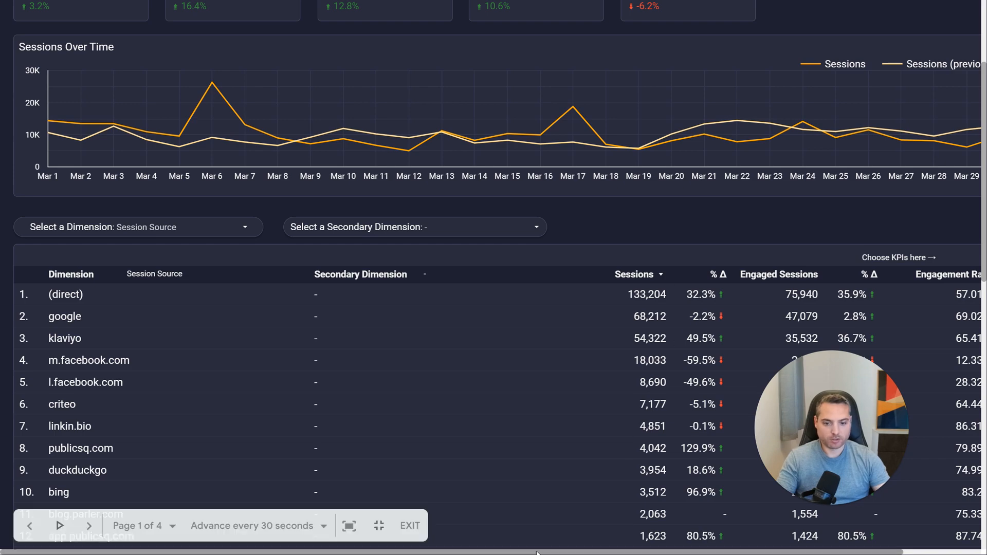
scroll(down, 3)
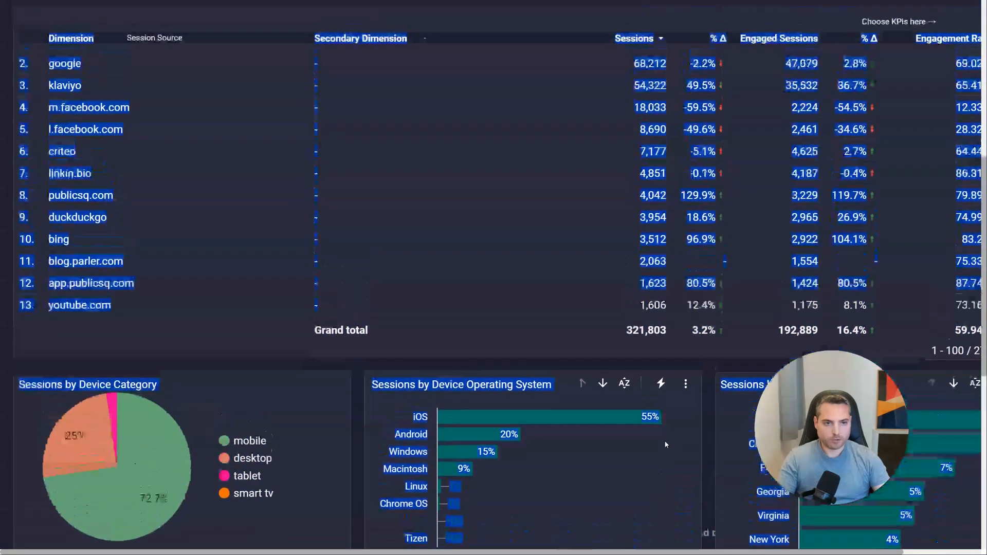
scroll(up, 3)
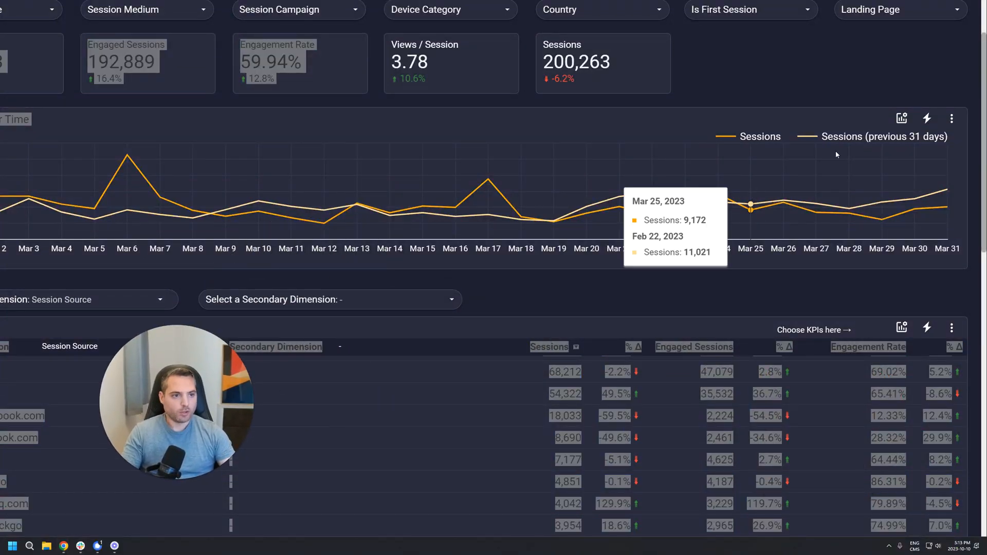
scroll(up, 3)
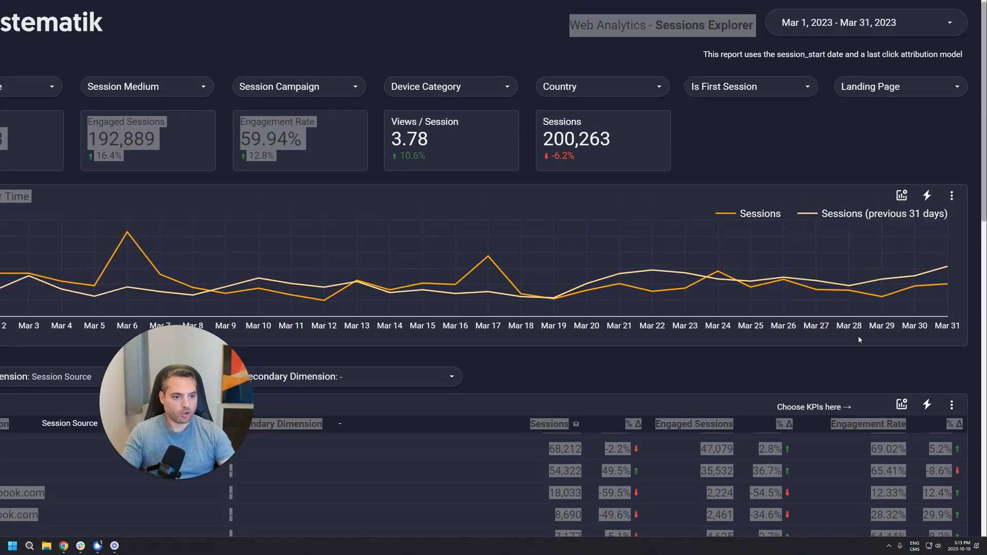
mouse_move(901, 196)
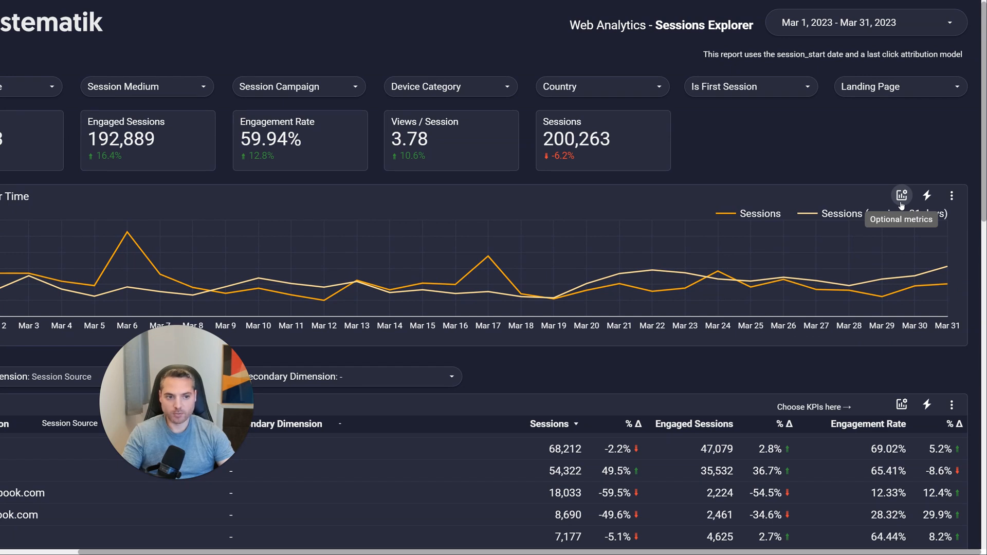
- Plot Sessions against the previous 31 days, briefly adding then removing is_session_engaged
click(901, 196)
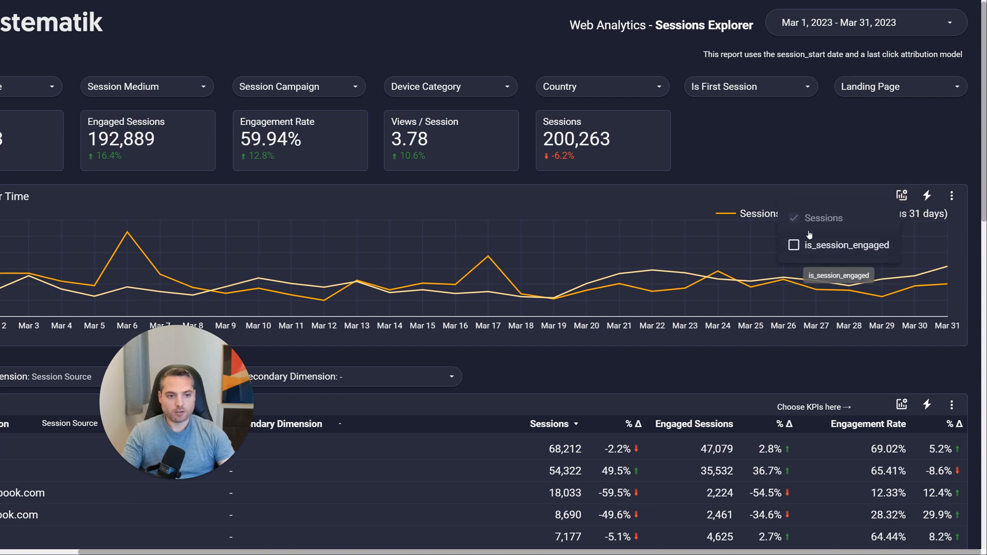
mouse_move(827, 257)
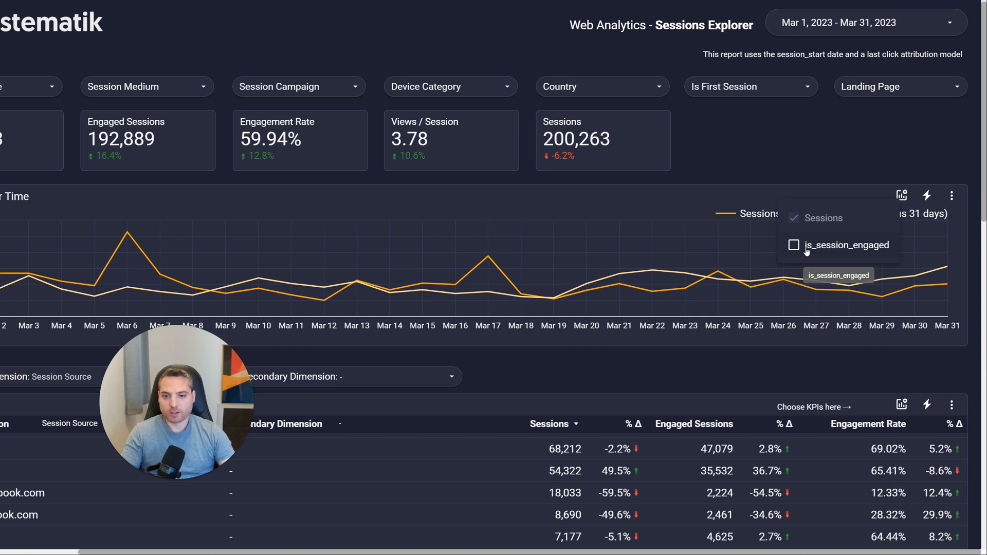
click(794, 245)
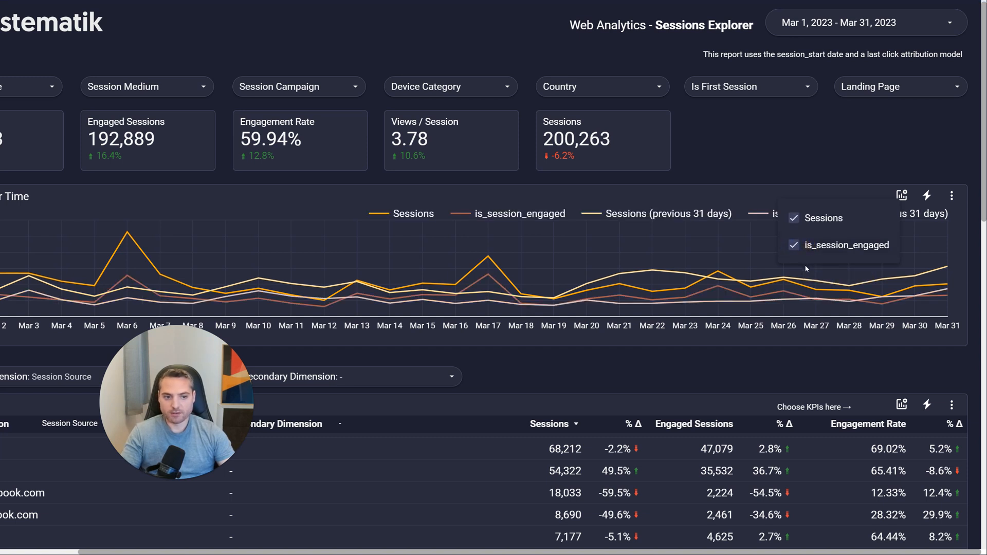
mouse_move(443, 219)
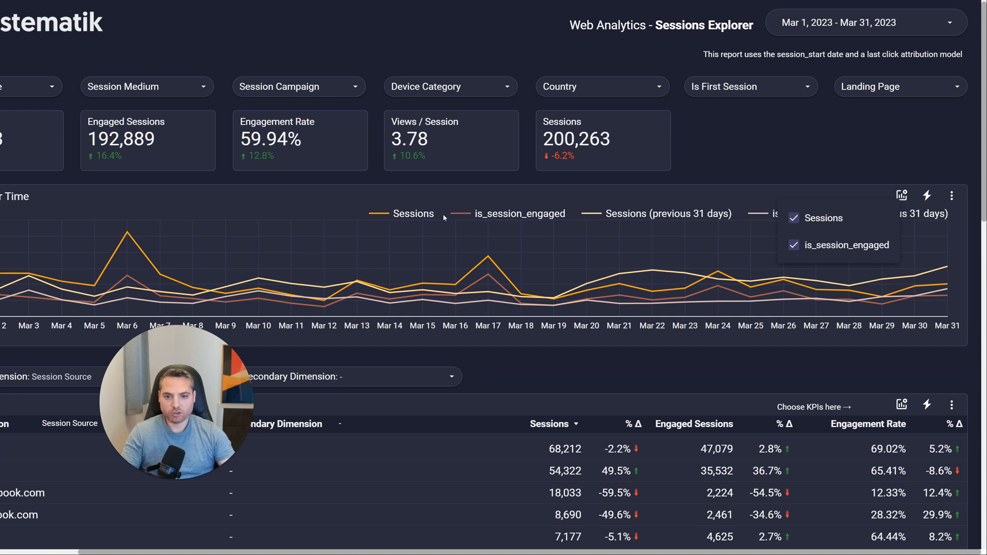
mouse_move(524, 219)
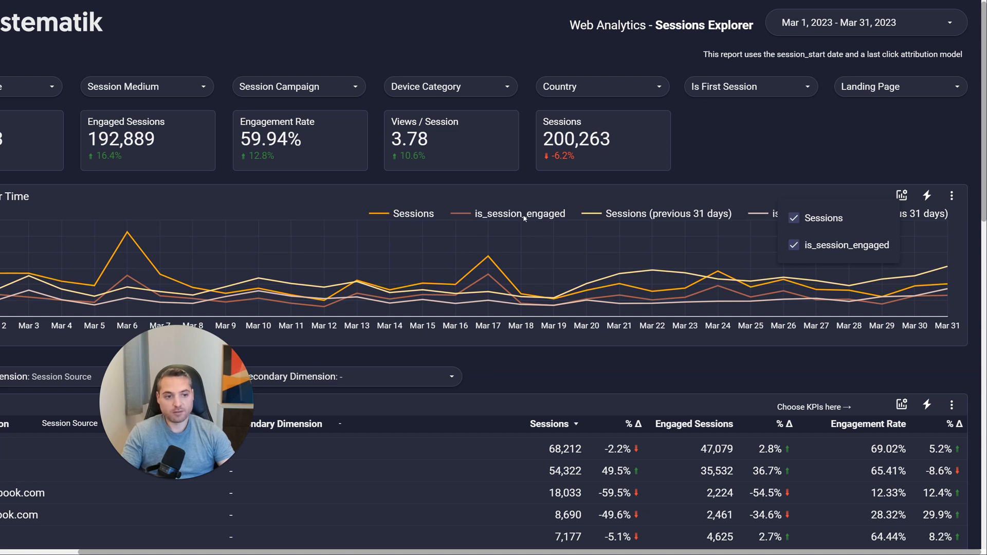
click(794, 218)
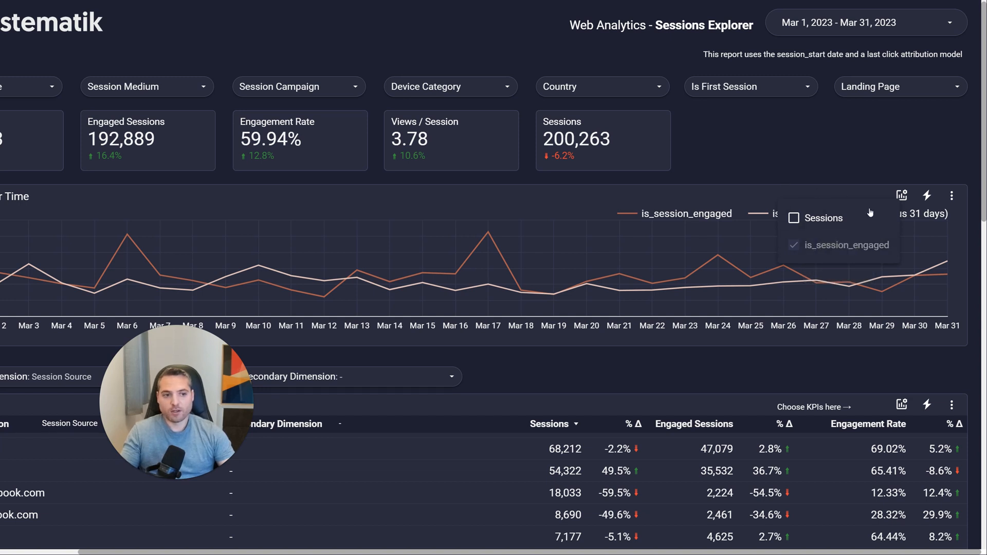
mouse_move(850, 214)
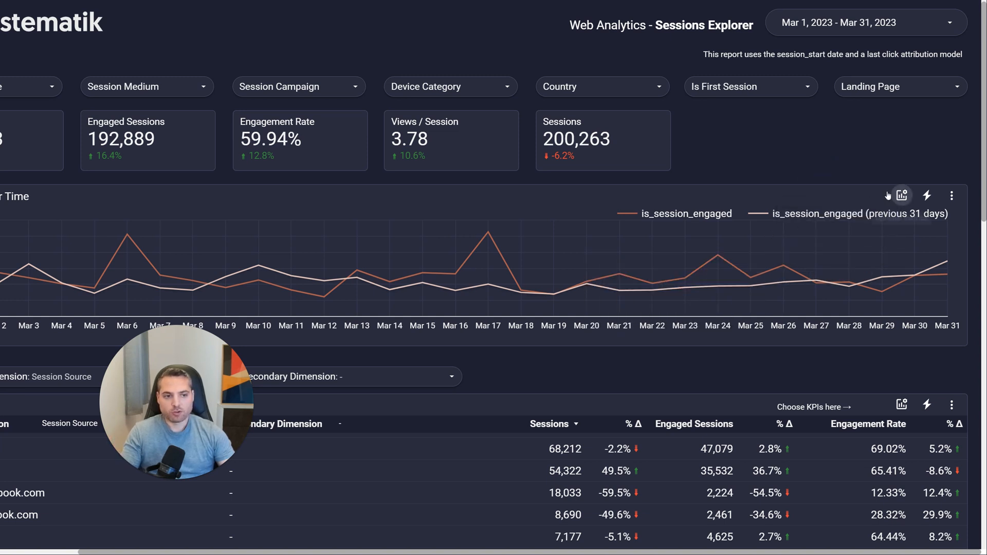
click(902, 195)
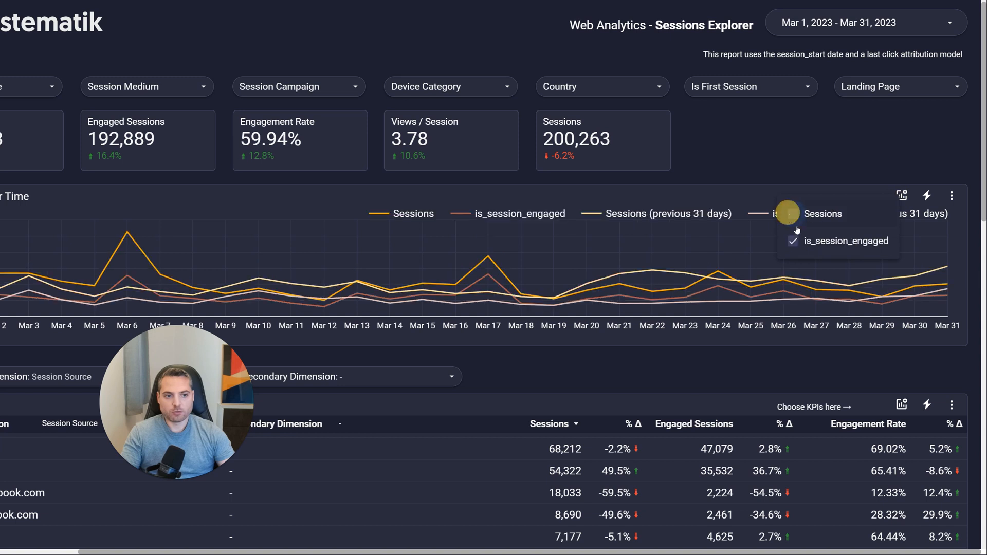
click(792, 240)
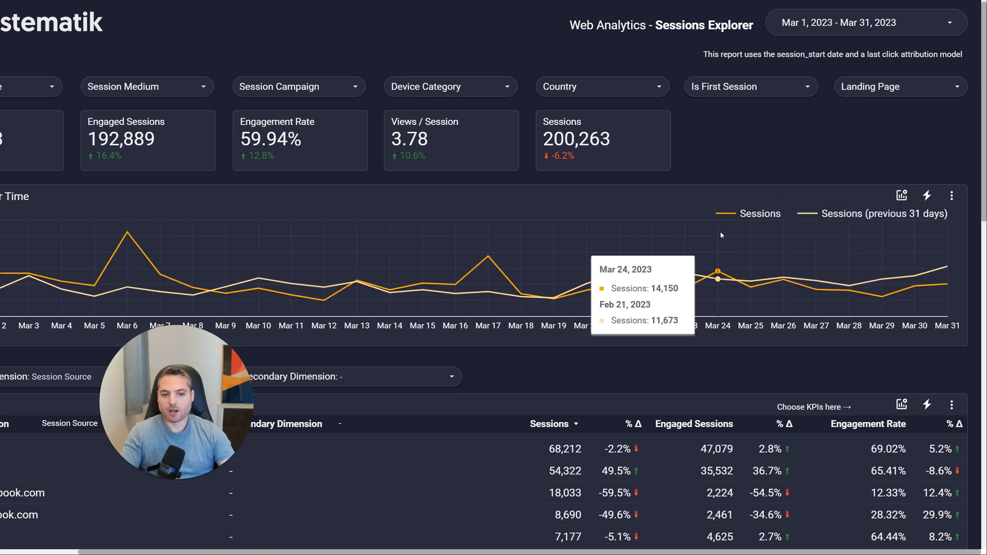
mouse_move(825, 238)
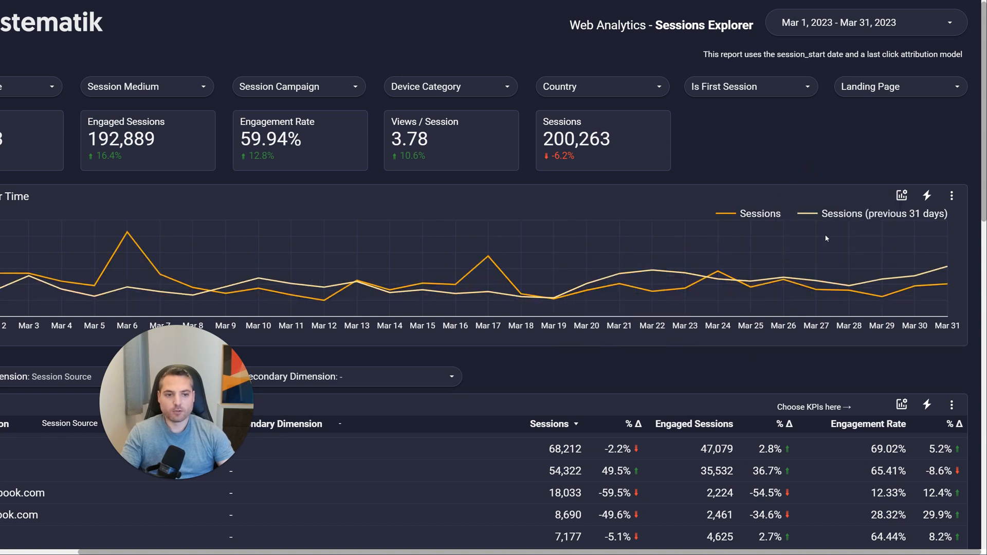
- Hide the Engaged Sessions metric, leaving Sessions and Engagement Rate in the source table
scroll(down, 3)
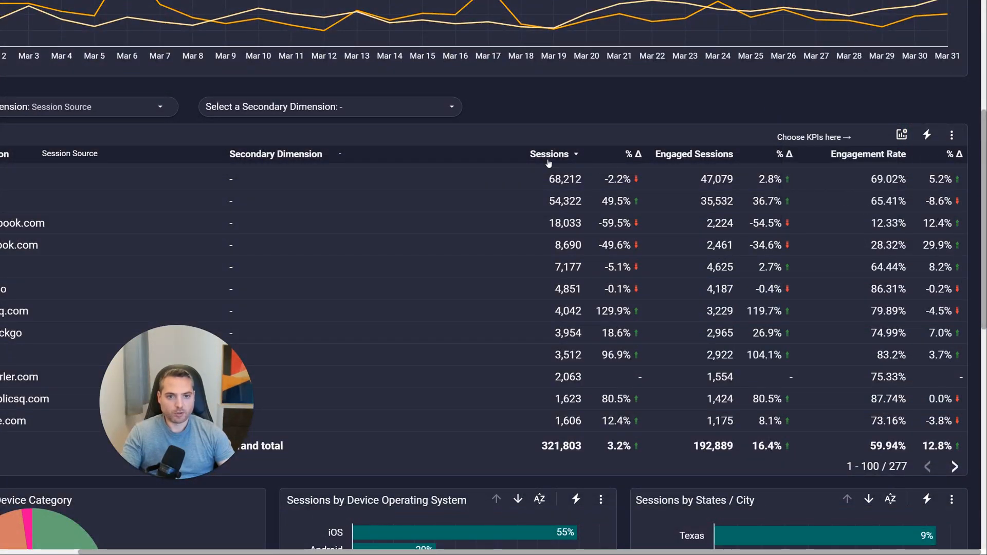
mouse_move(901, 135)
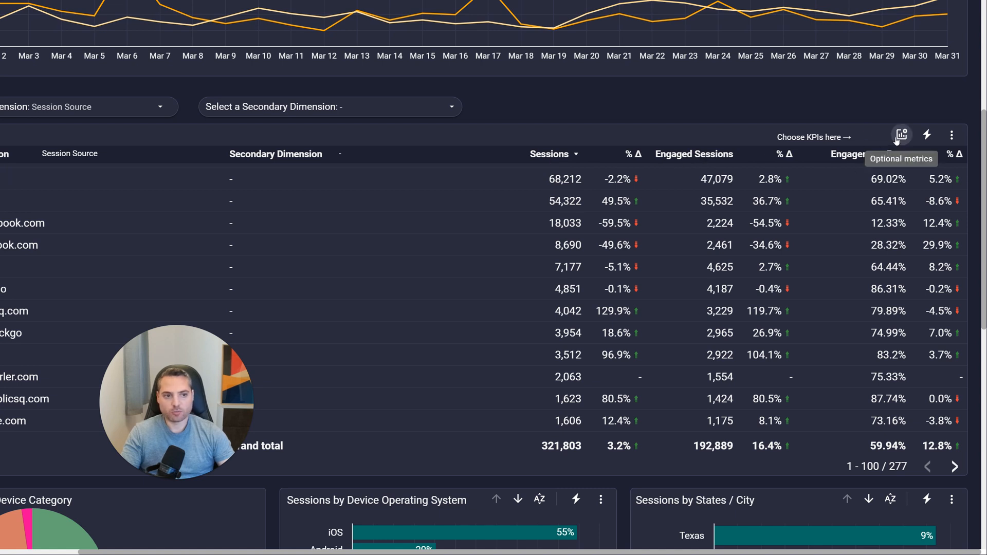
click(901, 135)
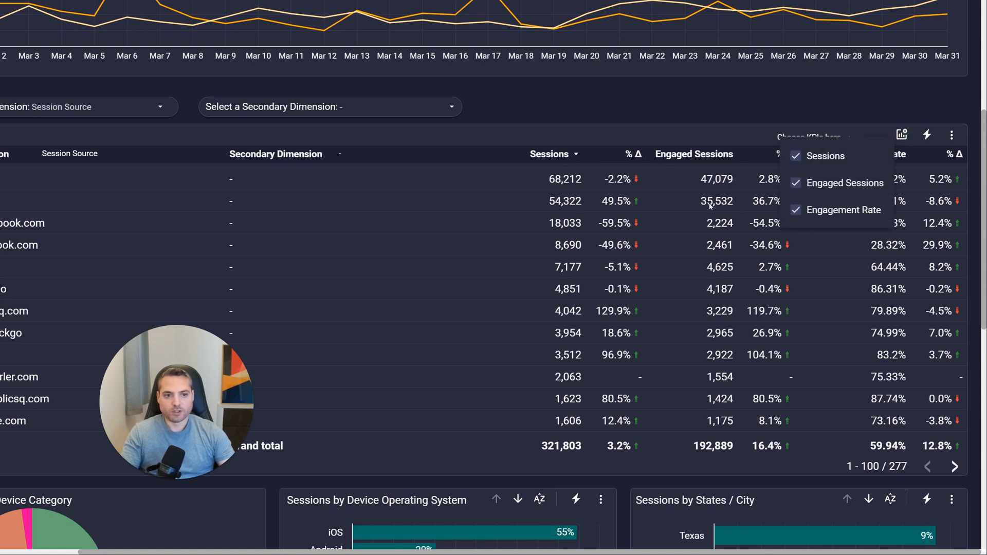
click(796, 182)
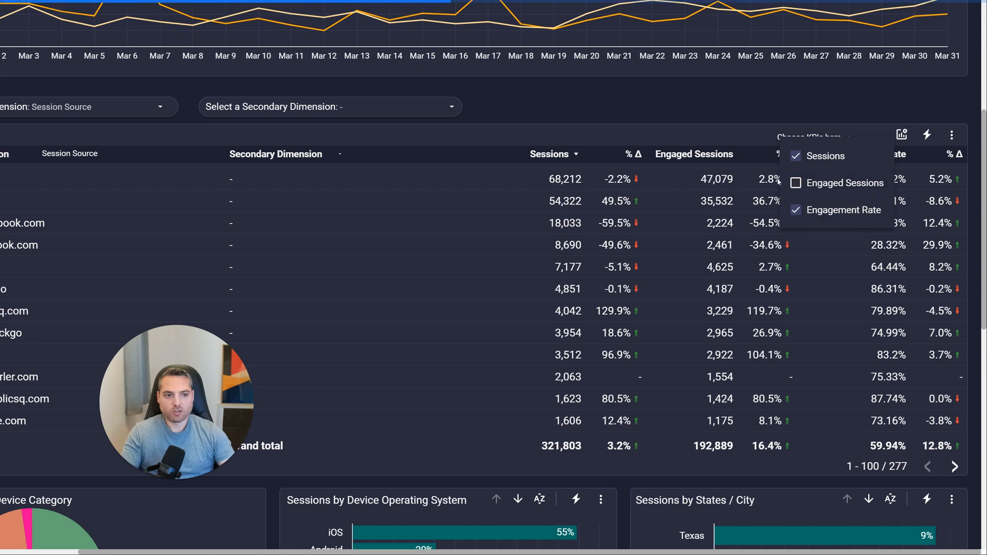
click(796, 182)
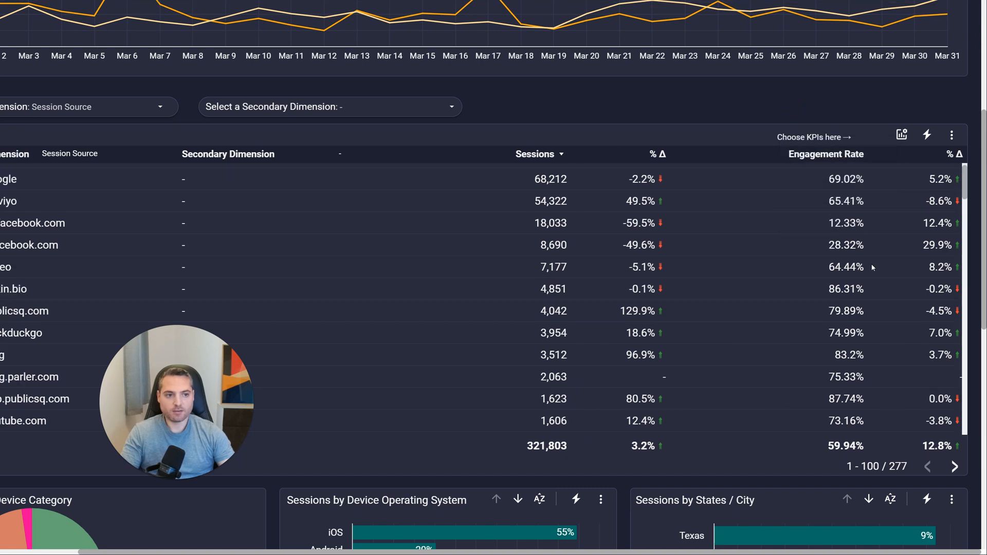
mouse_move(855, 269)
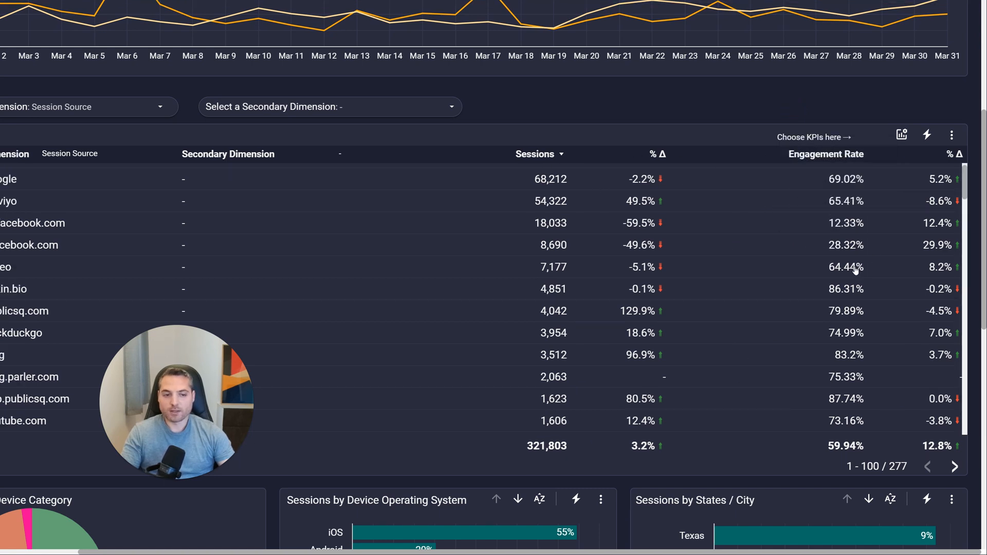
mouse_move(901, 135)
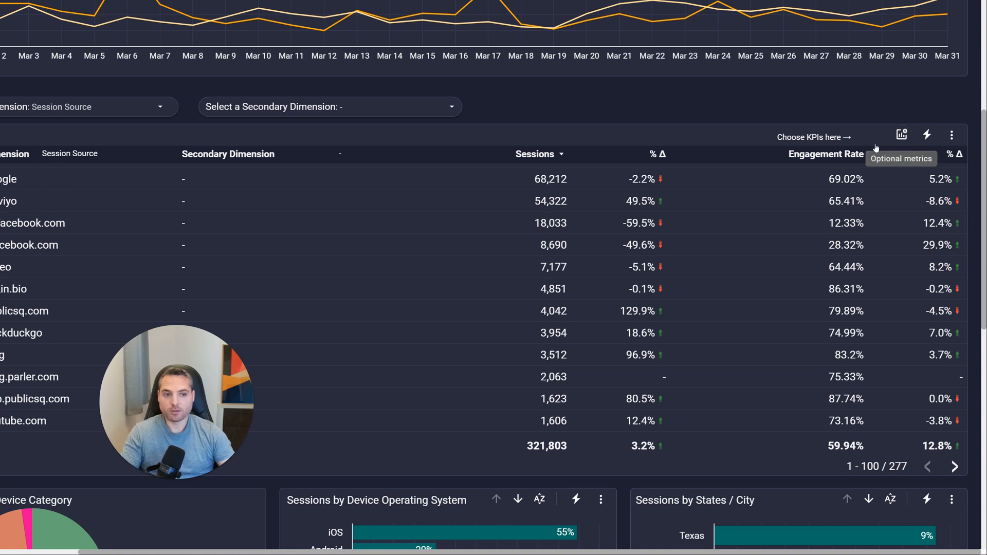
mouse_move(813, 145)
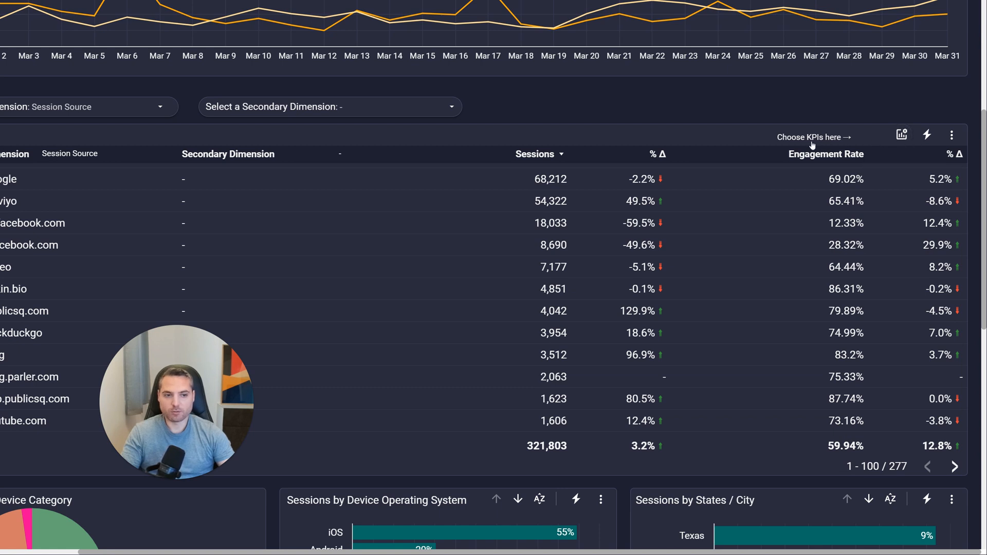
mouse_move(901, 135)
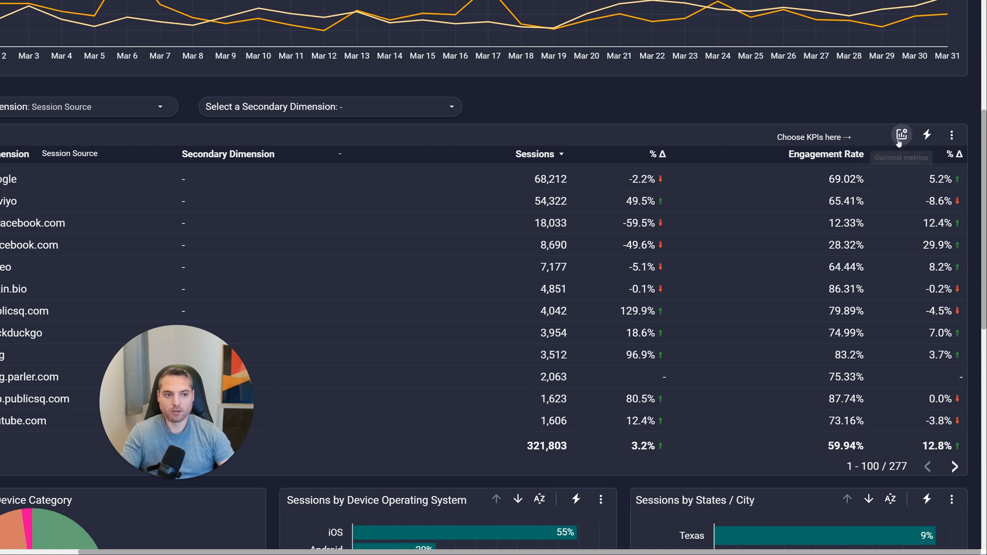
mouse_move(888, 150)
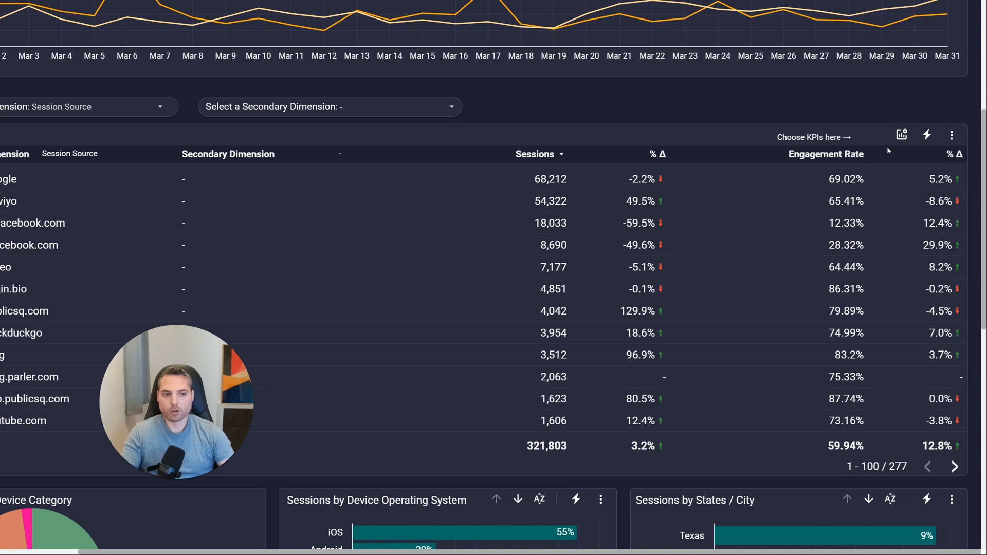
mouse_move(901, 135)
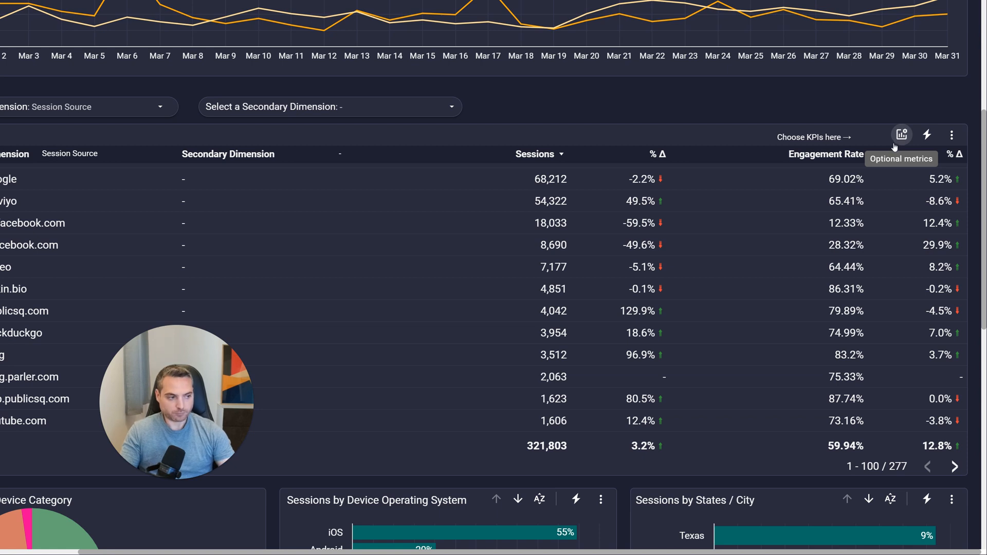
mouse_move(745, 207)
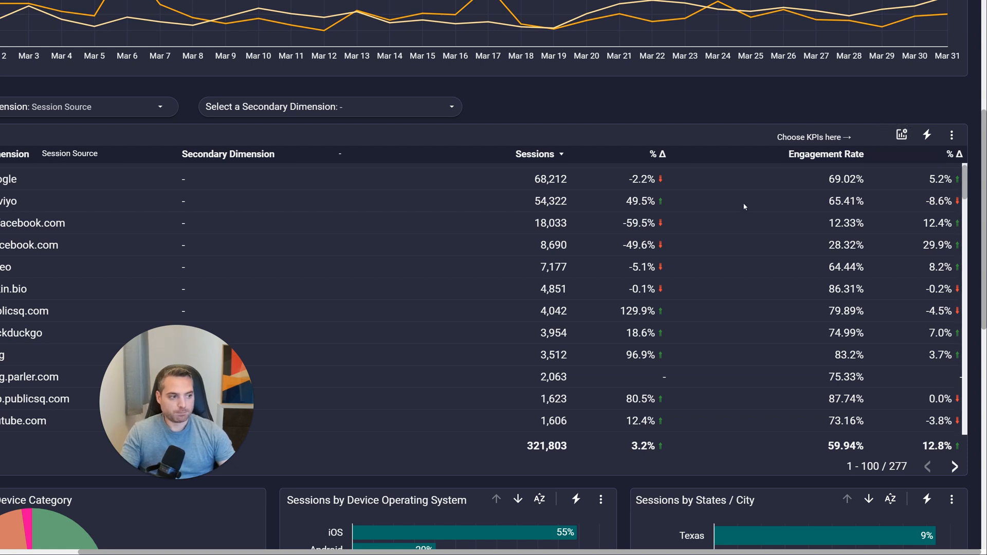
mouse_move(298, 161)
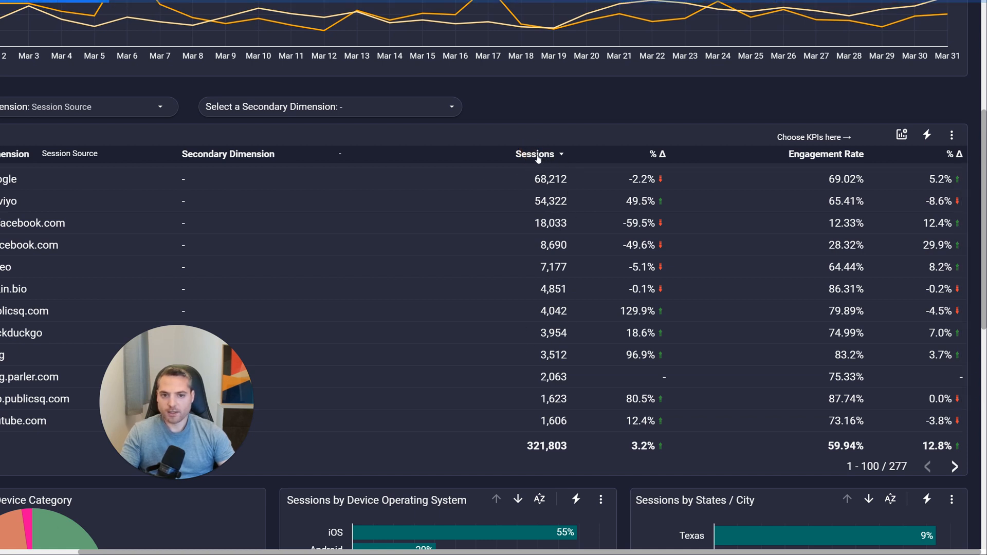
scroll(up, 3)
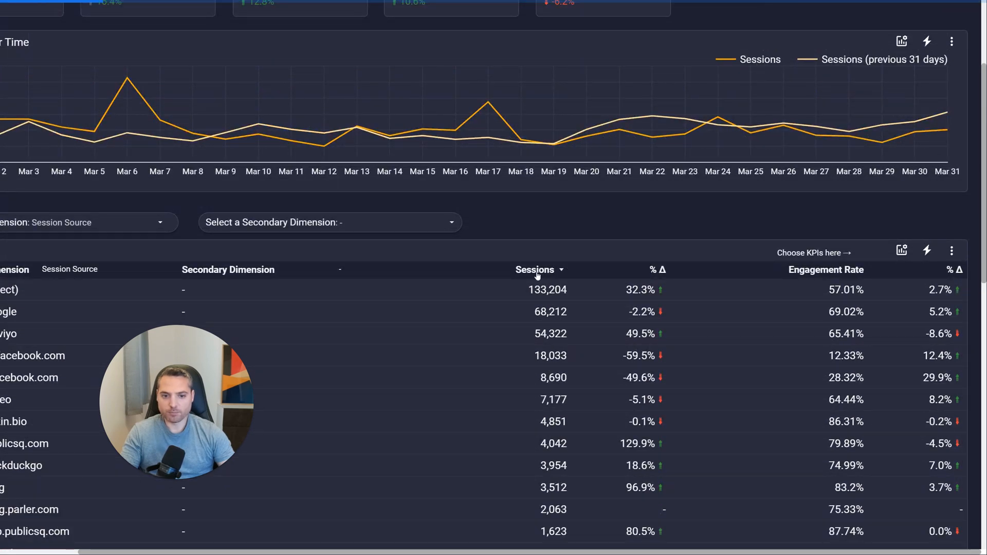
mouse_move(546, 275)
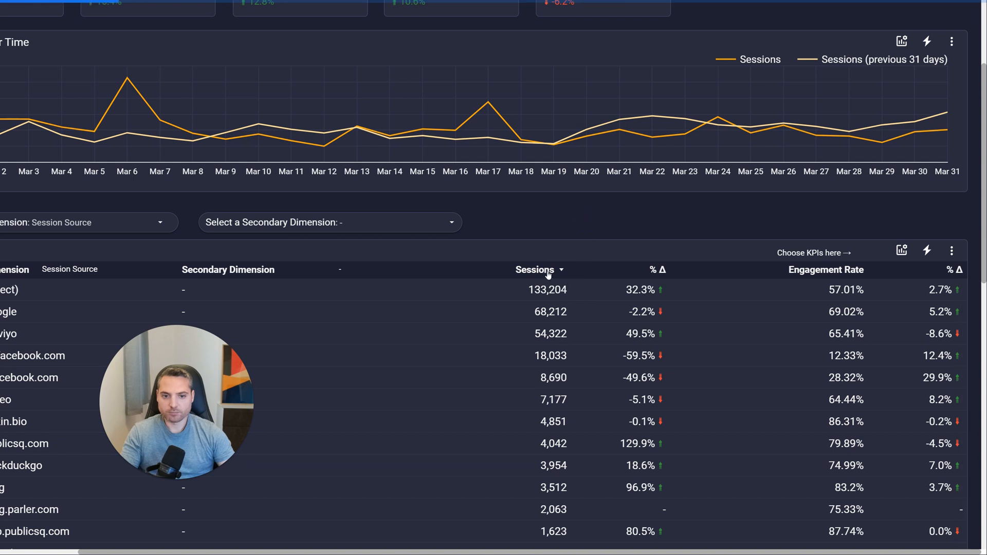
click(535, 269)
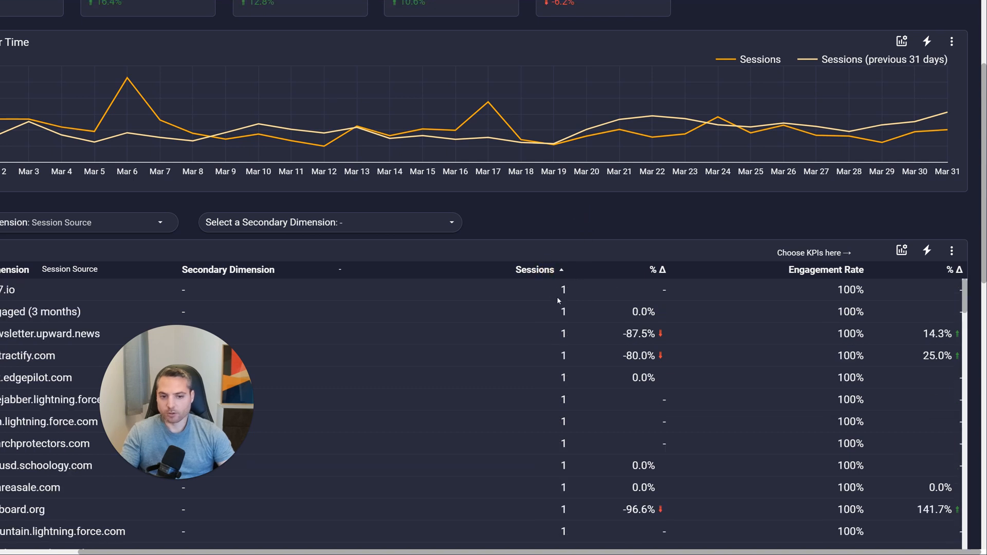
click(534, 270)
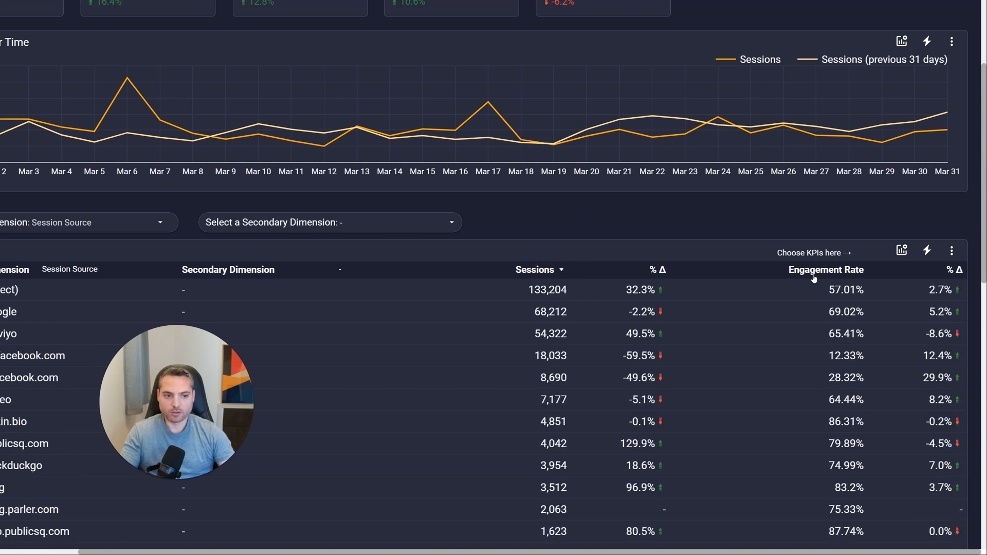
mouse_move(14, 270)
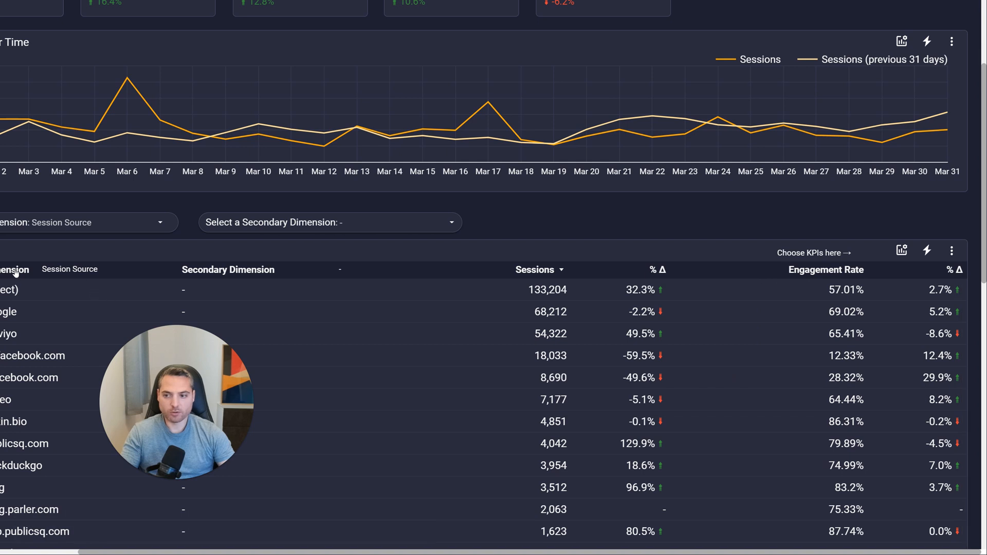
mouse_move(149, 271)
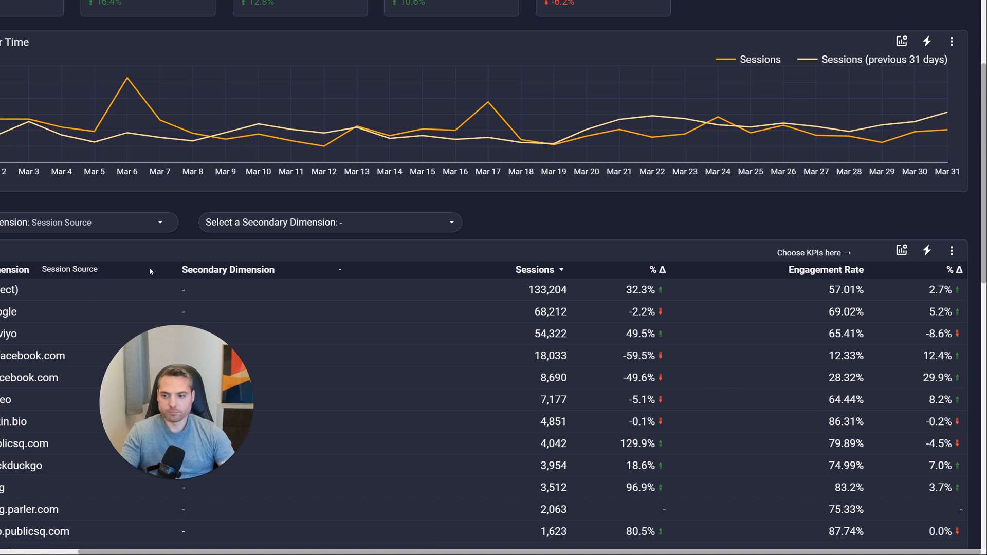
mouse_move(850, 429)
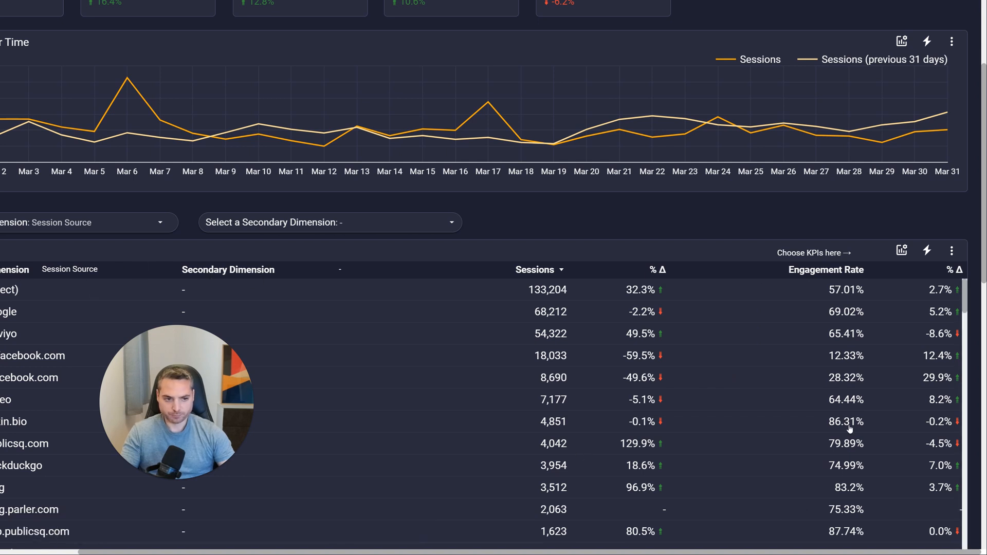
click(952, 251)
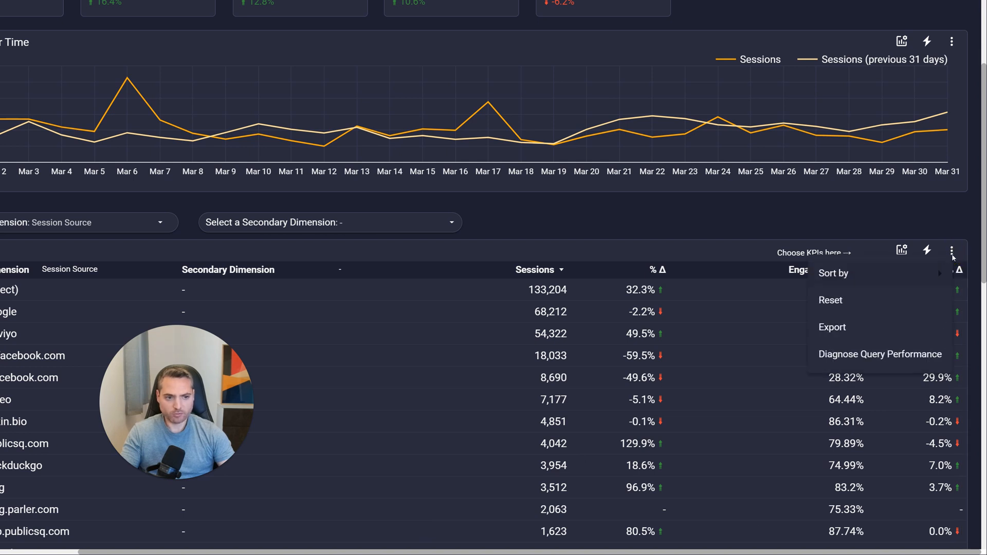
click(834, 273)
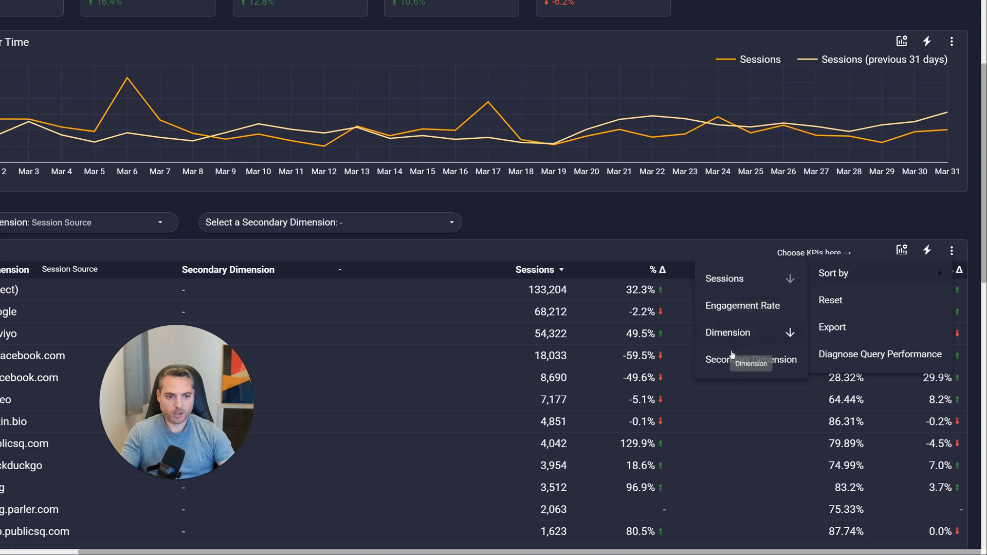
mouse_move(731, 359)
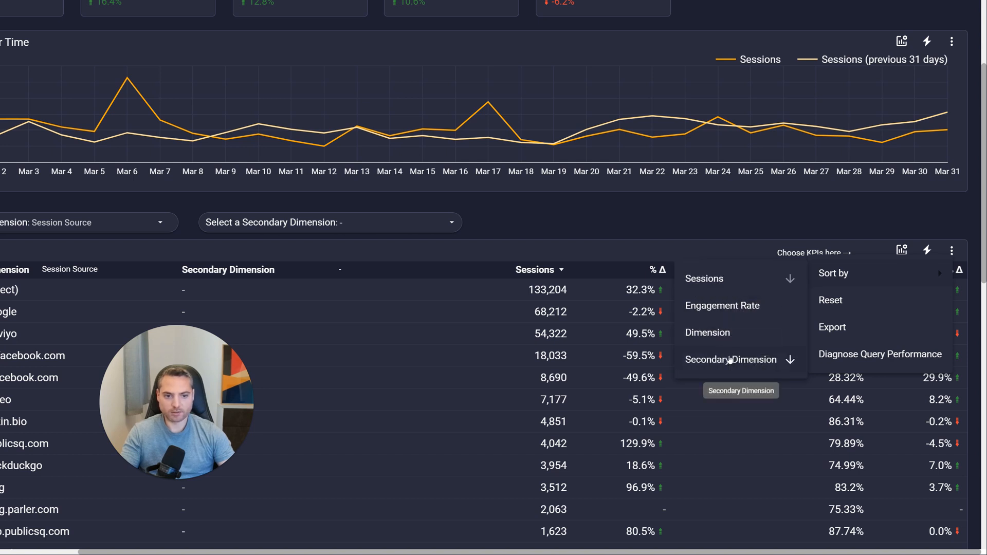
click(722, 306)
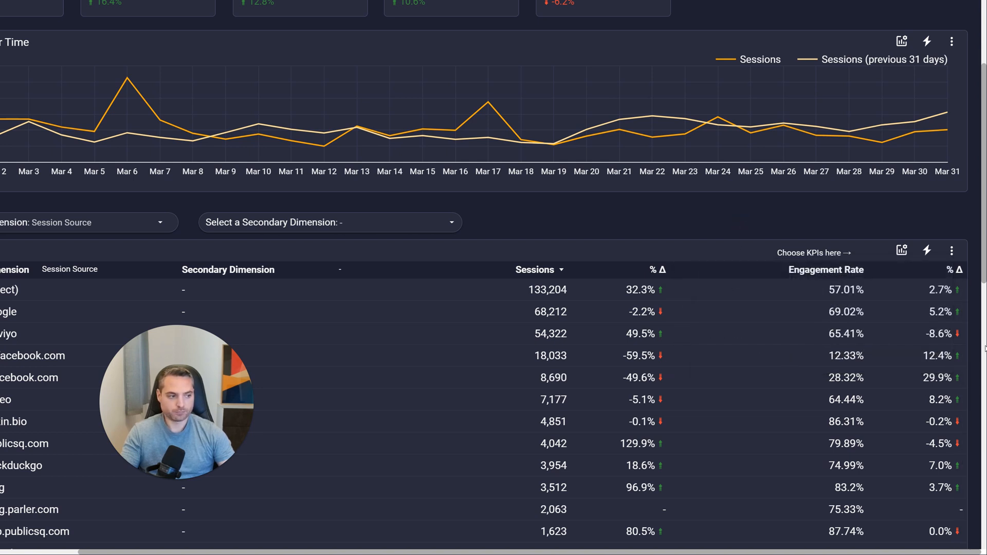
scroll(down, 3)
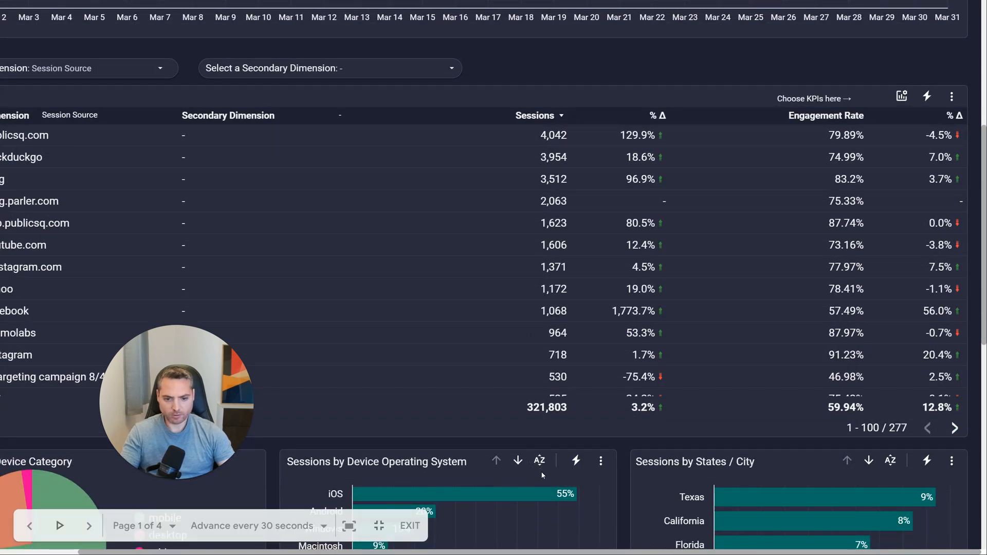
click(575, 461)
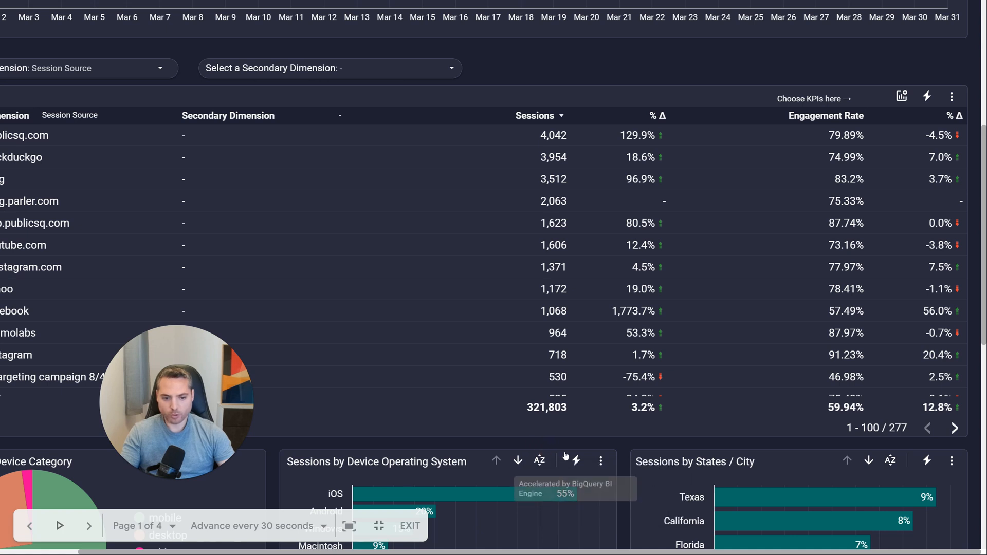
scroll(up, 3)
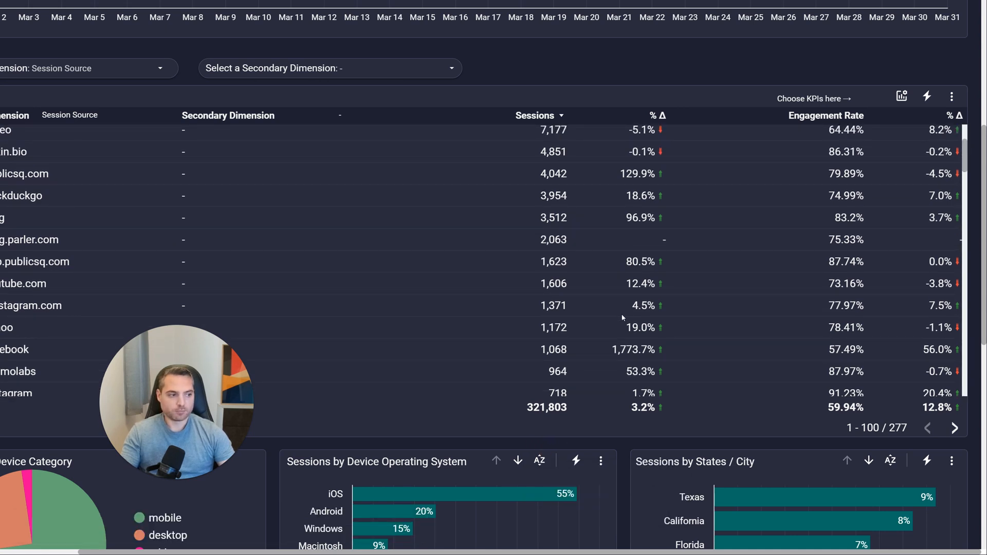
scroll(up, 3)
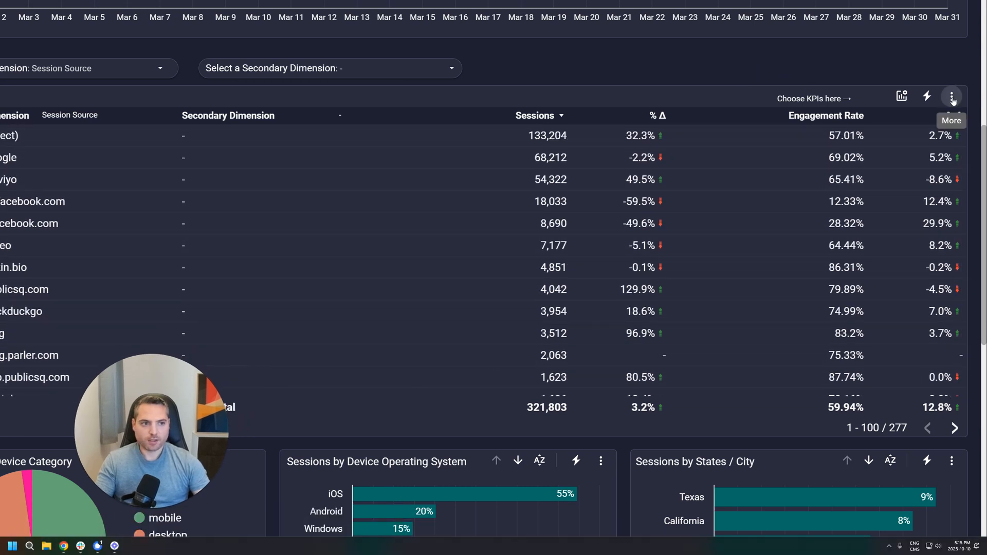
- Show the source table's More menu with its Sort by choices
click(951, 98)
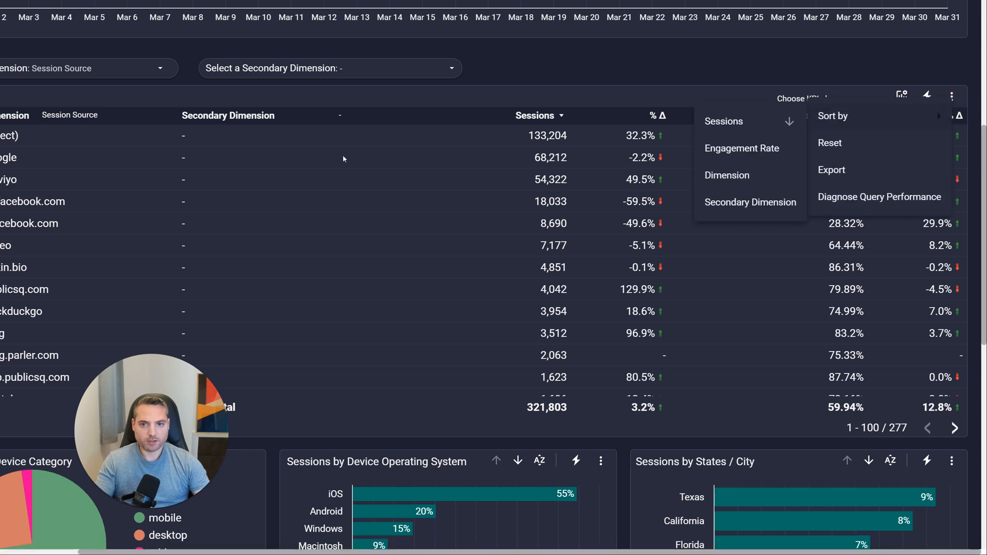
mouse_move(264, 226)
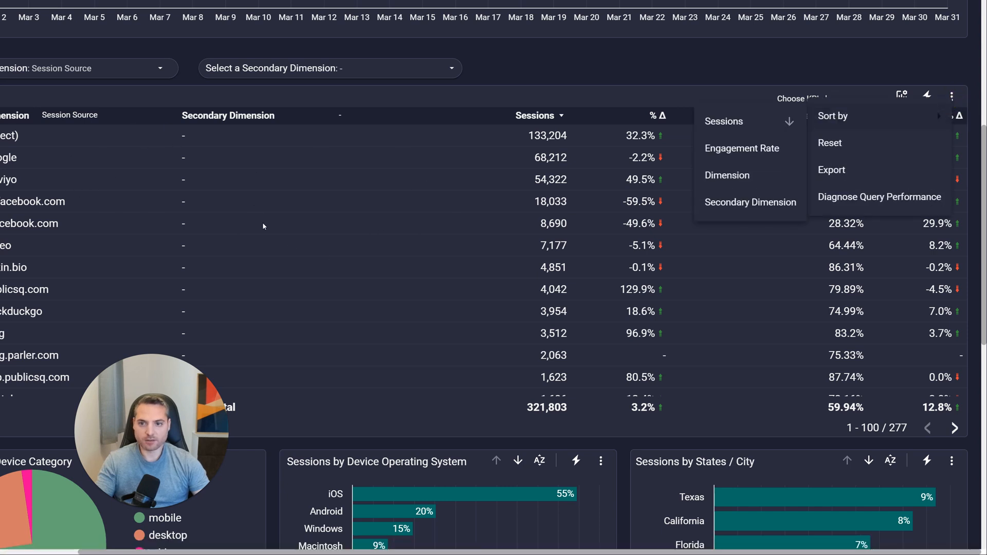
mouse_move(786, 76)
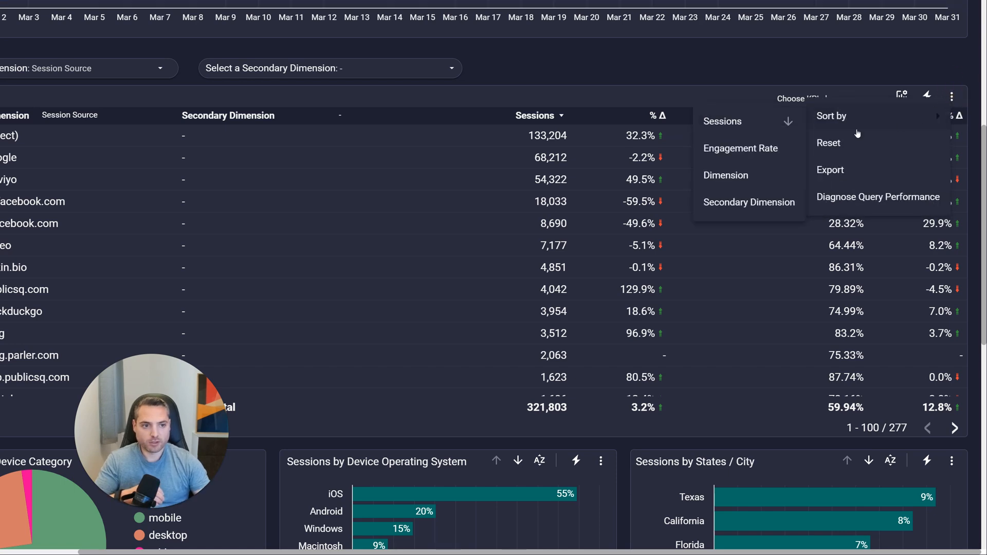
click(830, 169)
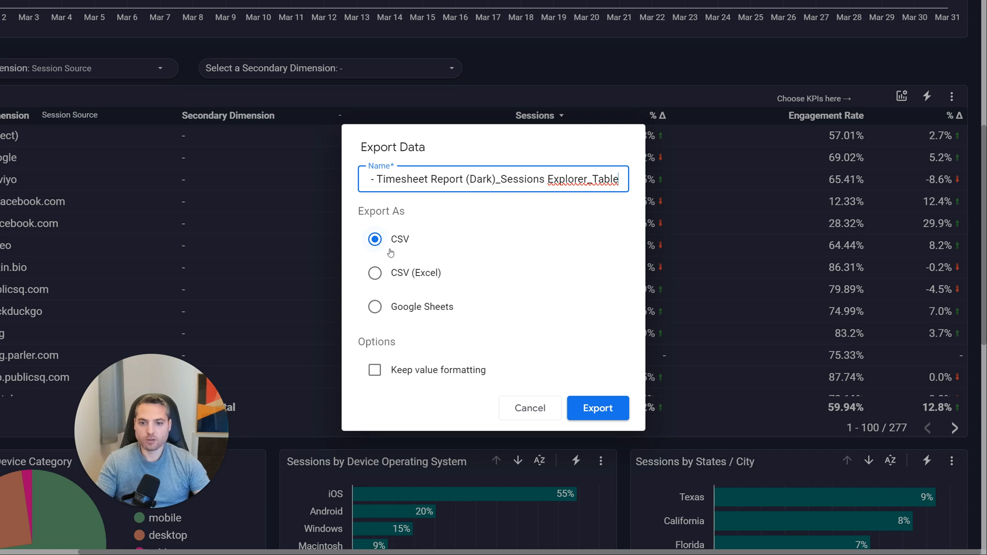
mouse_move(412, 309)
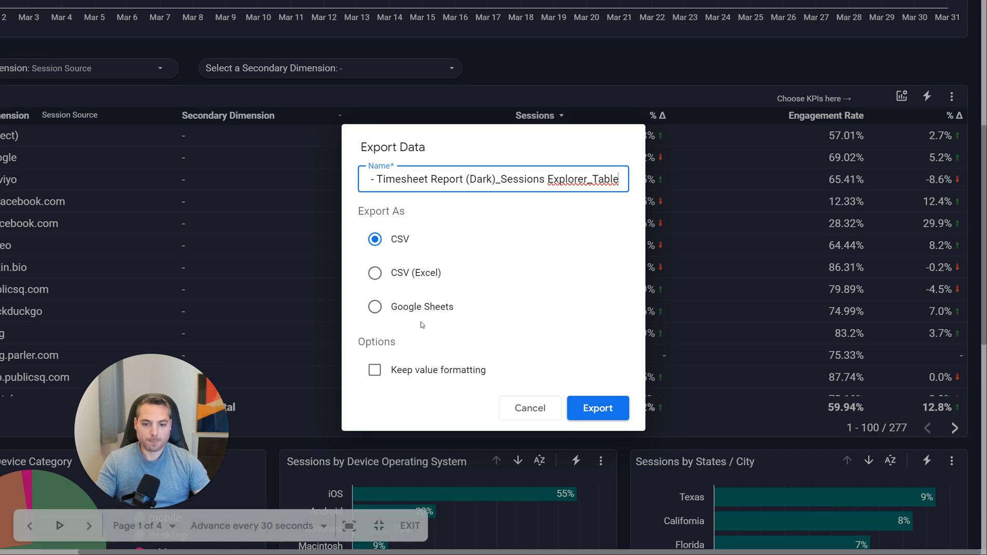
mouse_move(400, 375)
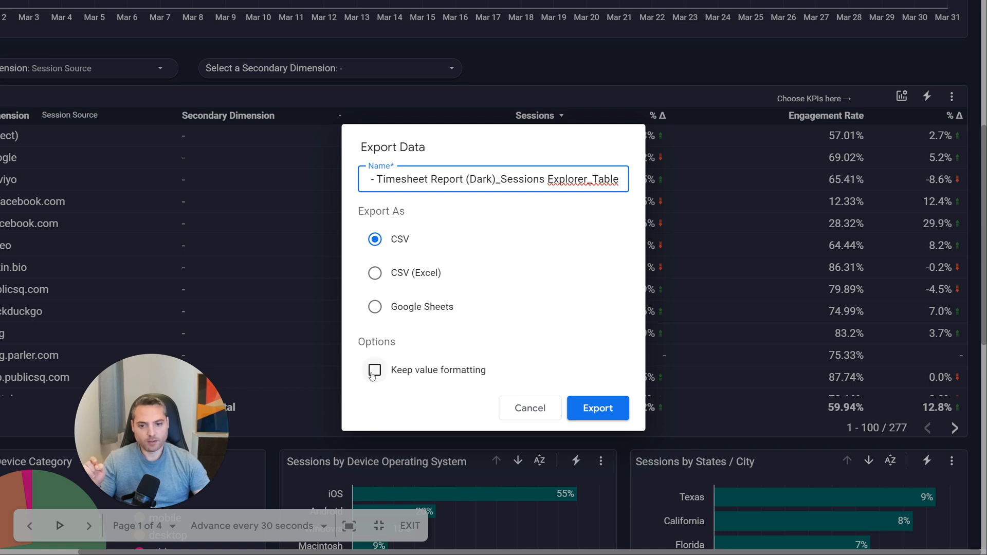
click(374, 370)
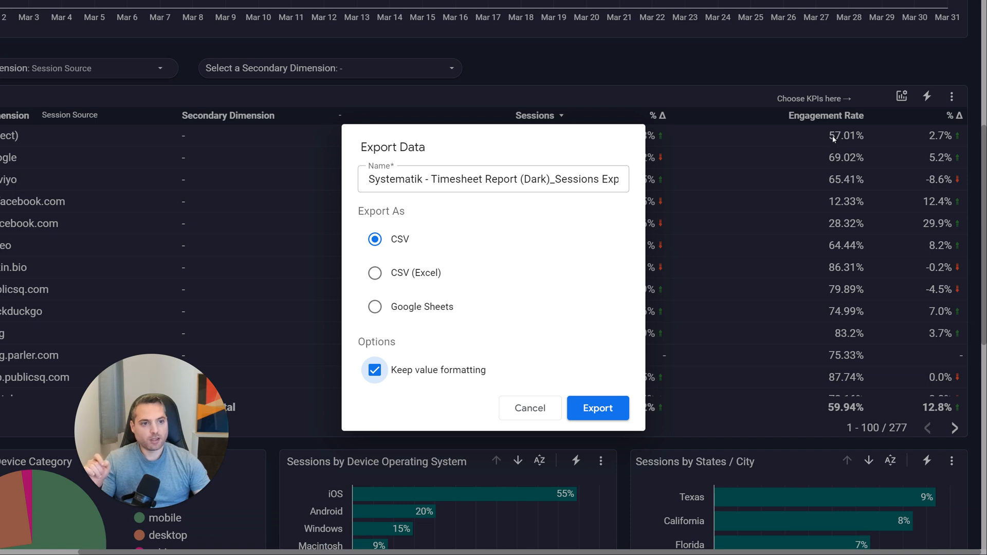
mouse_move(839, 144)
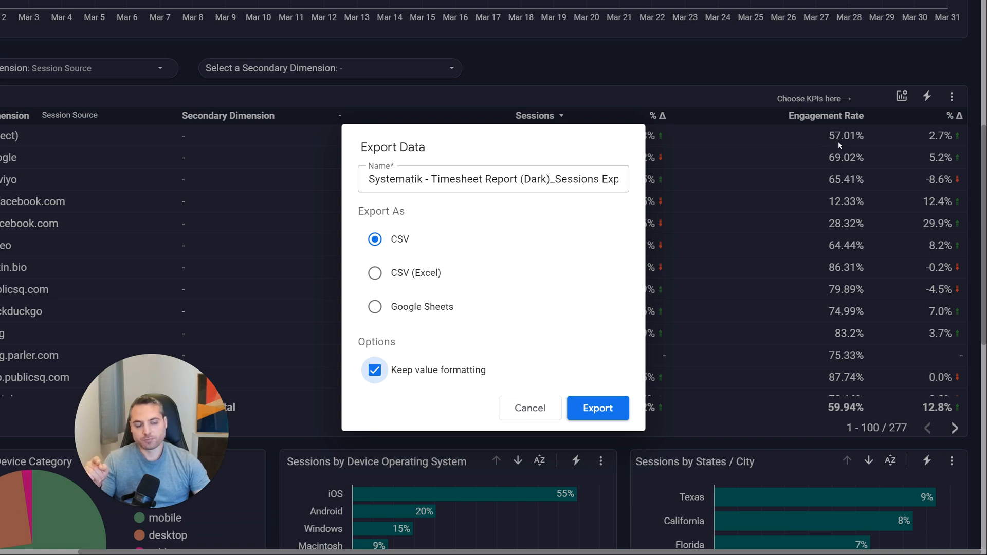
mouse_move(620, 283)
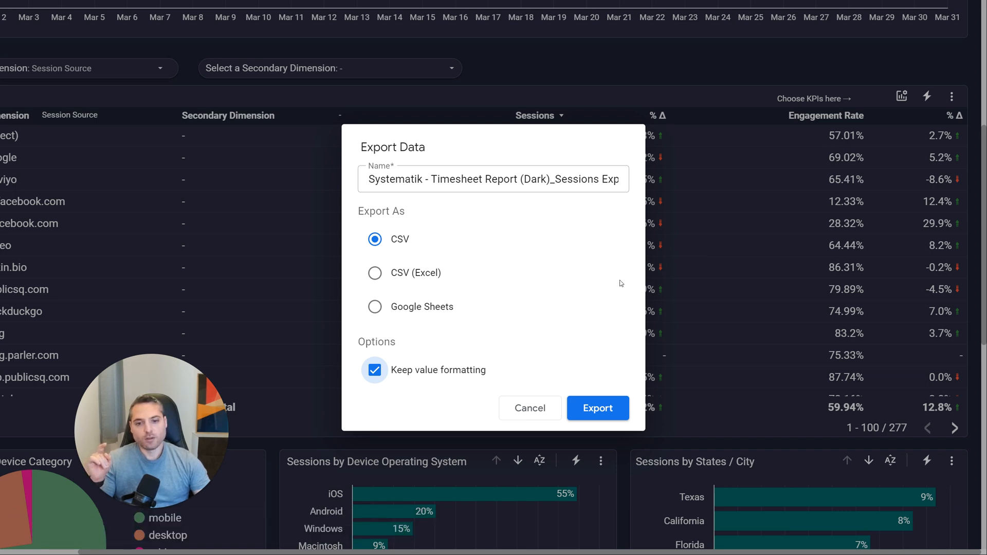
mouse_move(674, 294)
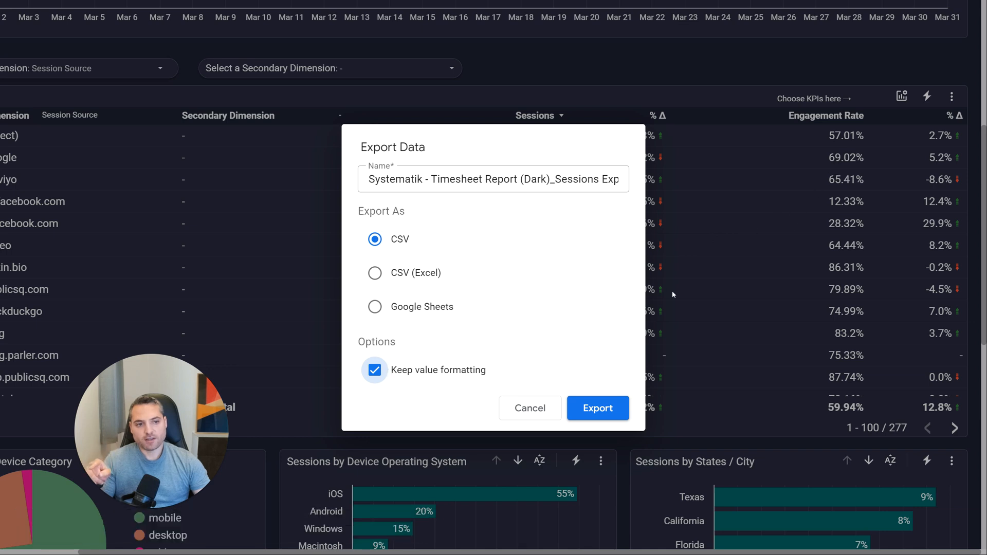
mouse_move(832, 141)
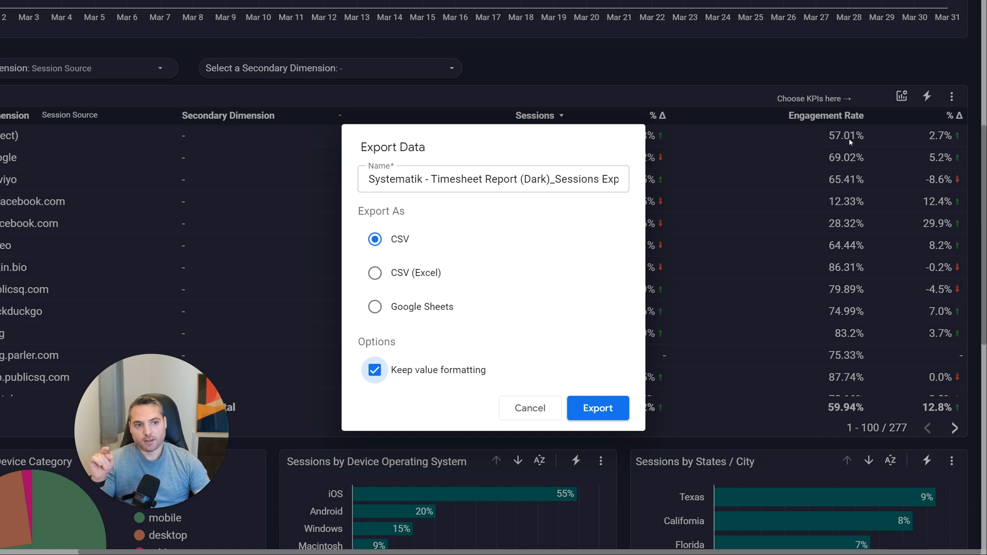
mouse_move(835, 137)
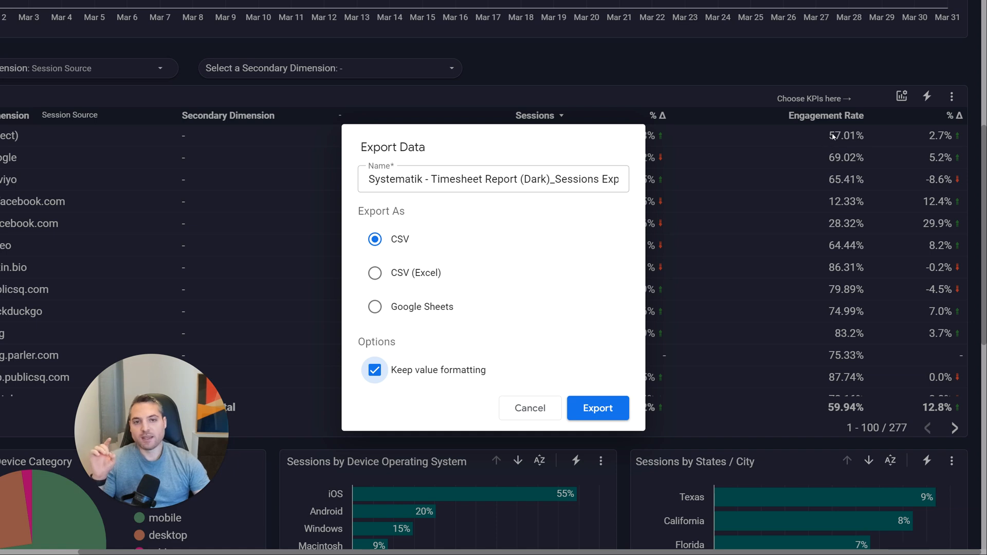
mouse_move(850, 143)
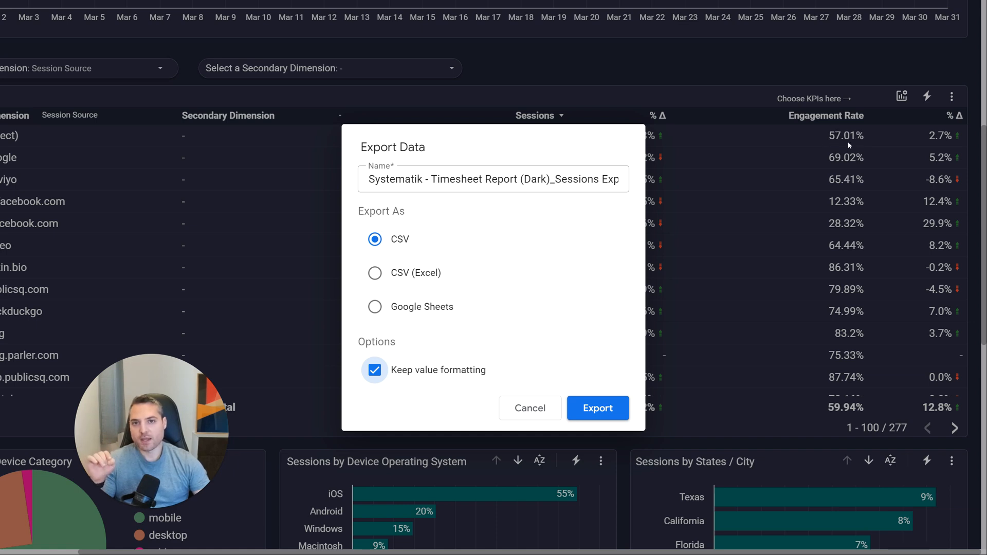
mouse_move(844, 140)
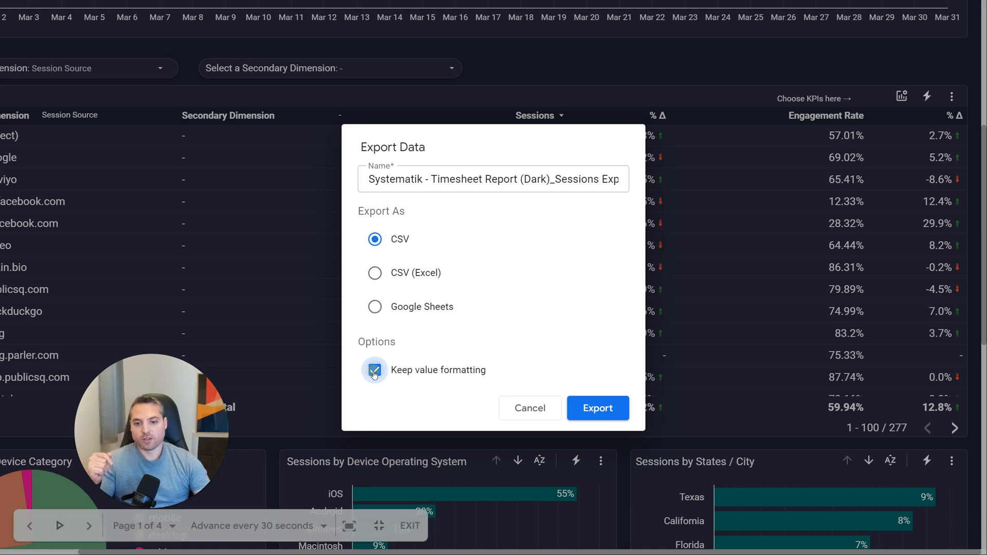
click(375, 370)
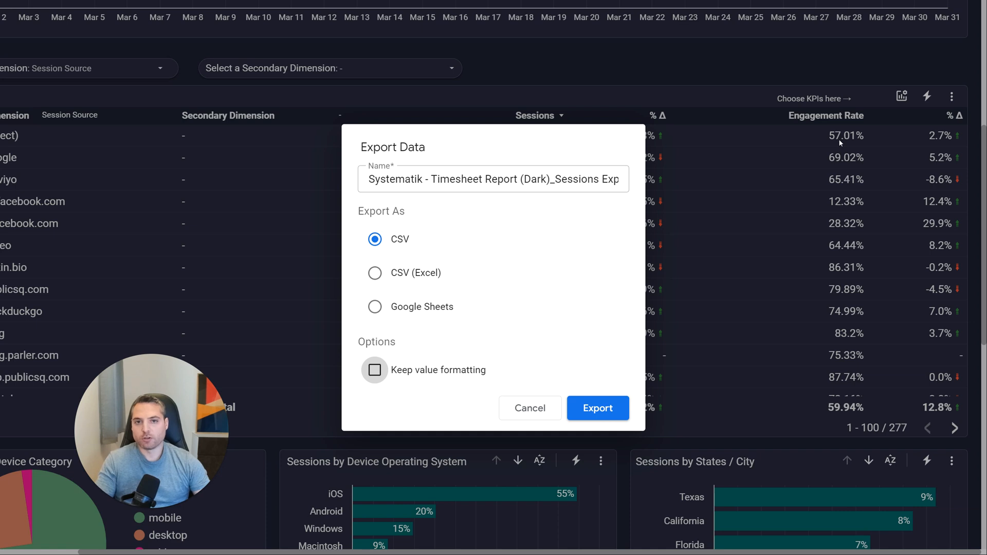
mouse_move(470, 292)
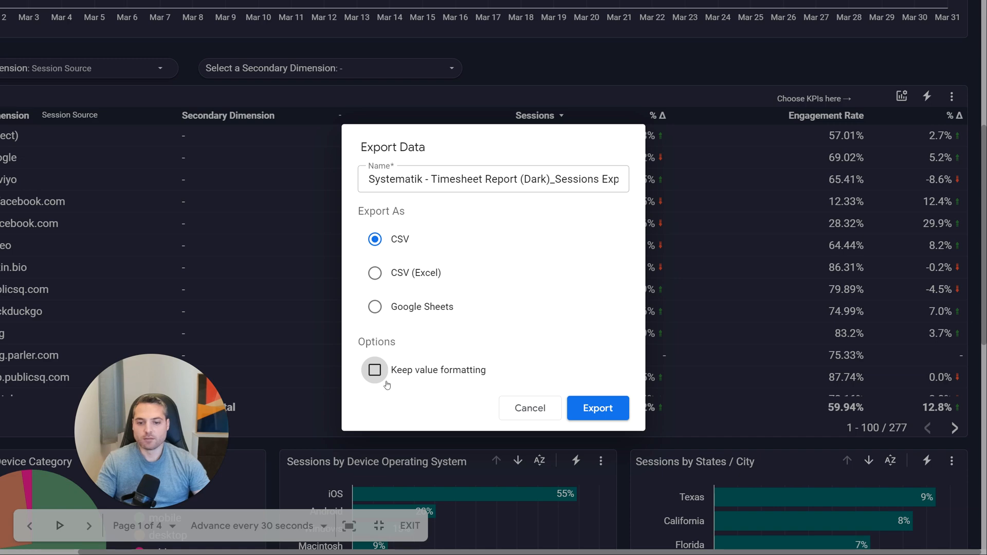
click(529, 408)
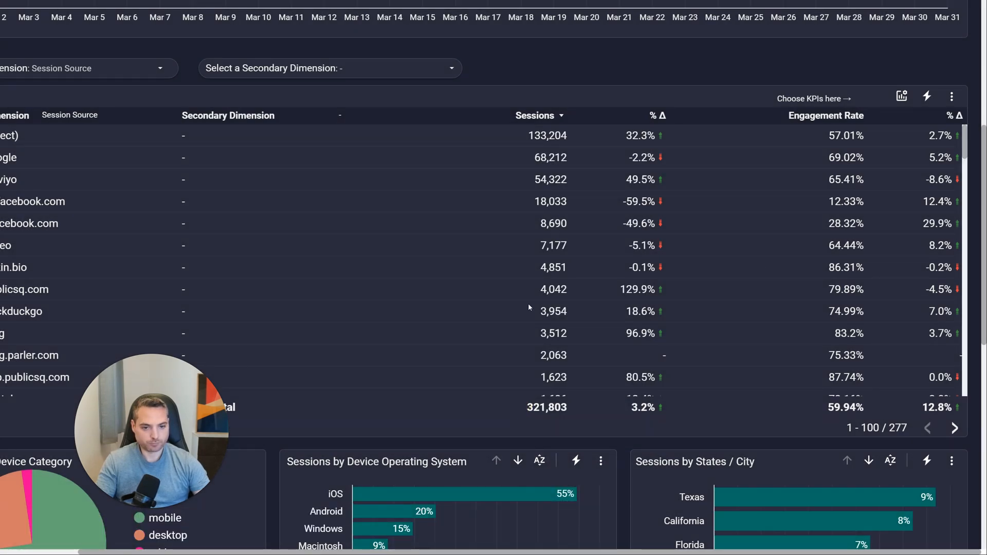
mouse_move(876, 374)
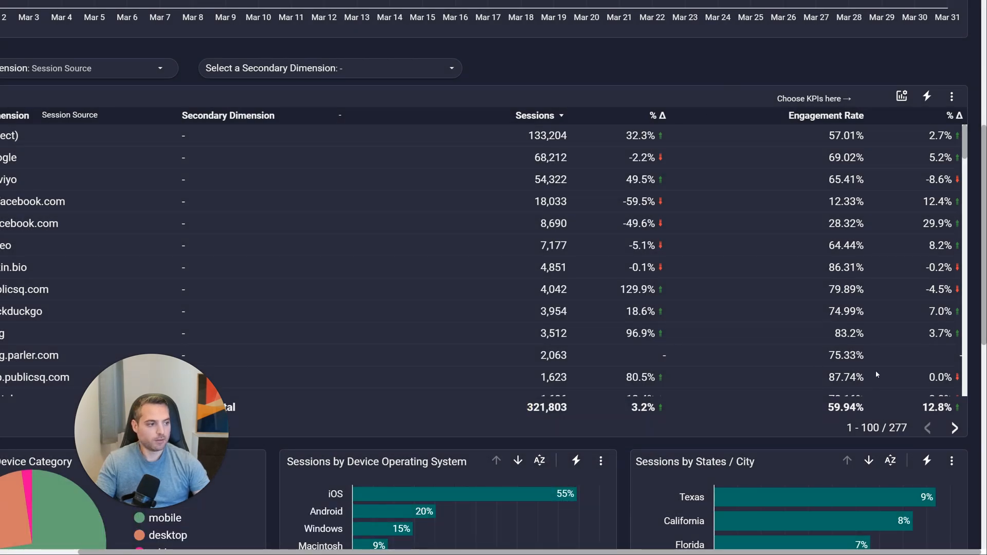
- Drill the Device Operating System chart down to OS versions, led by iOS 16.3.1
scroll(down, 3)
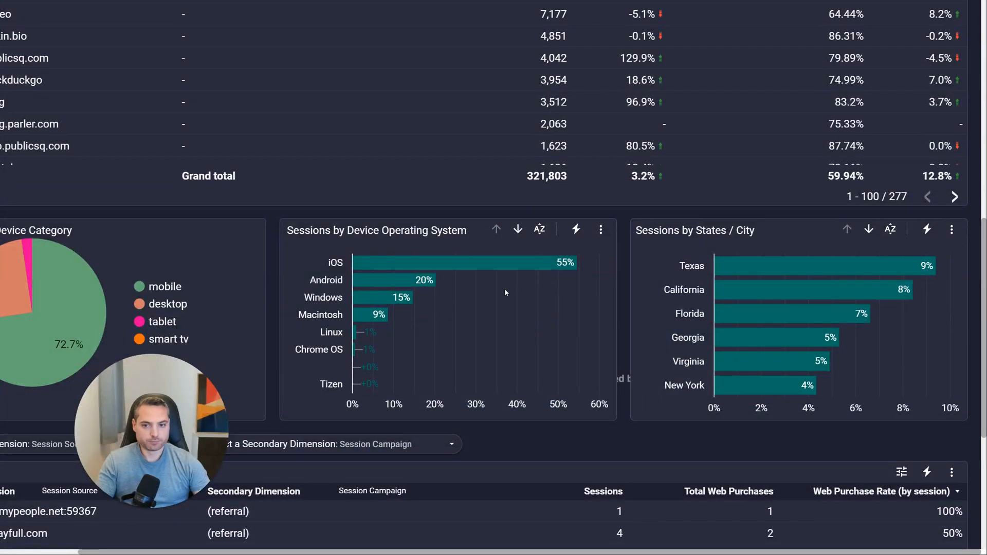
mouse_move(518, 228)
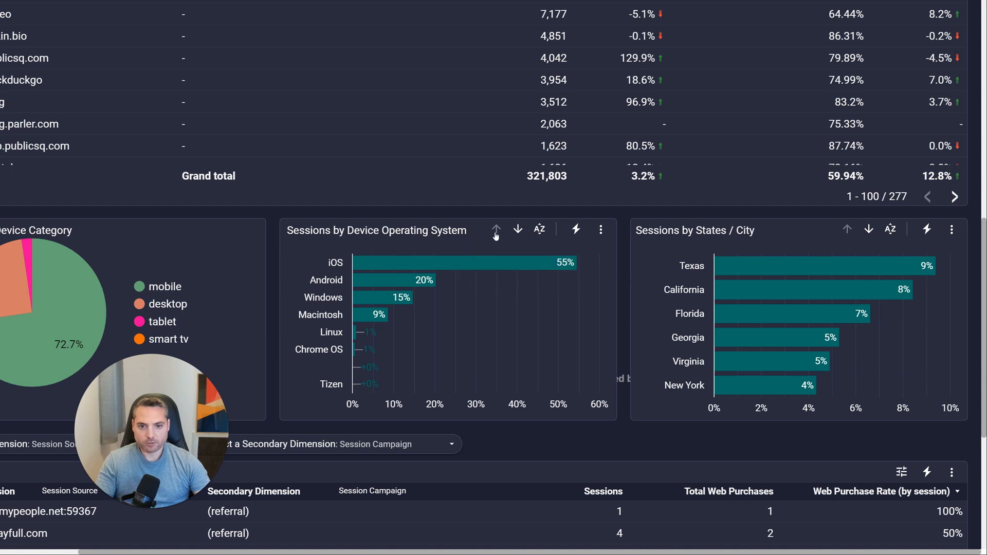
mouse_move(518, 230)
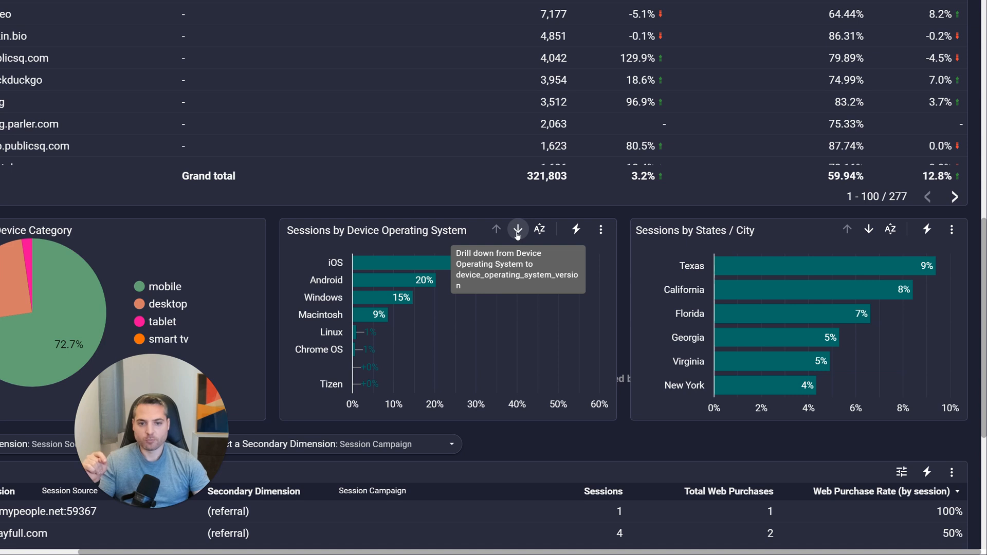
click(517, 228)
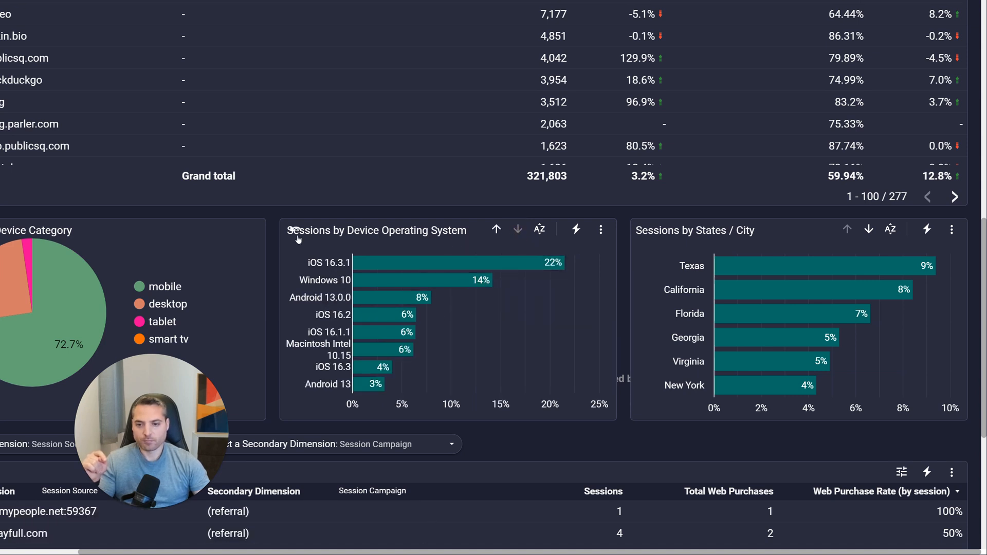
mouse_move(295, 230)
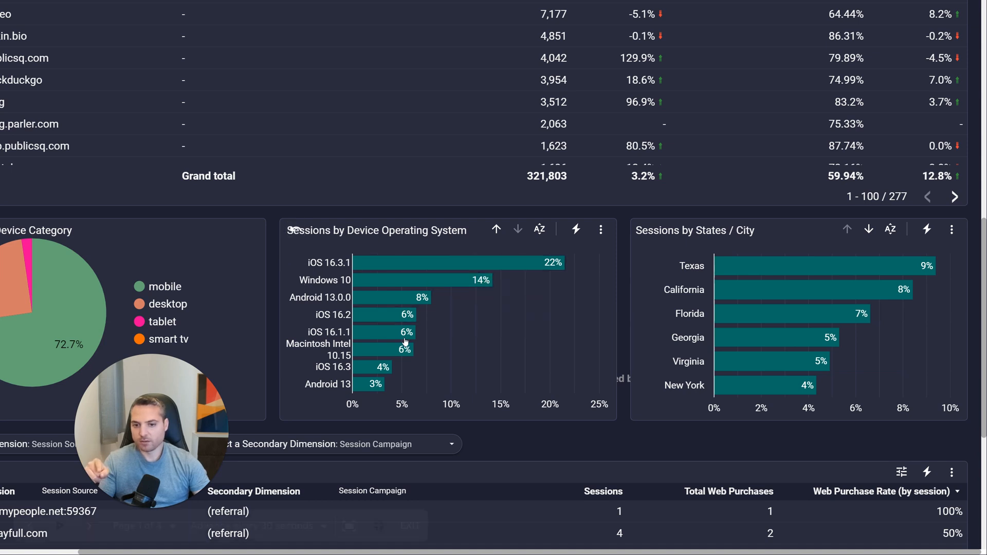
mouse_move(413, 270)
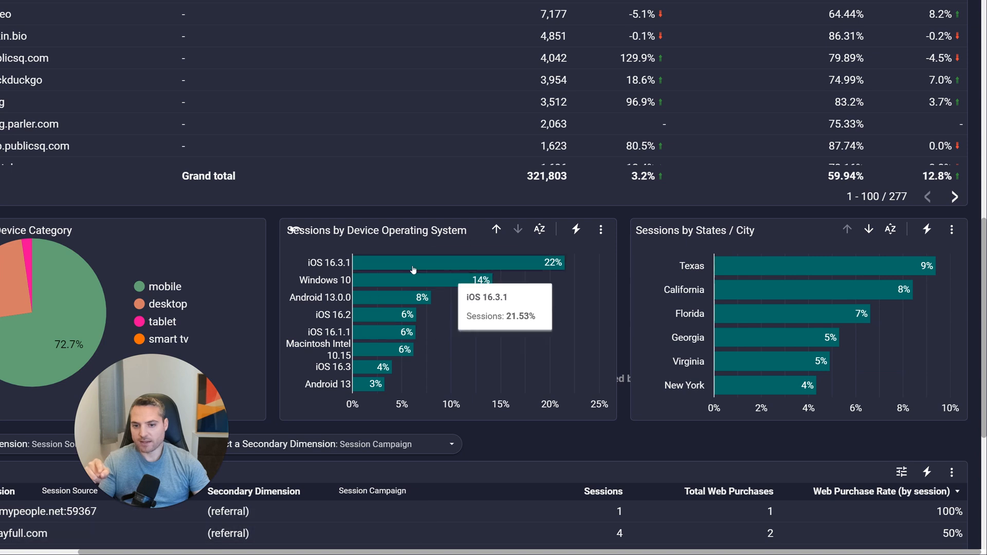
mouse_move(326, 292)
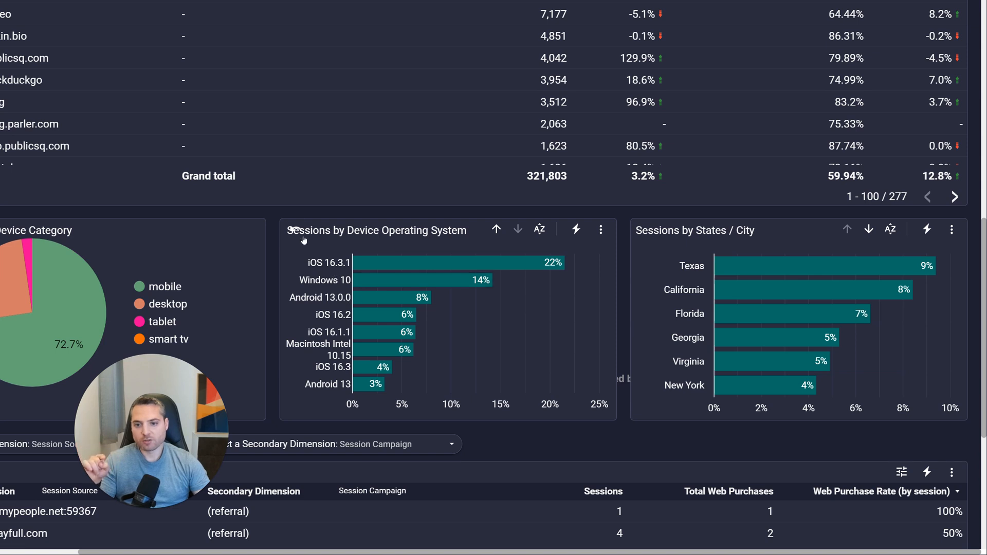
- Drill the OS chart back up and clear the cross-filter, restoring 321,803 sessions
click(518, 228)
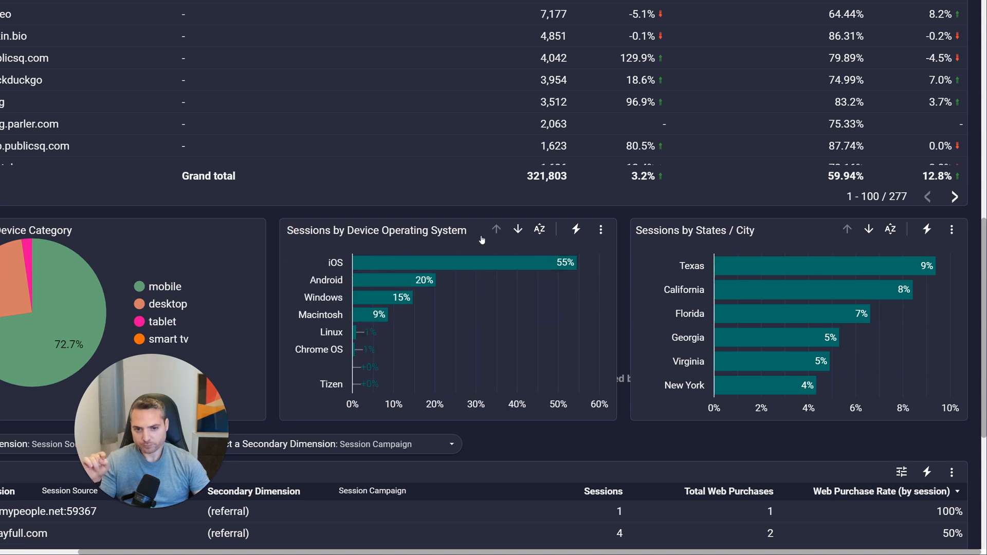
mouse_move(518, 228)
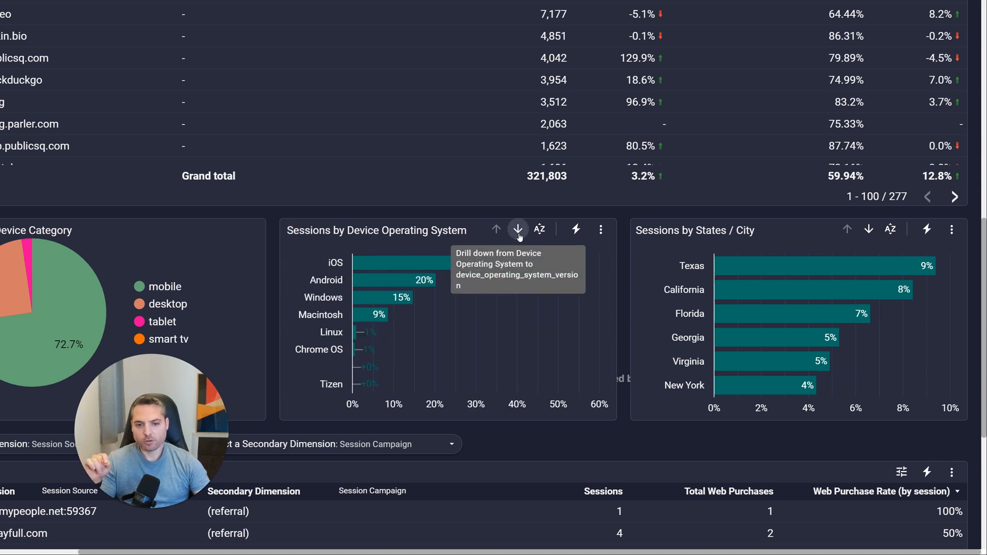
mouse_move(504, 263)
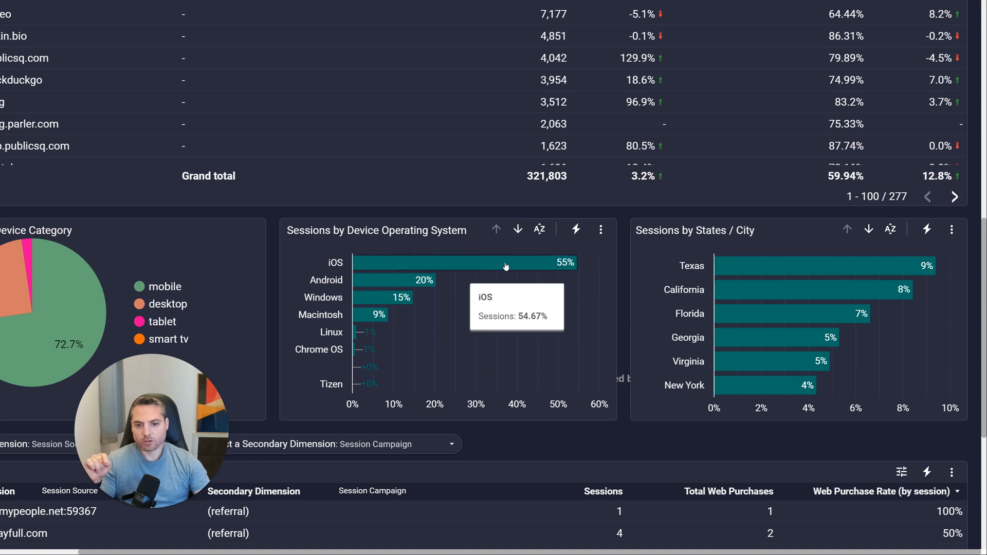
mouse_move(452, 268)
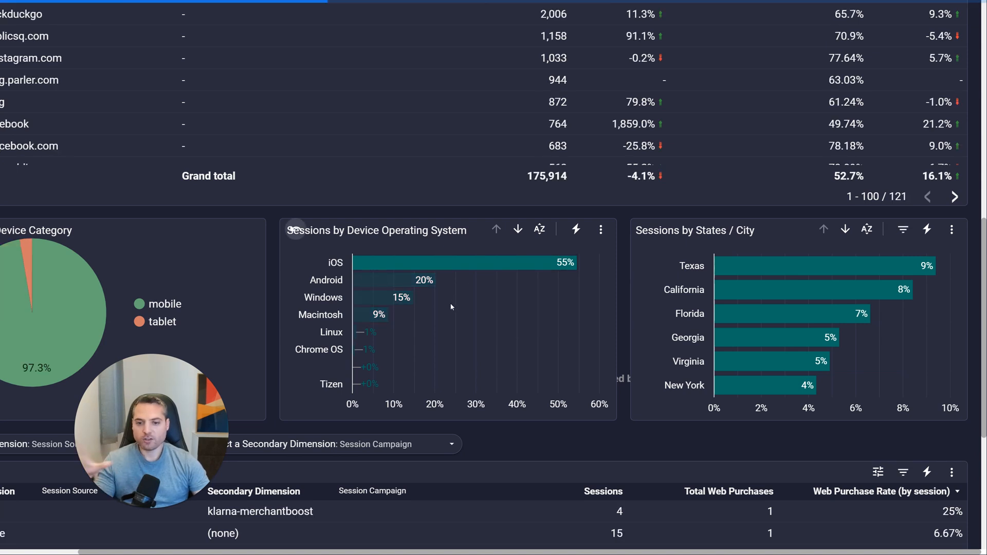
mouse_move(452, 305)
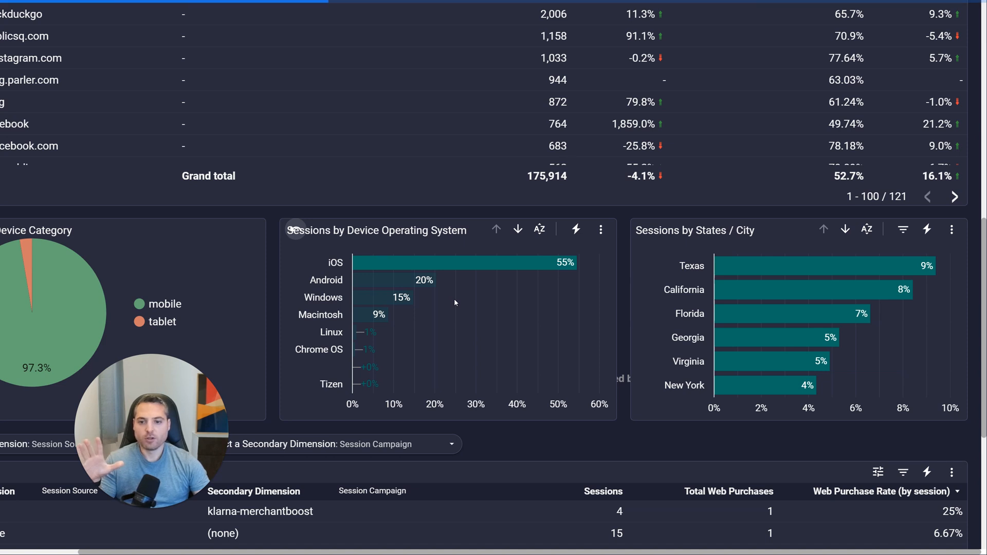
mouse_move(348, 279)
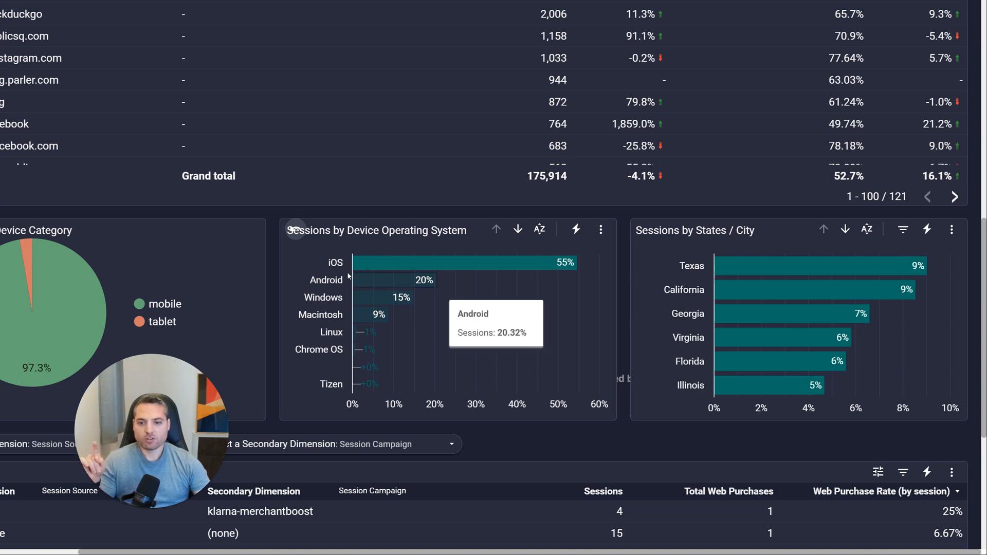
mouse_move(345, 266)
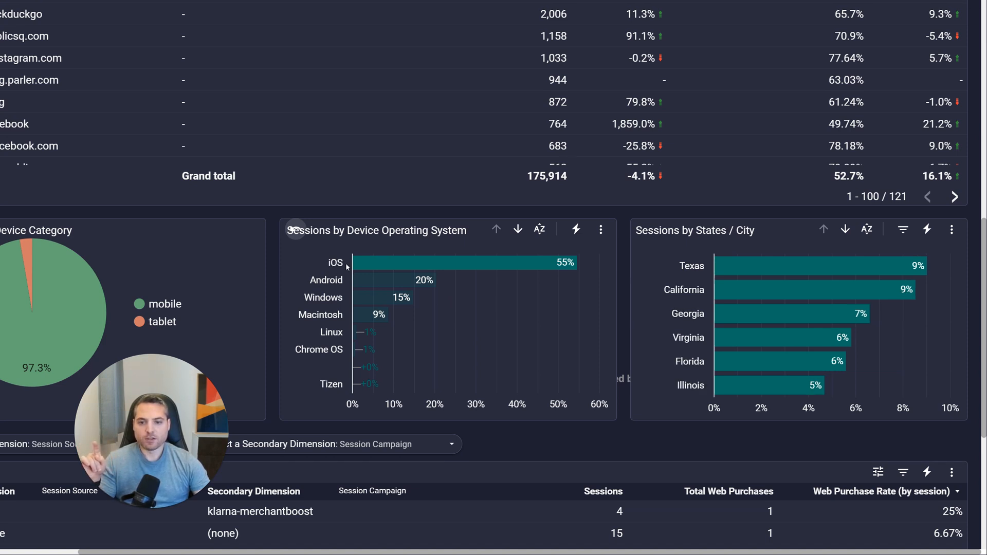
mouse_move(517, 228)
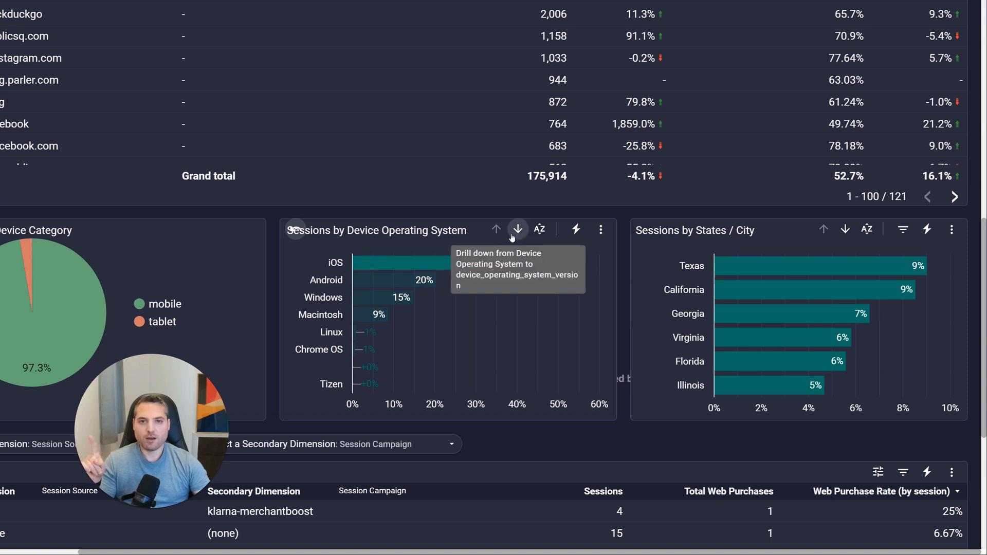
click(518, 229)
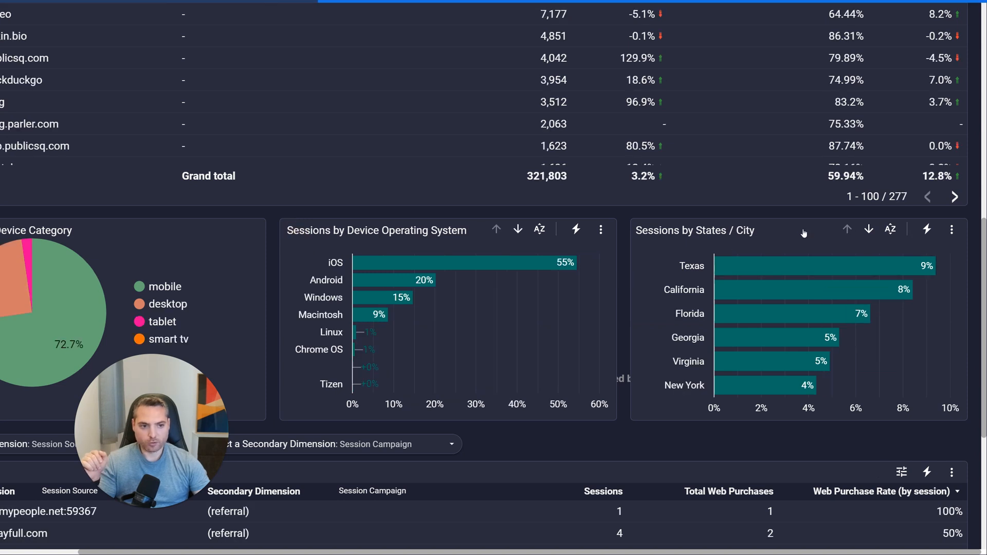
mouse_move(741, 272)
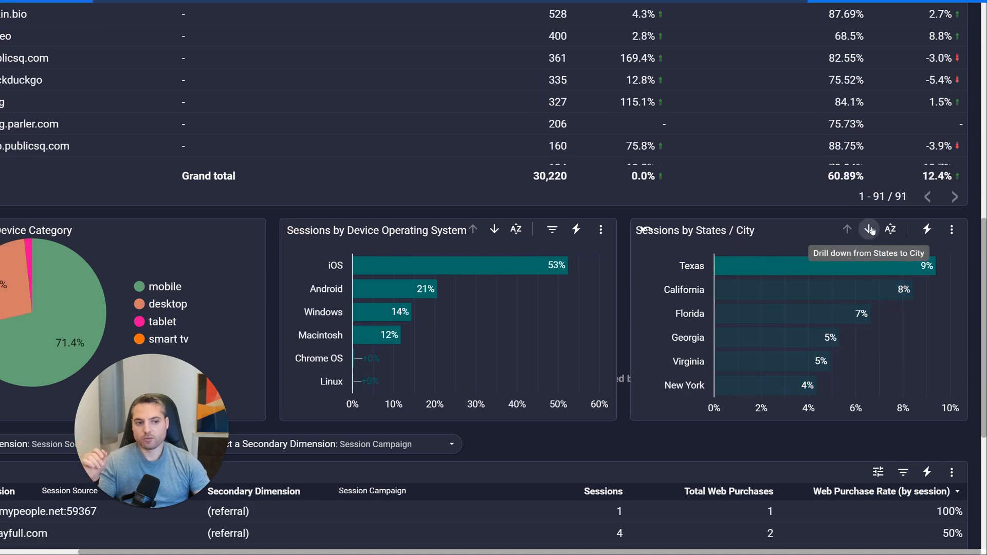
click(870, 228)
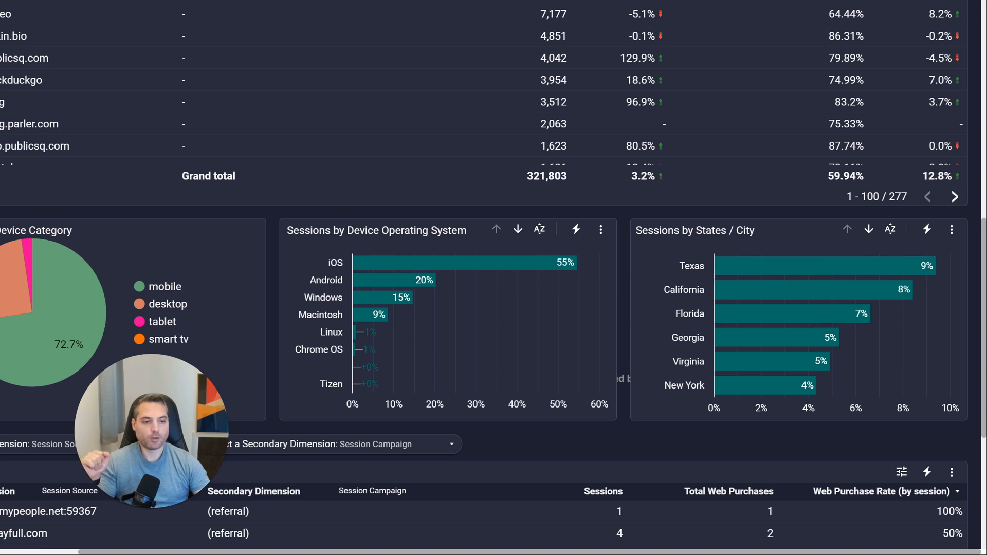
scroll(down, 3)
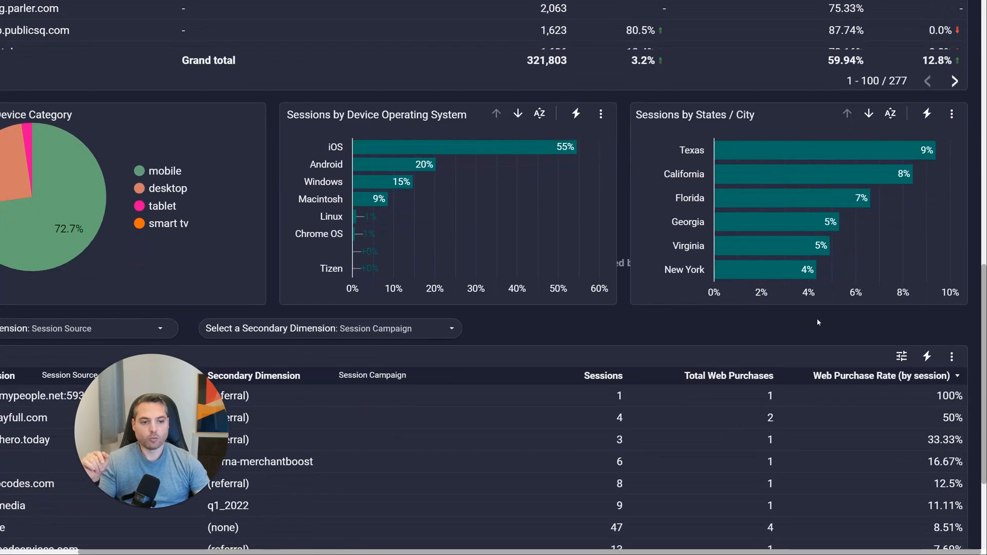
scroll(down, 3)
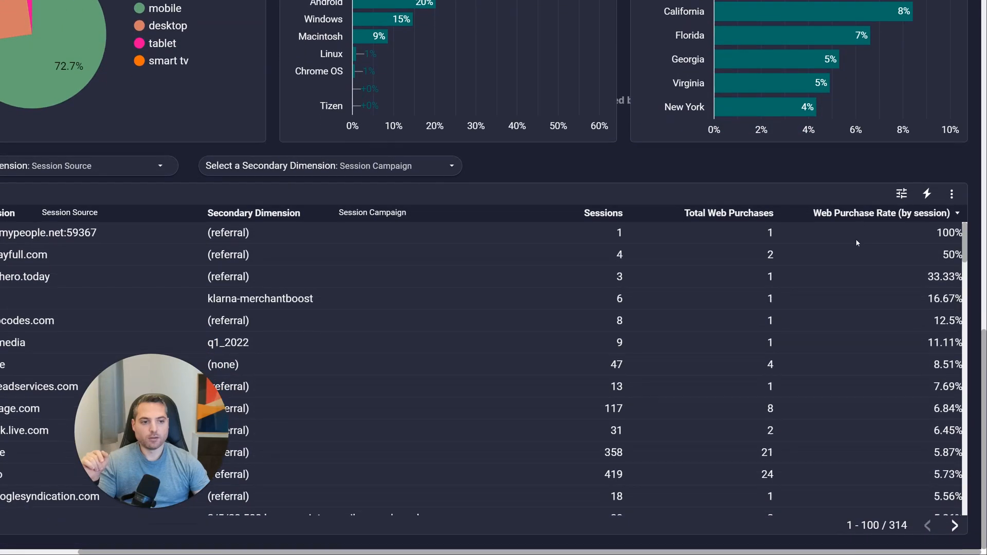
scroll(up, 3)
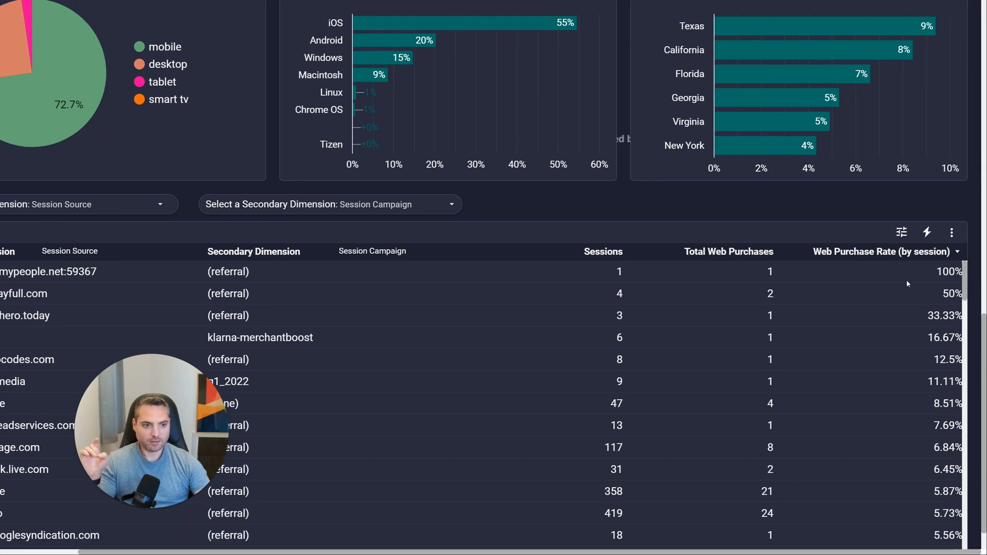
mouse_move(853, 255)
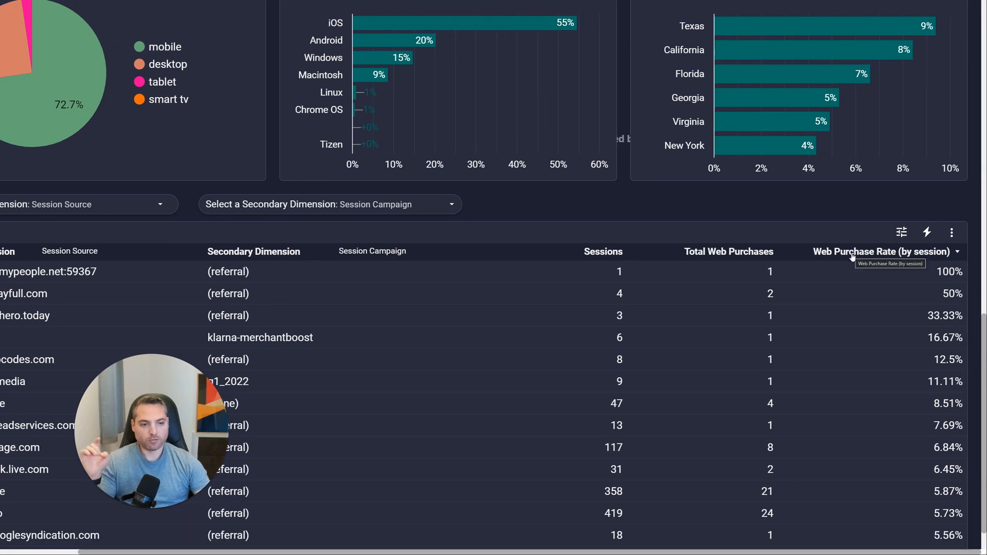
mouse_move(910, 288)
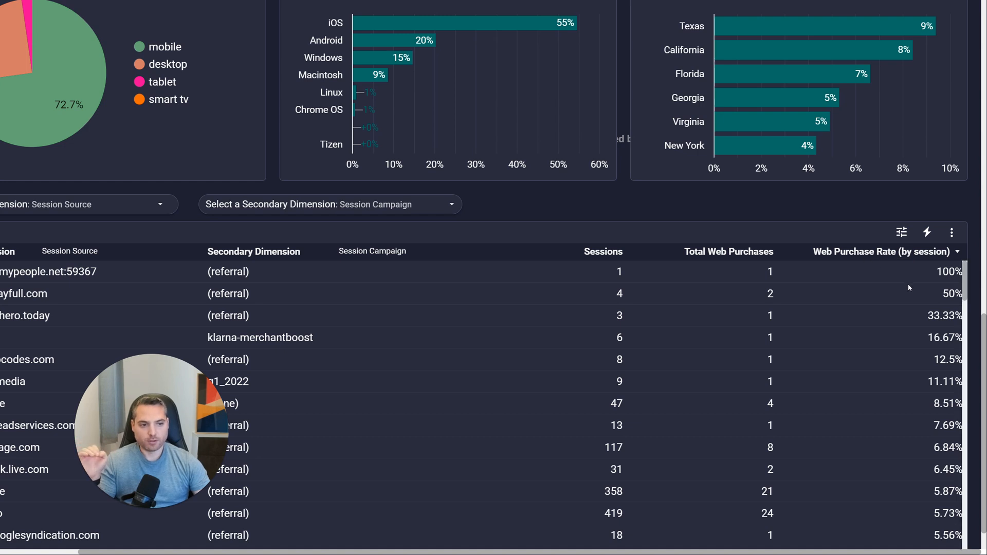
mouse_move(942, 276)
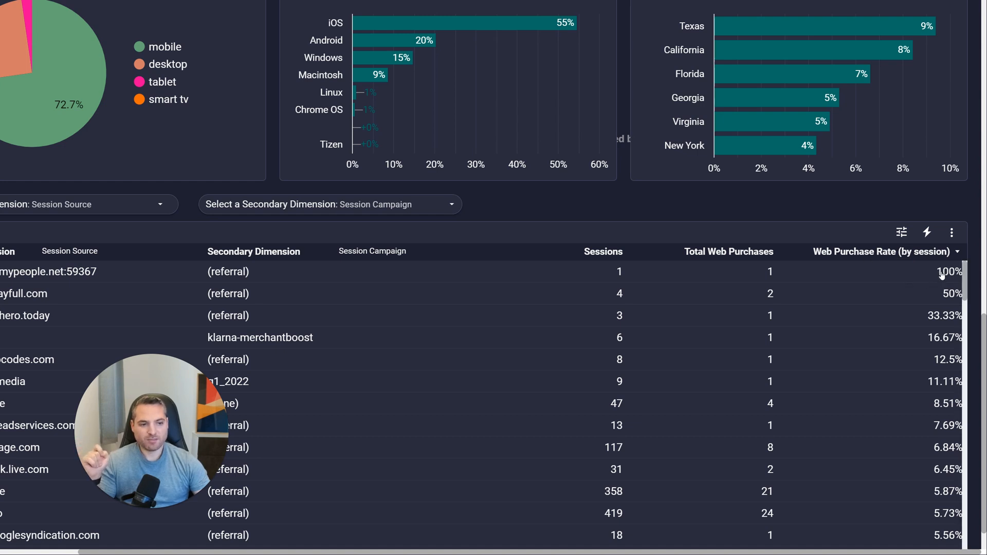
mouse_move(943, 281)
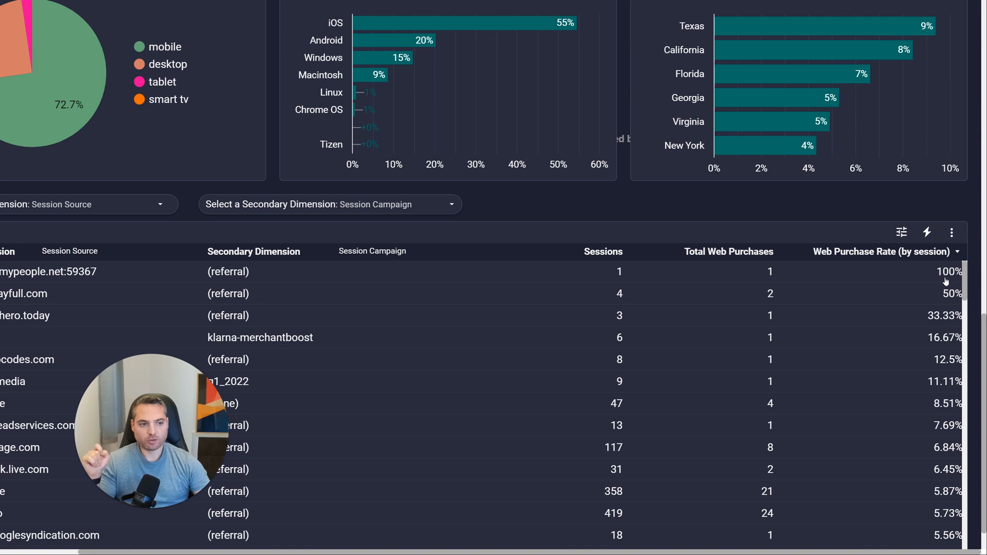
mouse_move(729, 287)
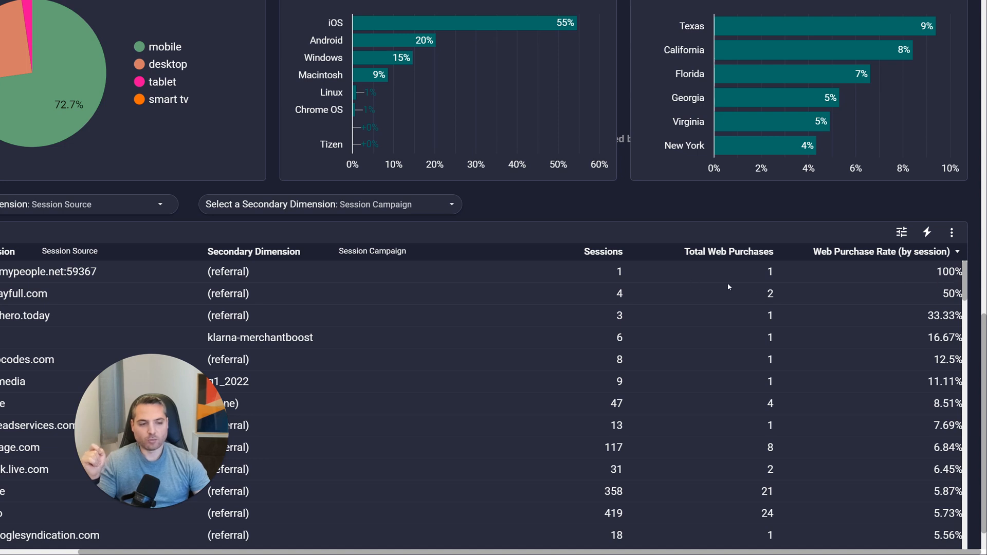
mouse_move(744, 276)
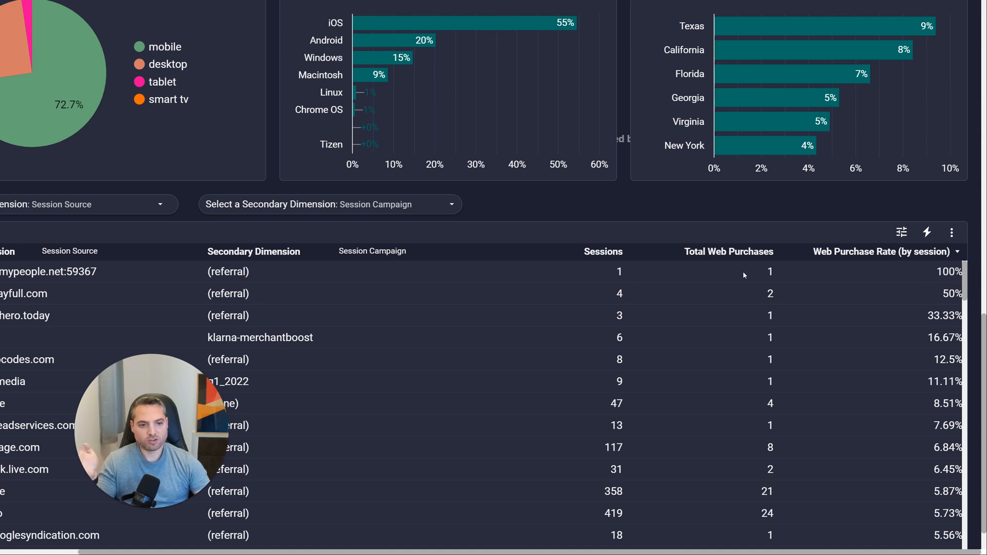
mouse_move(934, 278)
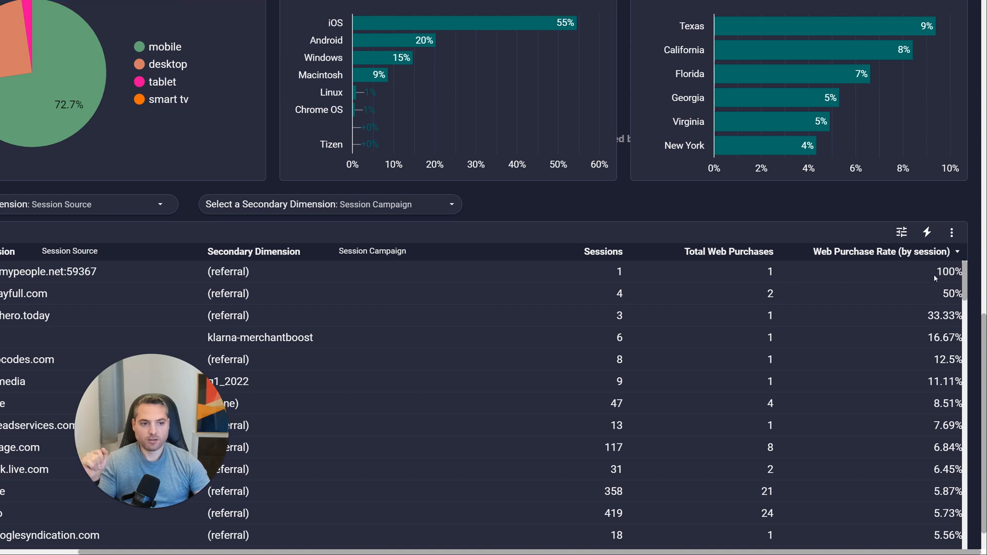
mouse_move(943, 280)
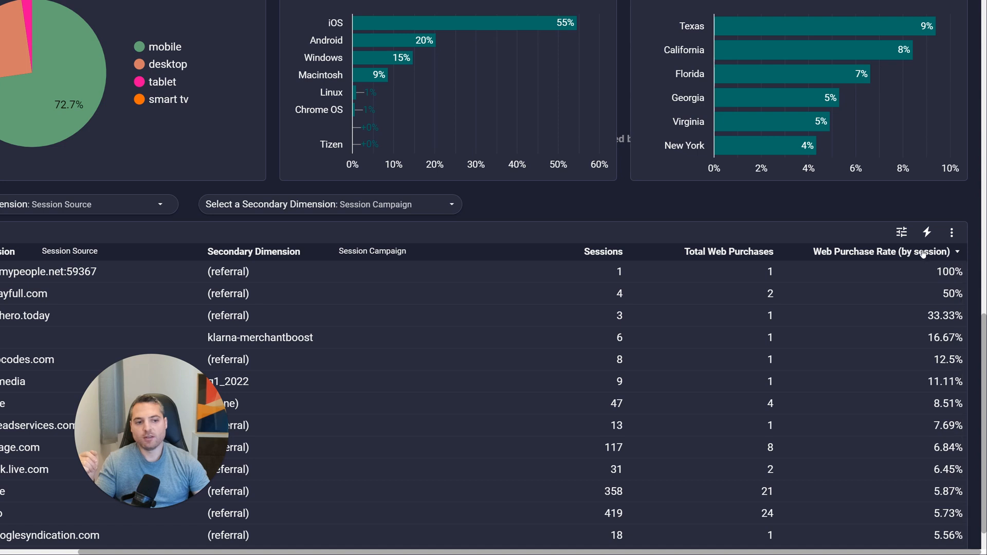
mouse_move(902, 232)
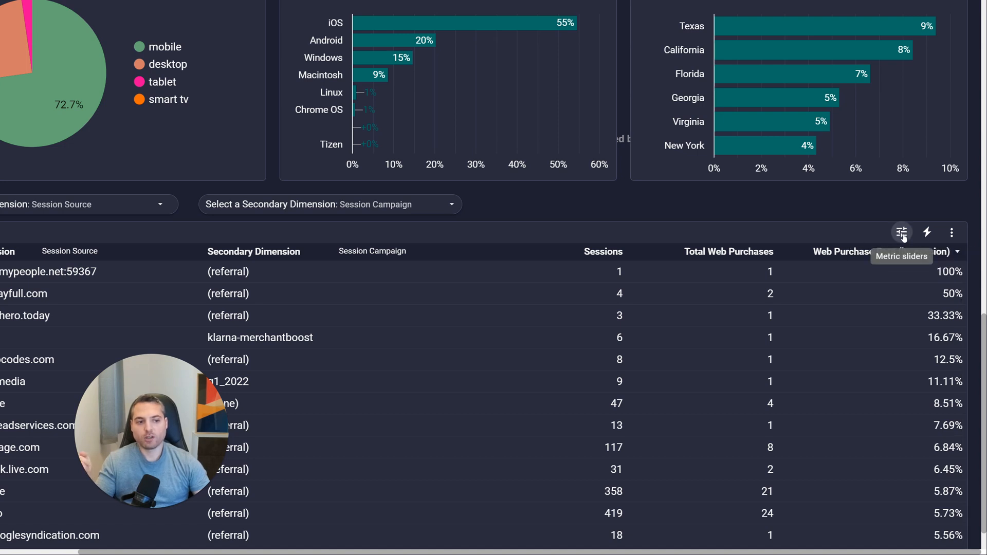
- Show the purchase table's metric range sliders for Sessions, Purchases and Purchase Rate
click(902, 233)
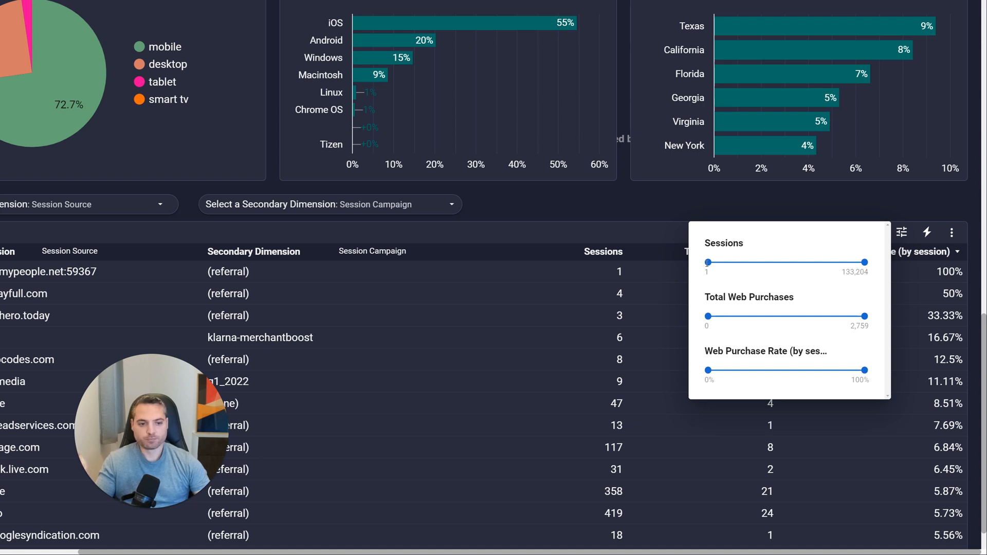
mouse_move(735, 363)
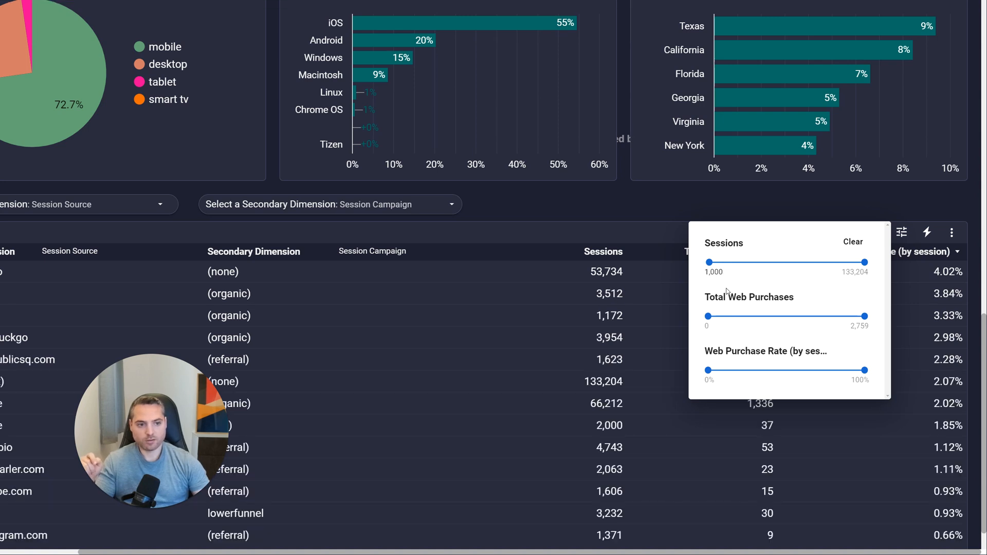
mouse_move(854, 272)
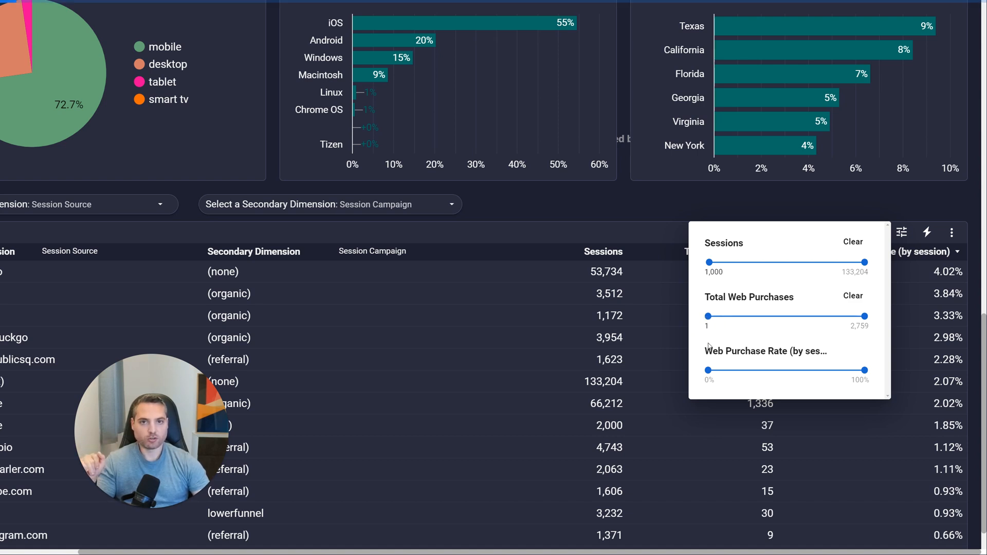
mouse_move(714, 209)
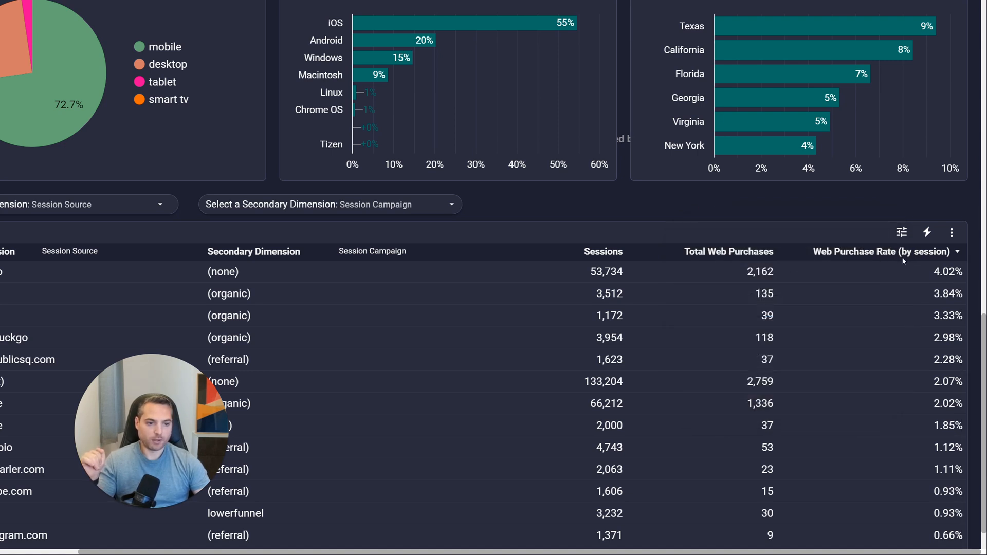
mouse_move(902, 255)
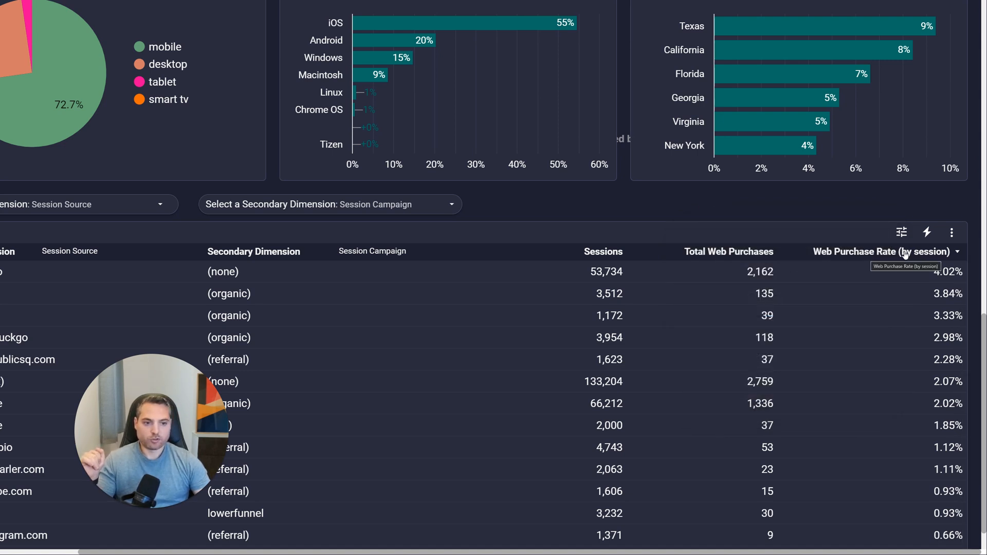
mouse_move(628, 396)
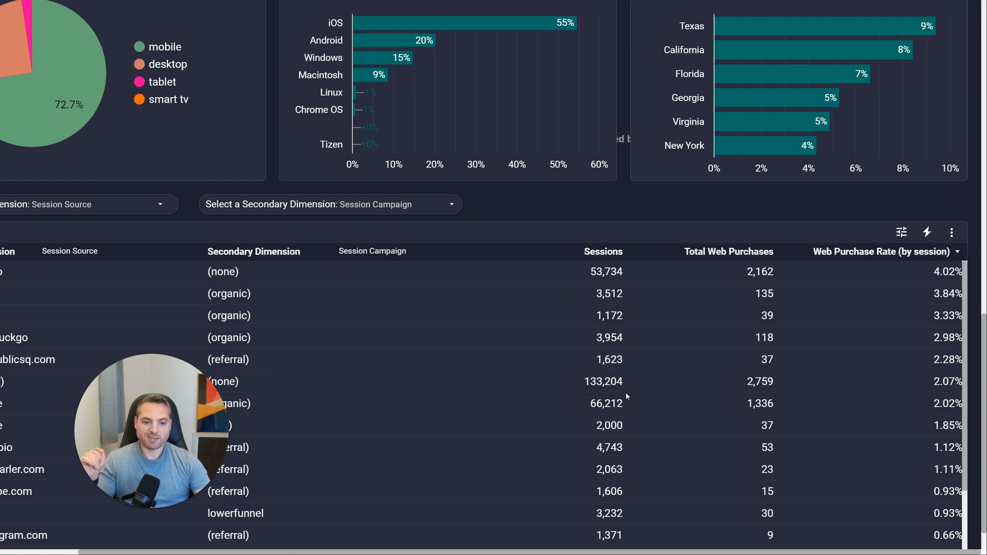
scroll(down, 3)
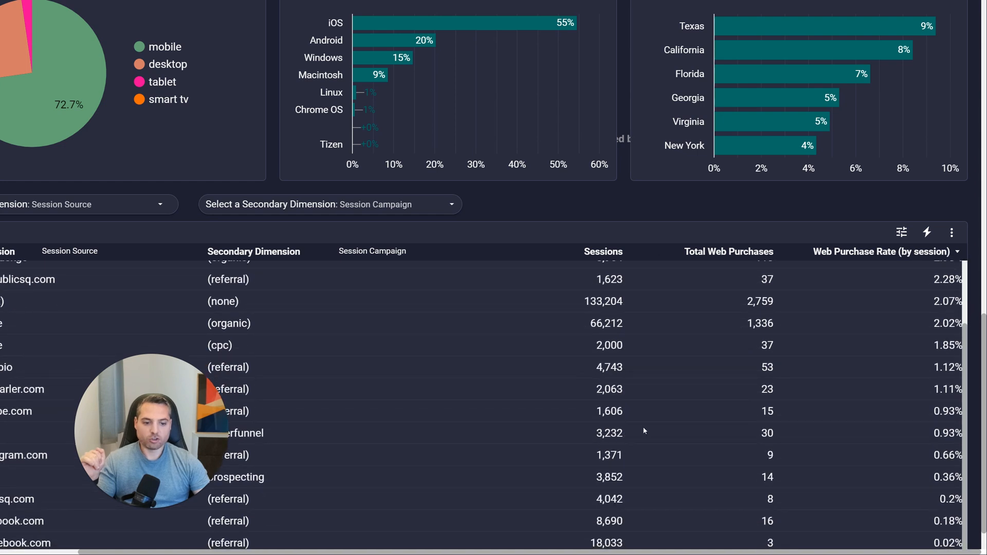
mouse_move(539, 274)
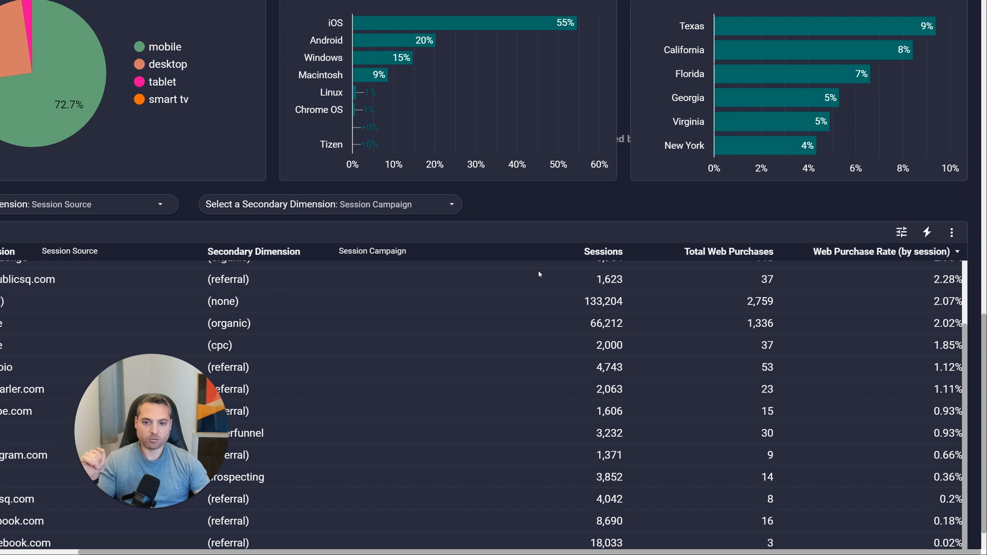
scroll(up, 3)
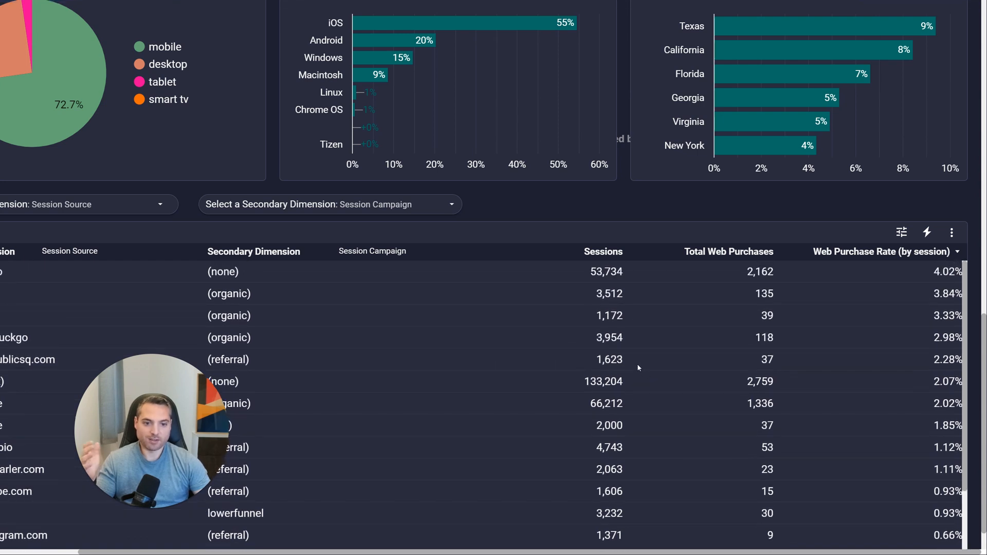
mouse_move(870, 345)
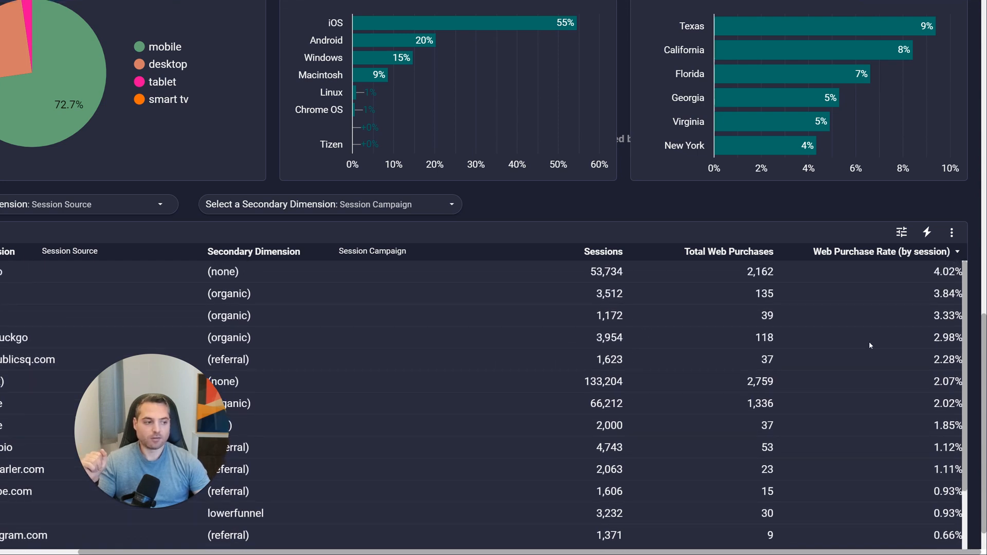
mouse_move(707, 219)
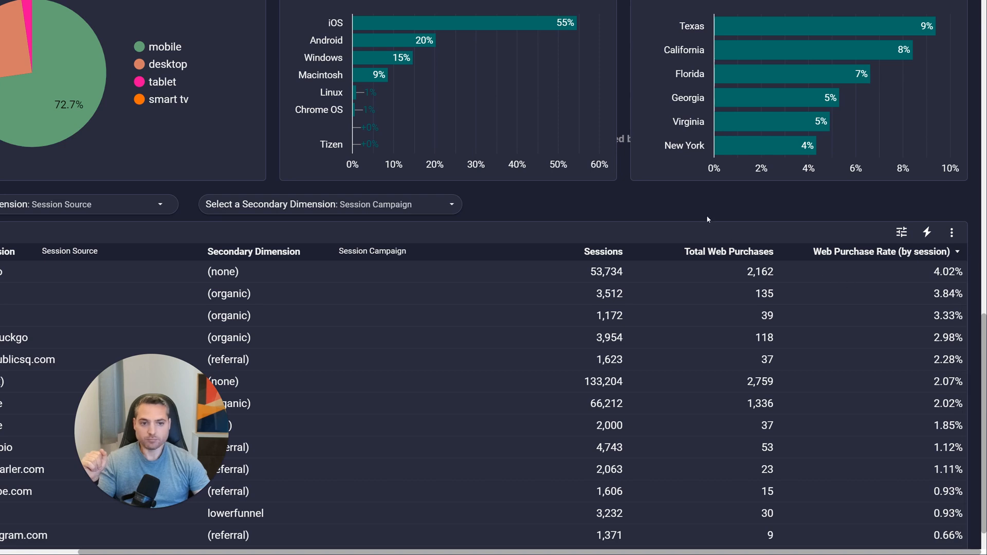